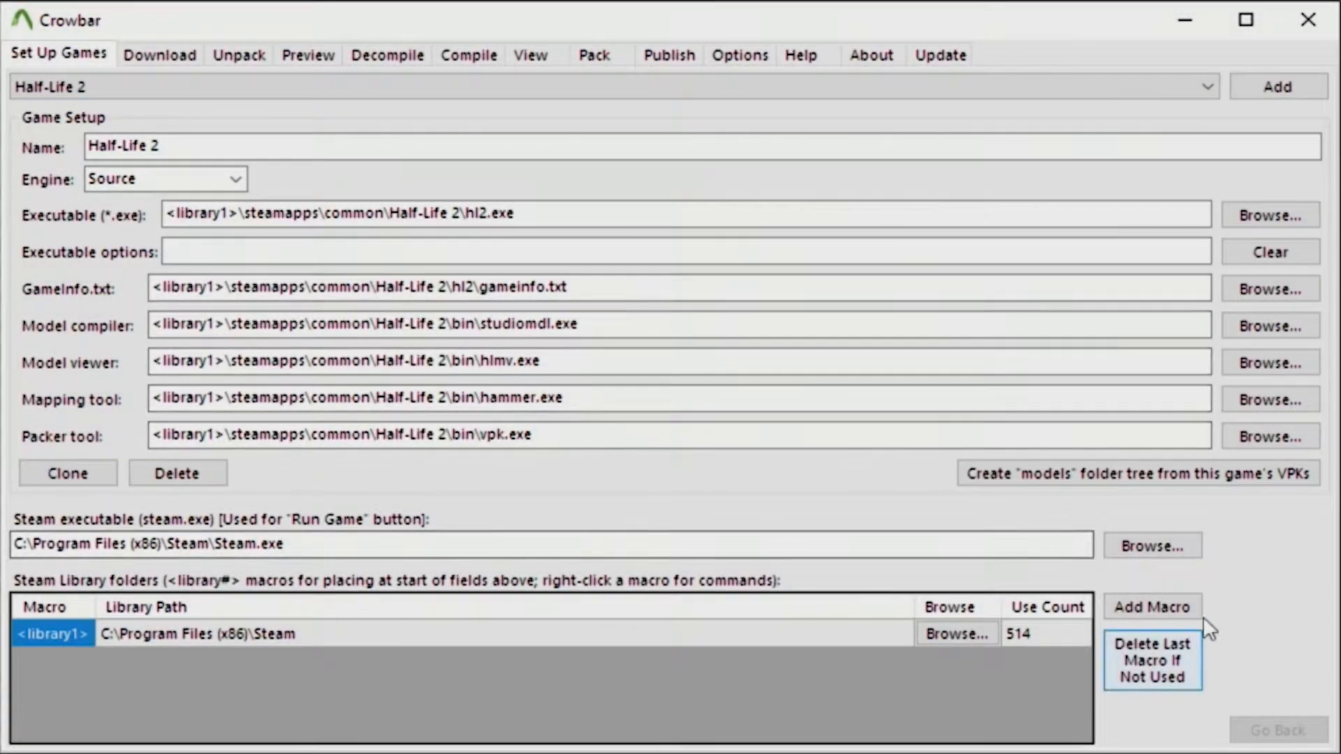
Review Crowbar's Download, Unpack, Preview and Decompile sections in turn
{"action": "left_click", "coordinate": [159, 54]}
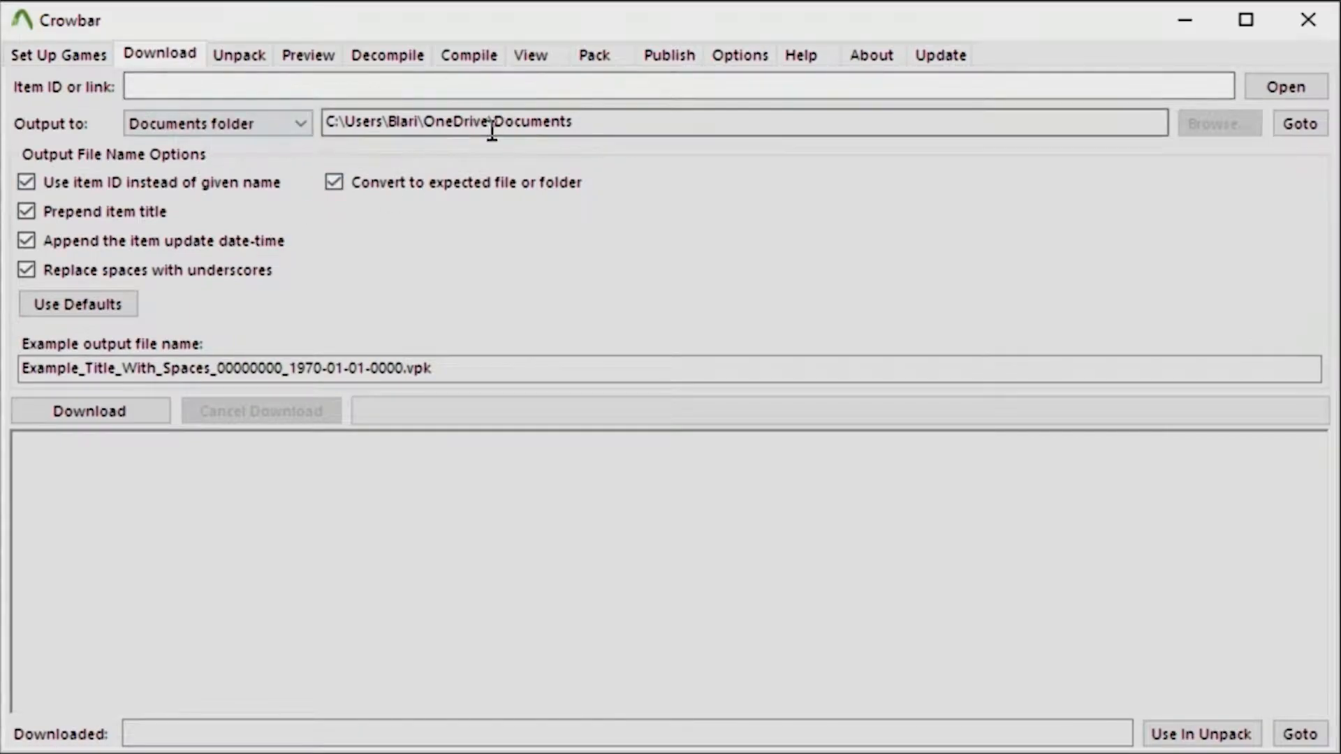
{"action": "left_click", "coordinate": [239, 55]}
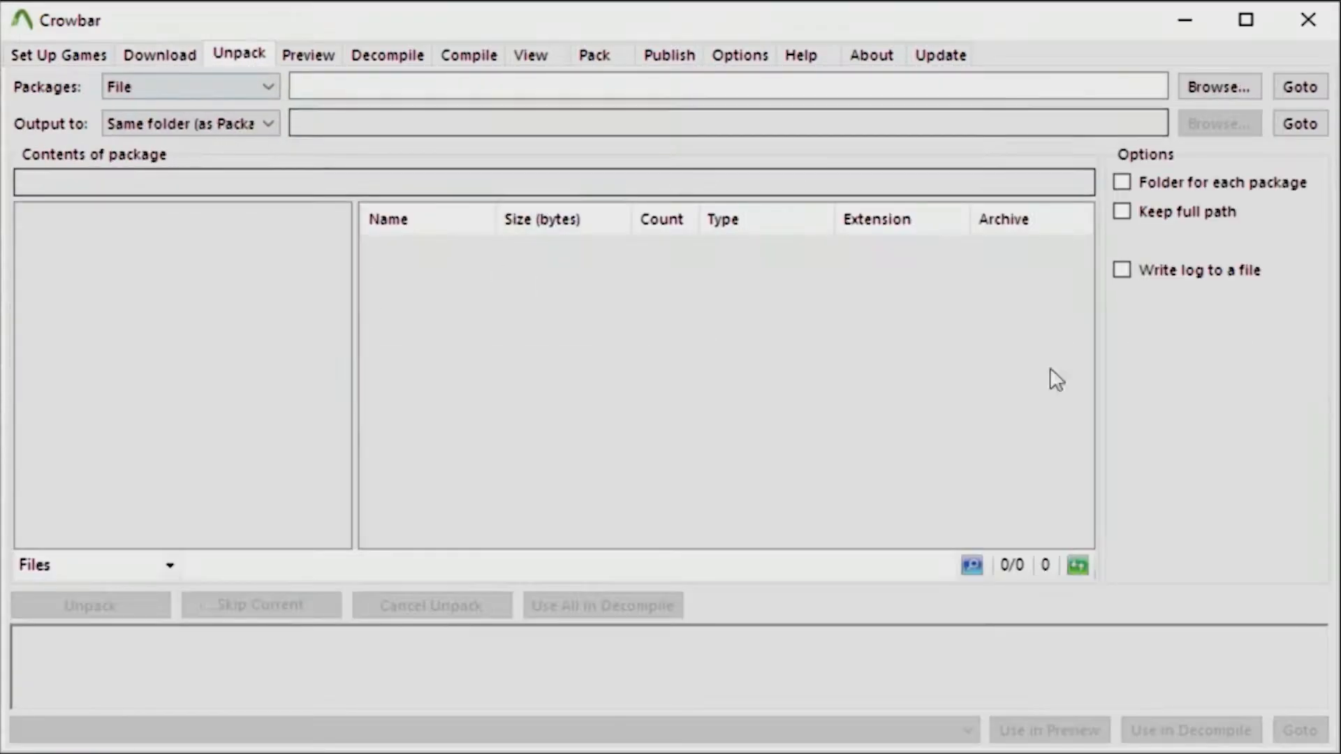
{"action": "left_click", "coordinate": [308, 55]}
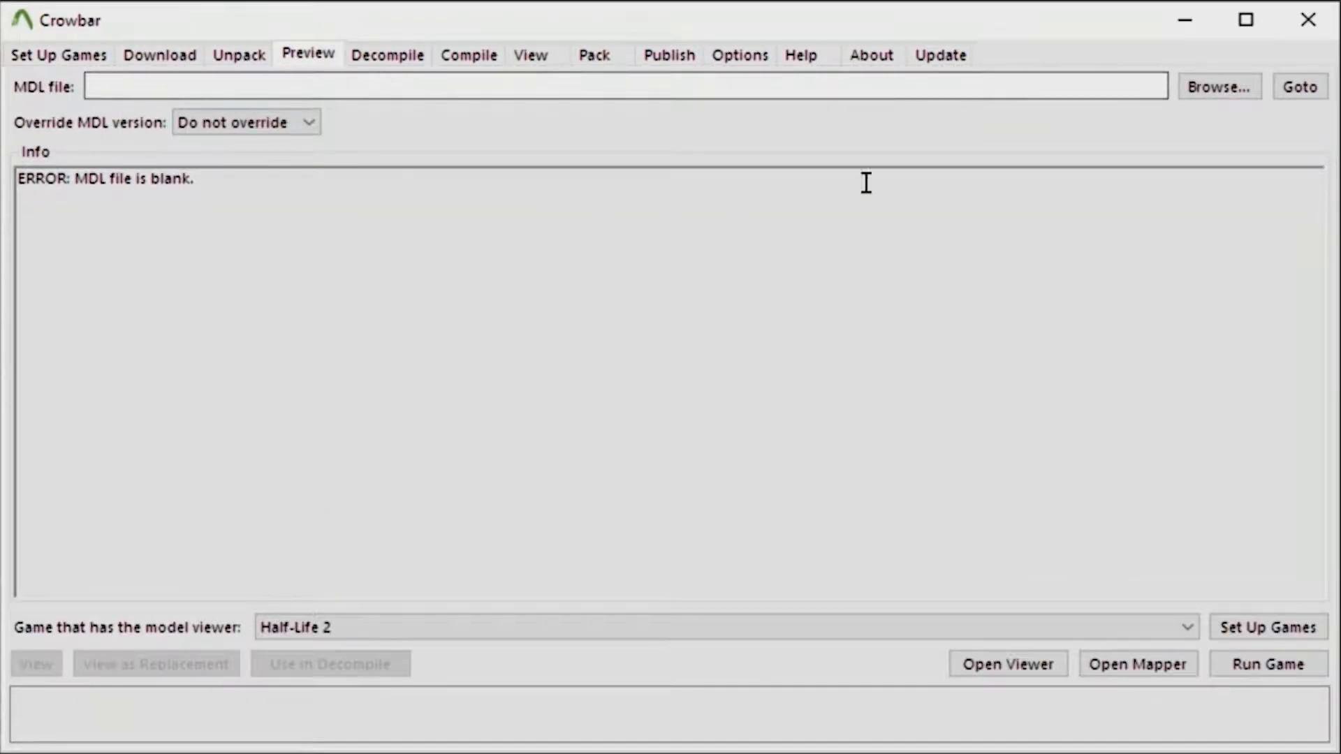
{"action": "left_click", "coordinate": [387, 54]}
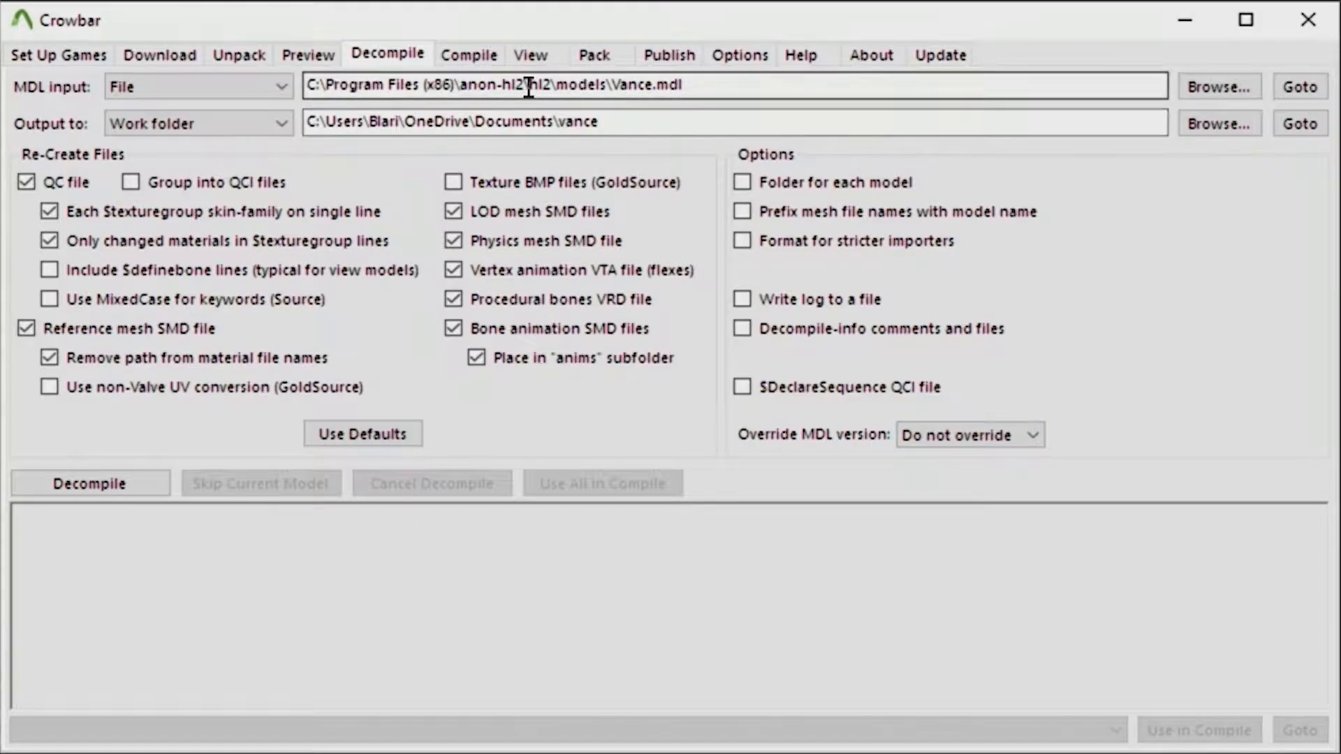
Browse for an MDL input and look through the beta game's models folder list
{"action": "left_click", "coordinate": [1216, 85]}
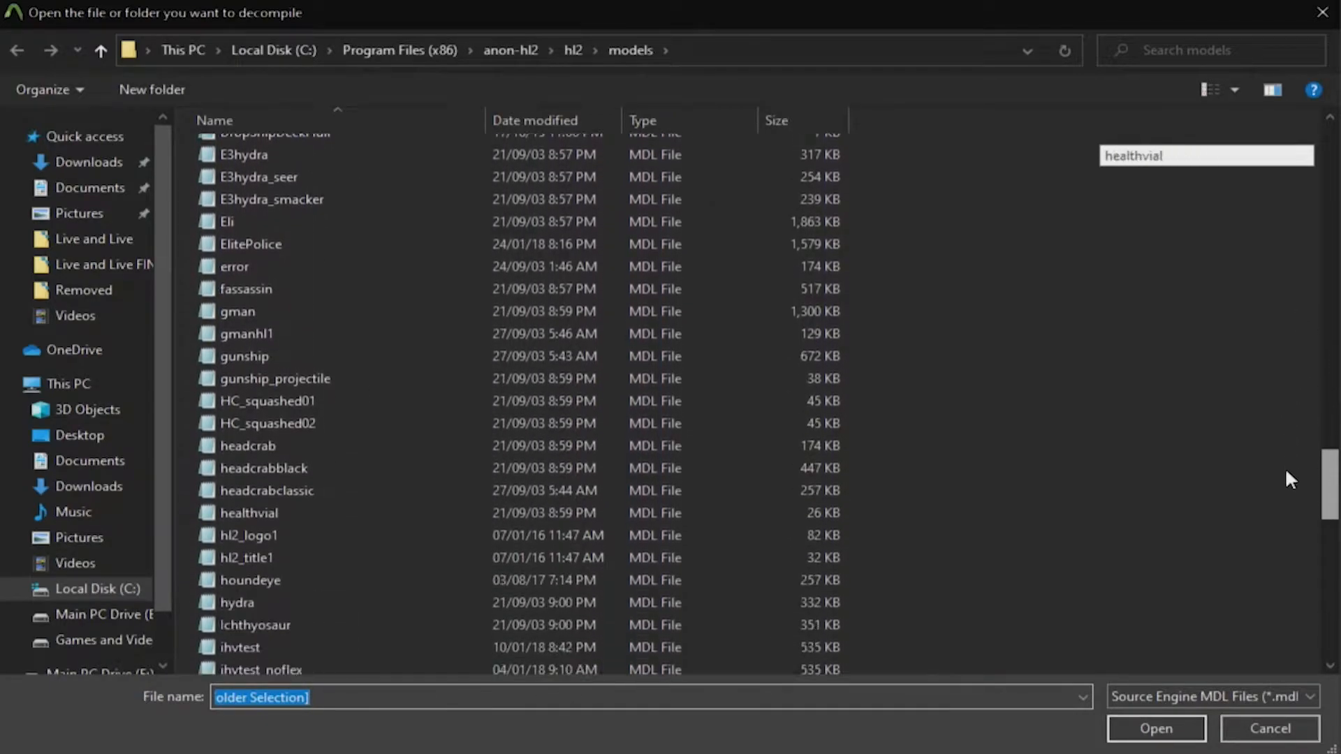
{"action": "scroll", "scroll_direction": "down", "scroll_amount": 3}
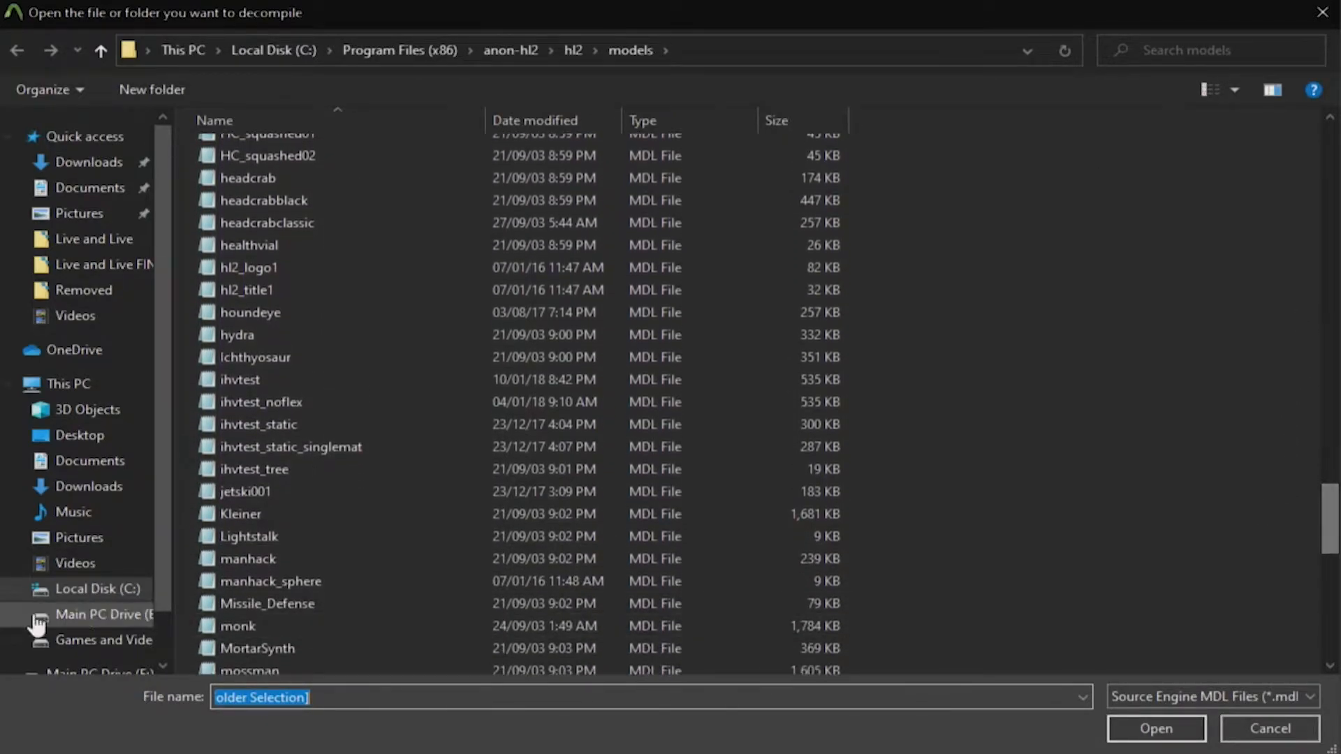
{"action": "left_click", "coordinate": [1155, 729]}
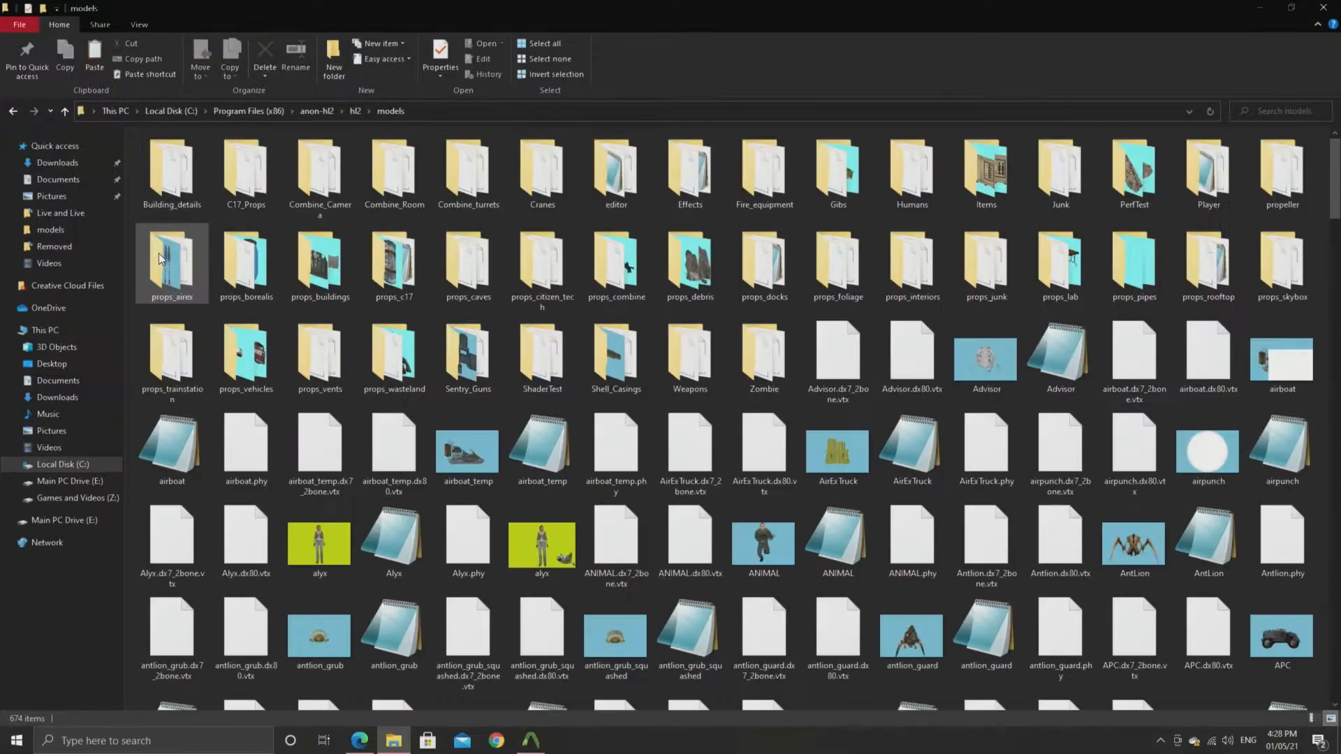
Scroll through the anon-hl2\hl2\models folder to locate the healthvial model files
{"action": "scroll", "scroll_direction": "down", "scroll_amount": 3}
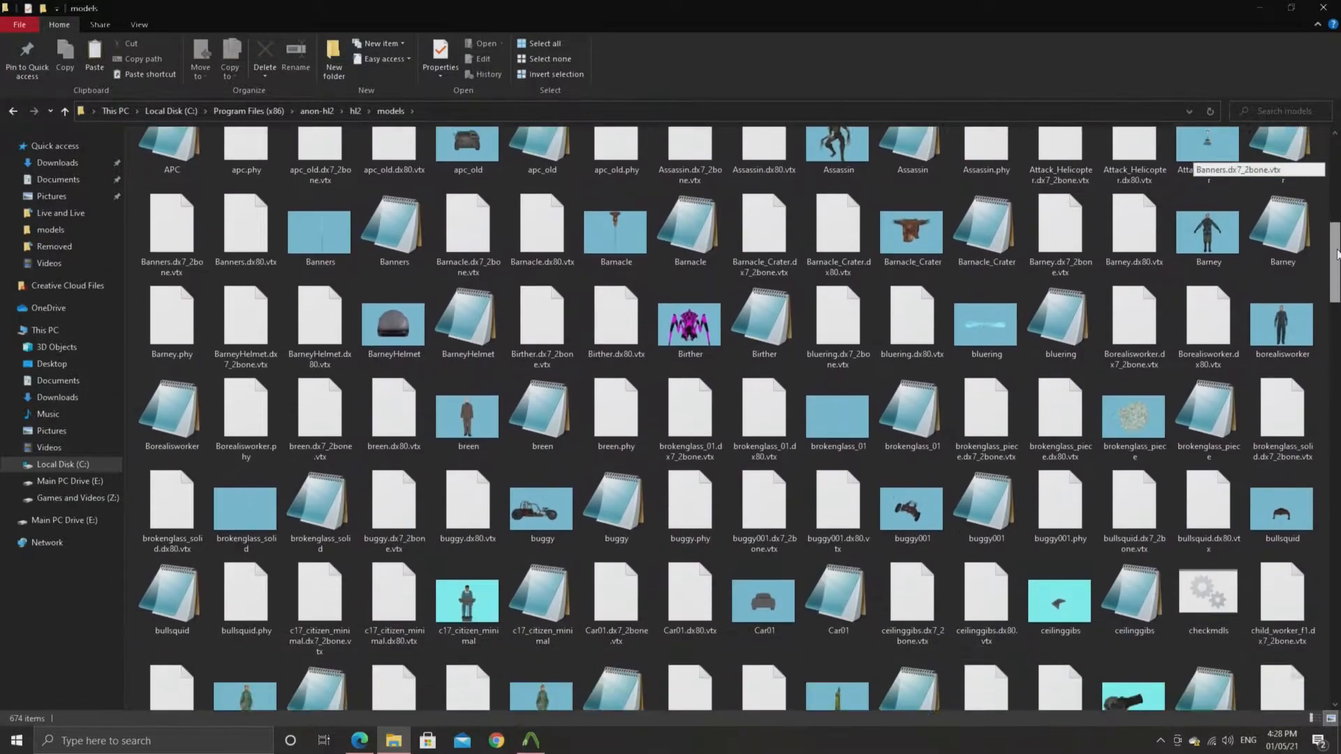
{"action": "scroll", "scroll_direction": "down", "scroll_amount": 3}
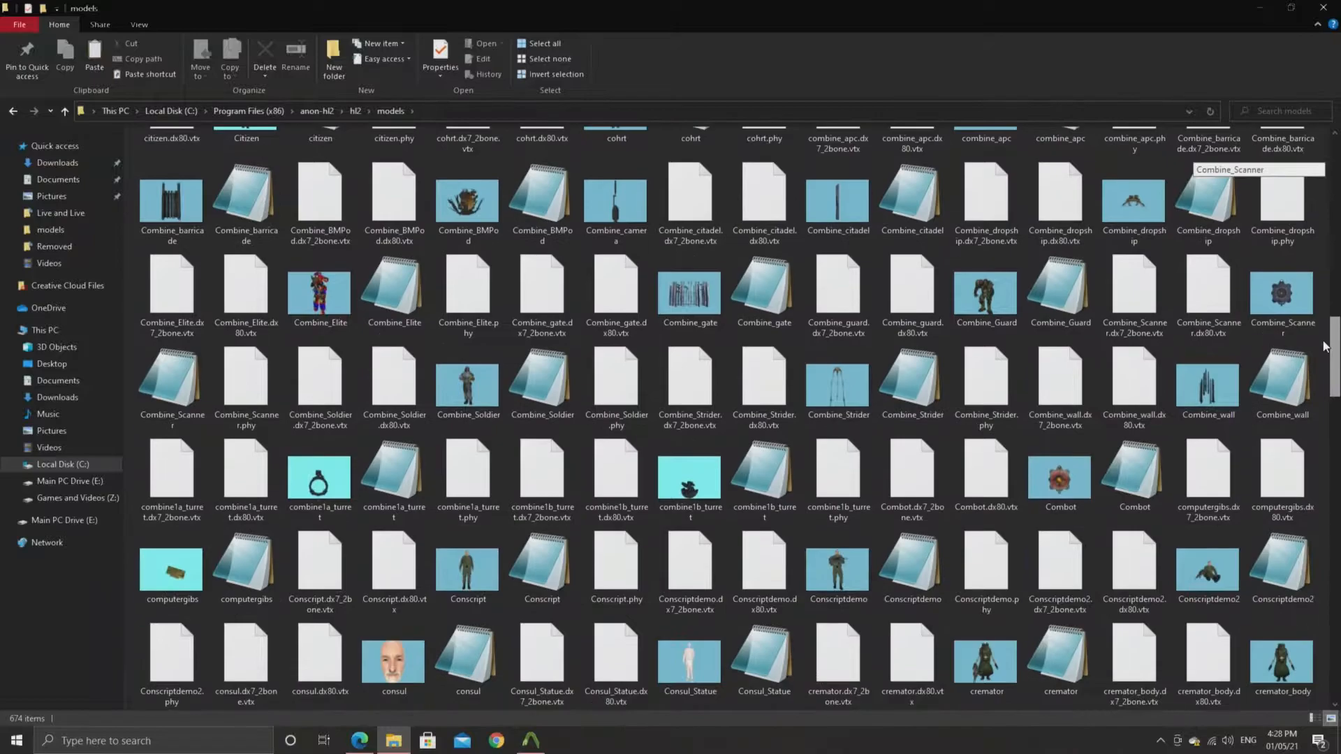
{"action": "scroll", "scroll_direction": "down", "scroll_amount": 3}
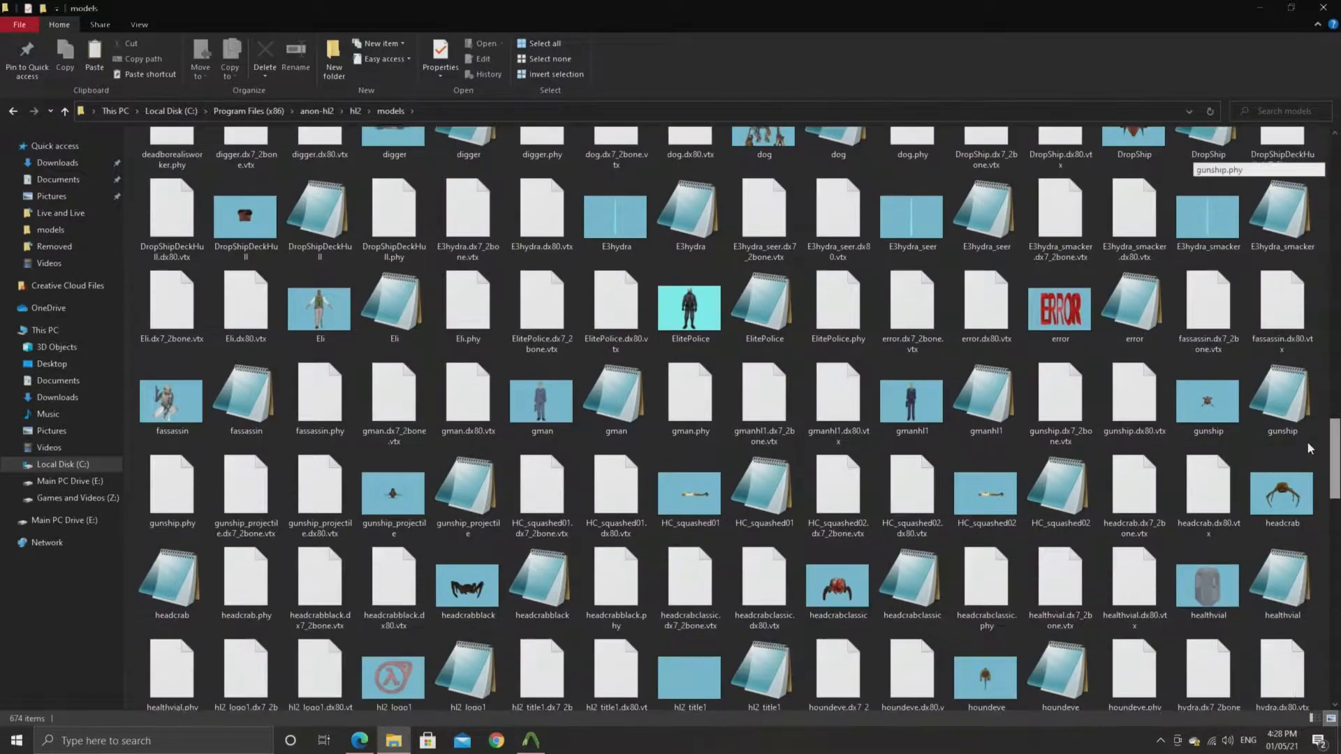
{"action": "scroll", "scroll_direction": "down", "scroll_amount": 3}
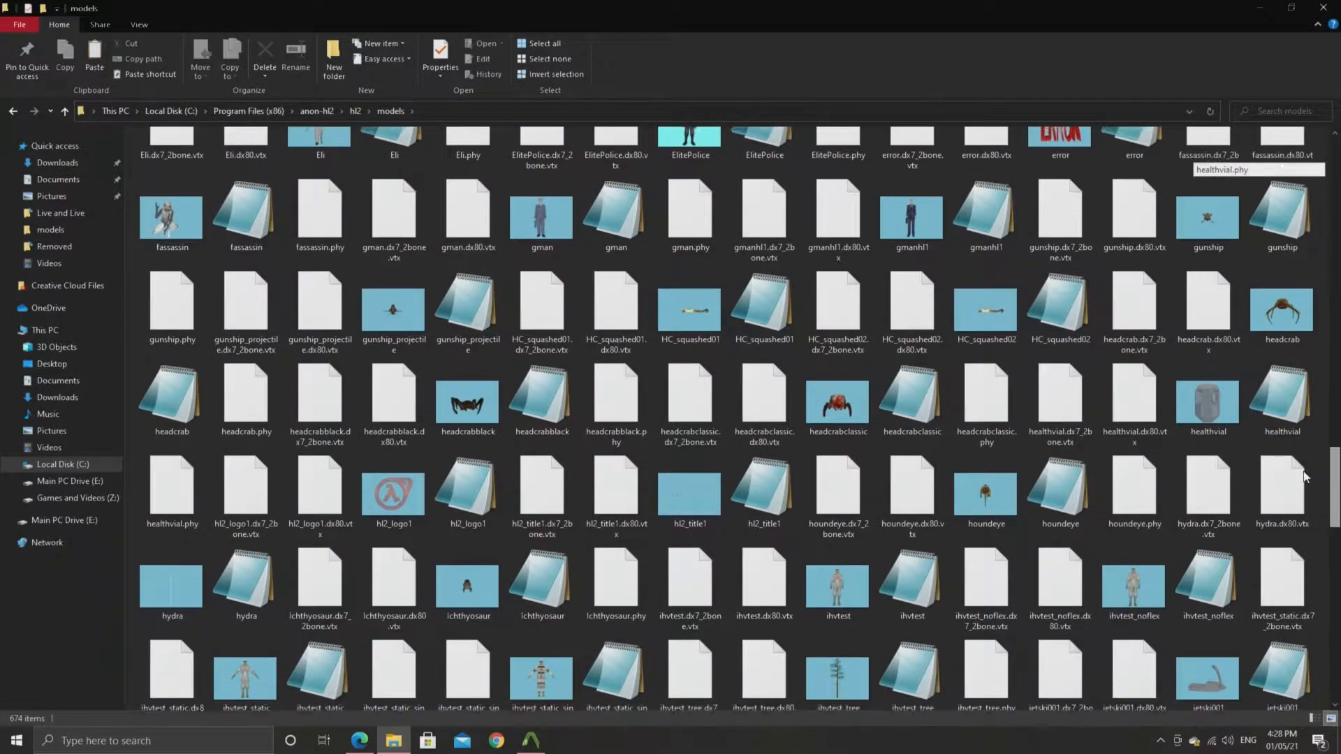
{"action": "scroll", "scroll_direction": "down", "scroll_amount": 3}
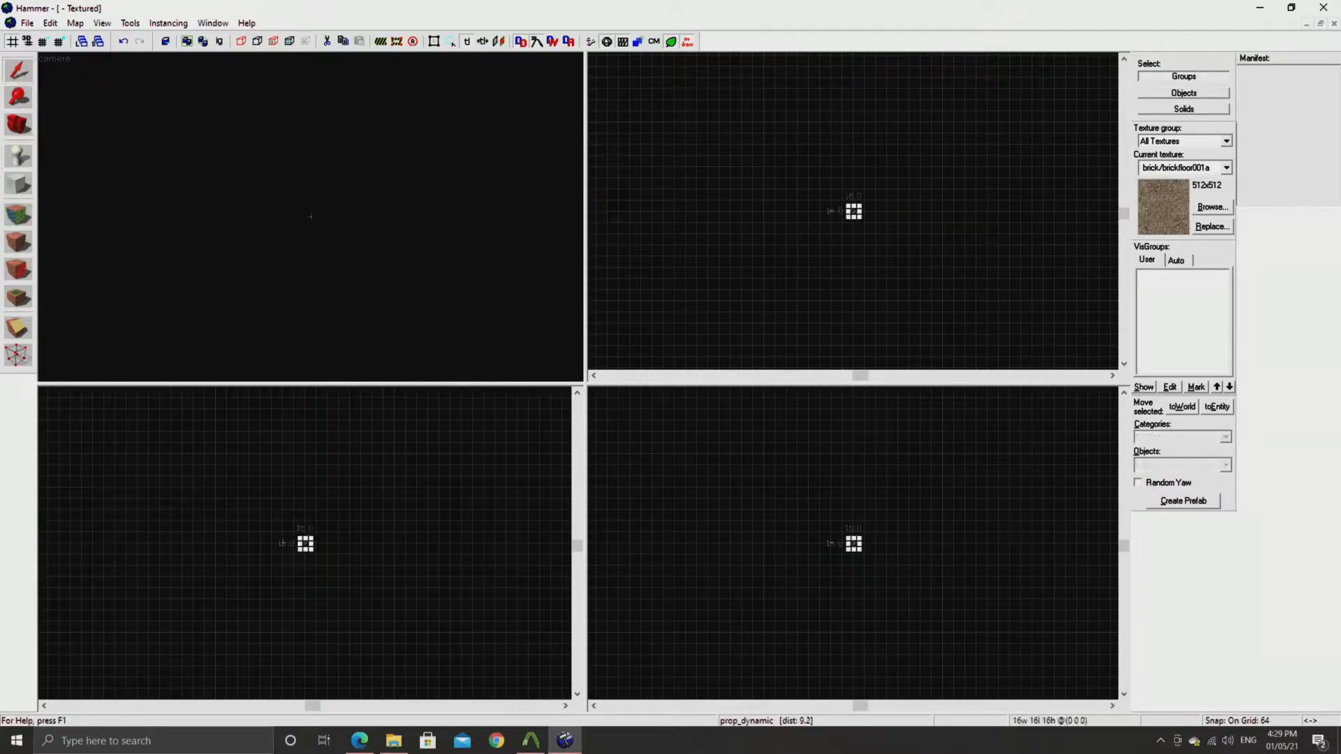
Navigate File Explorer to the retail Half-Life 2 install folder under steamapps\common
{"action": "double_click", "coordinate": [852, 210]}
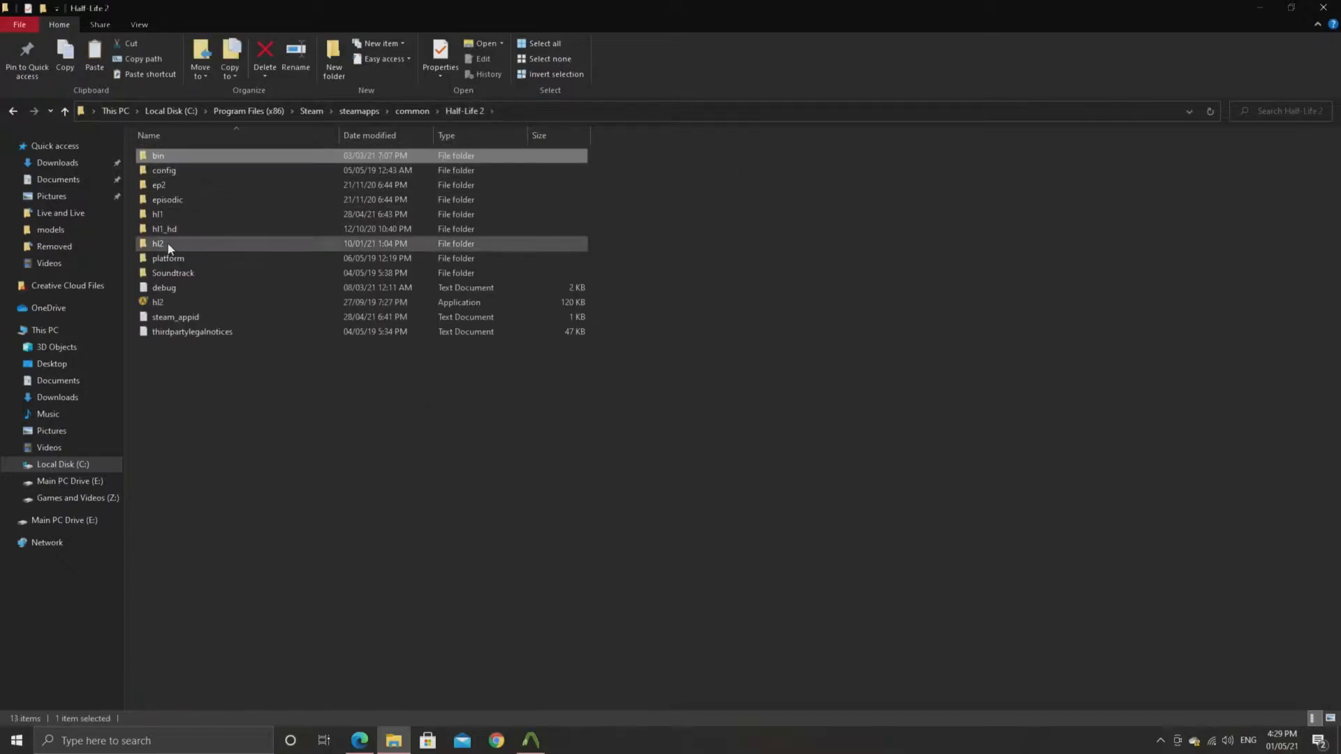
Enter the Half-Life 2 install's hl2 folder and then its models subfolder
{"action": "double_click", "coordinate": [158, 243]}
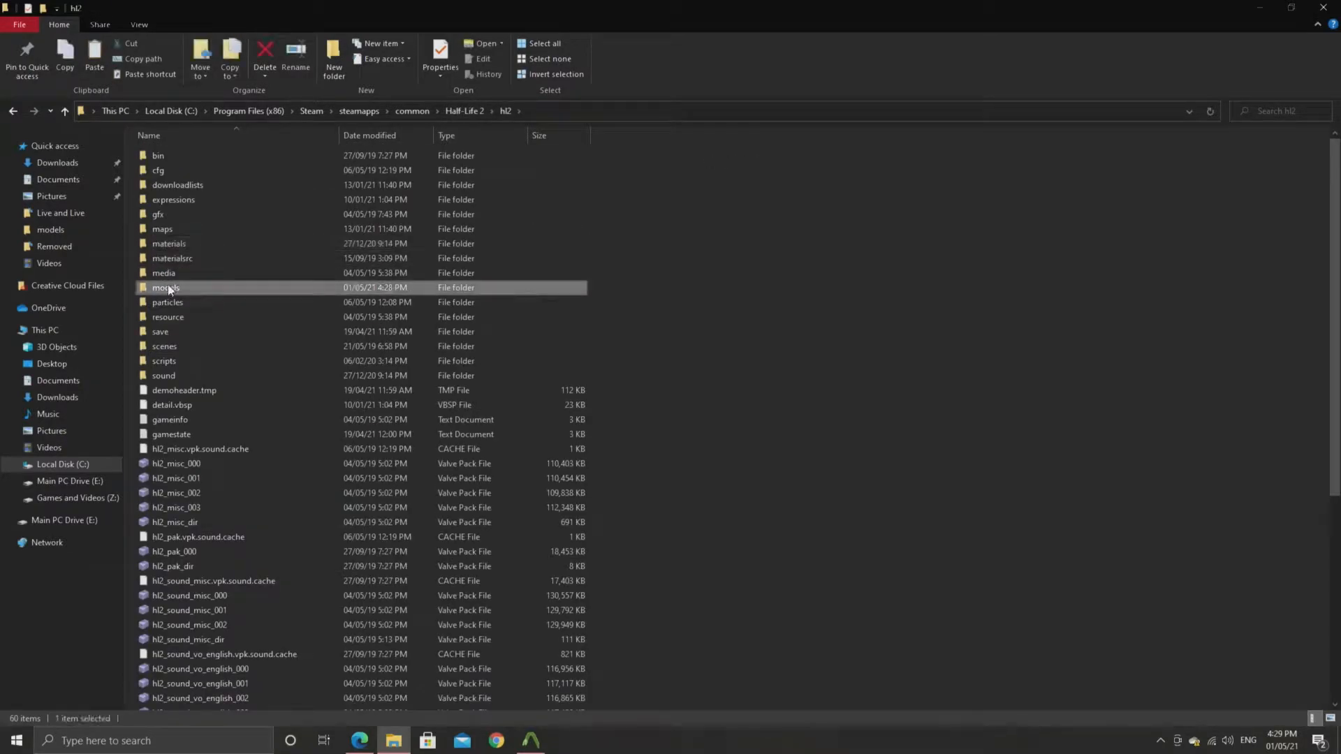
{"action": "double_click", "coordinate": [166, 288]}
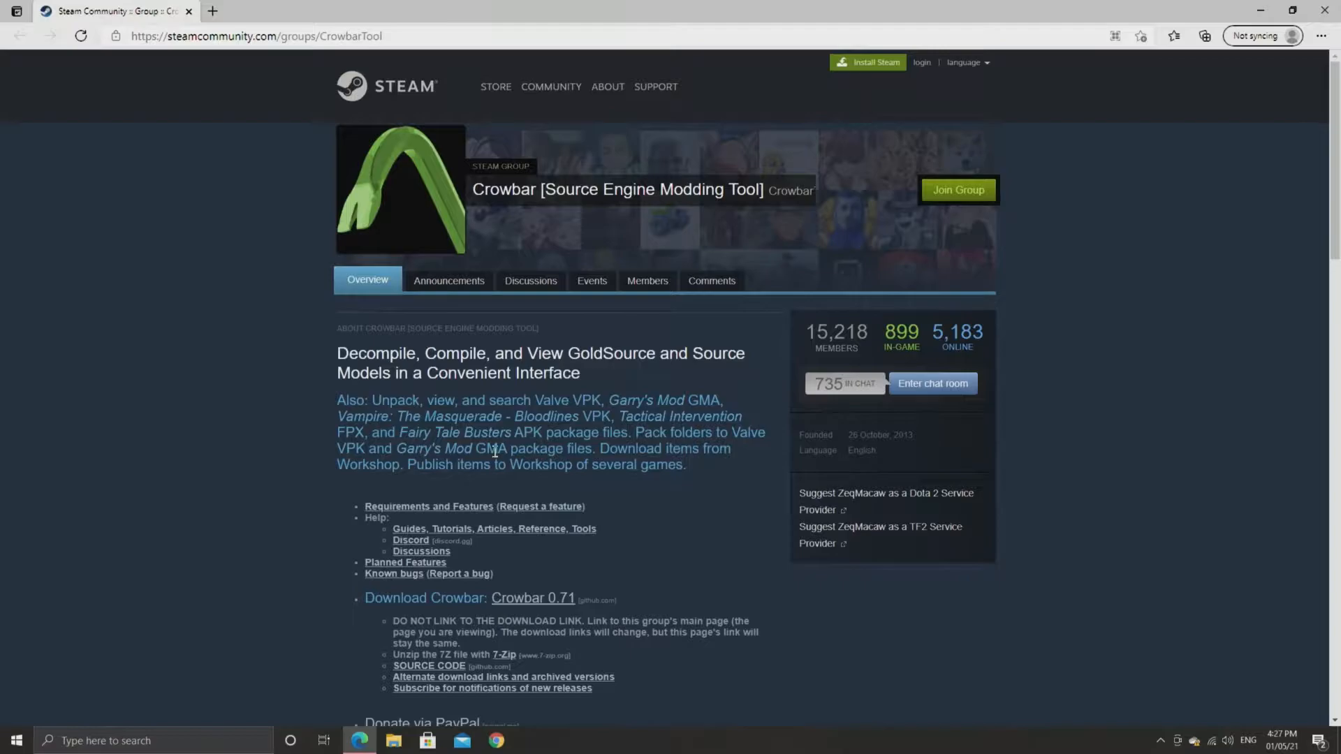
{"action": "mouse_move", "coordinate": [532, 598]}
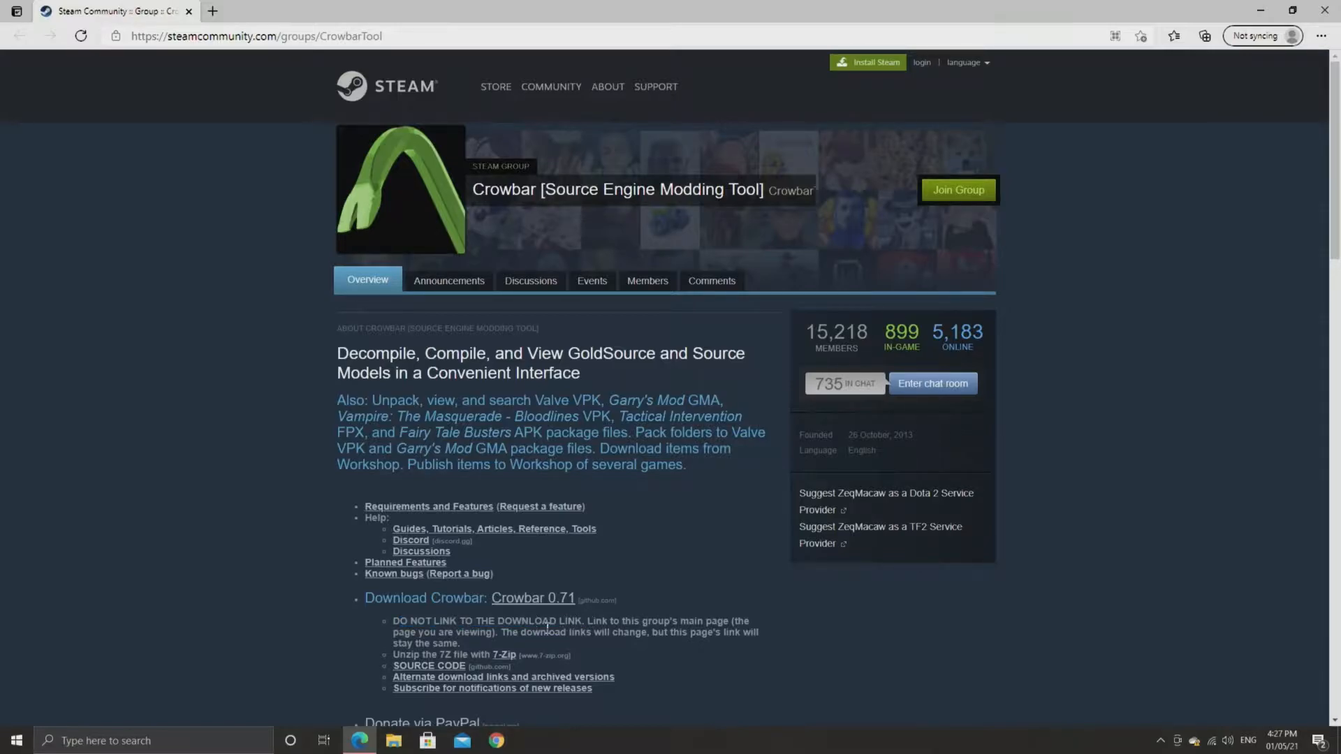
Leave the Crowbar Steam group page and bring up the Downloads folder
{"action": "left_click", "coordinate": [392, 741]}
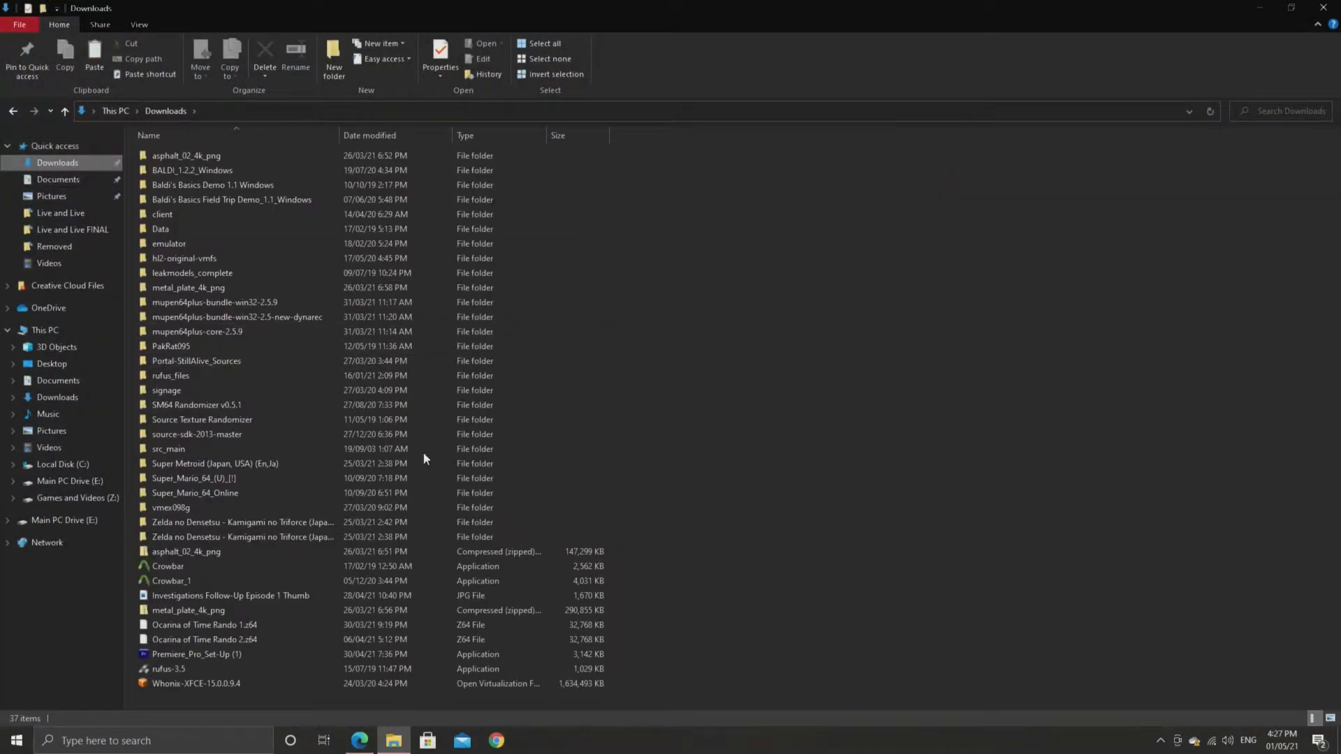
Launch Crowbar.exe from Downloads, close the 0.58 window, and launch Crowbar 0.71
{"action": "left_click", "coordinate": [168, 566]}
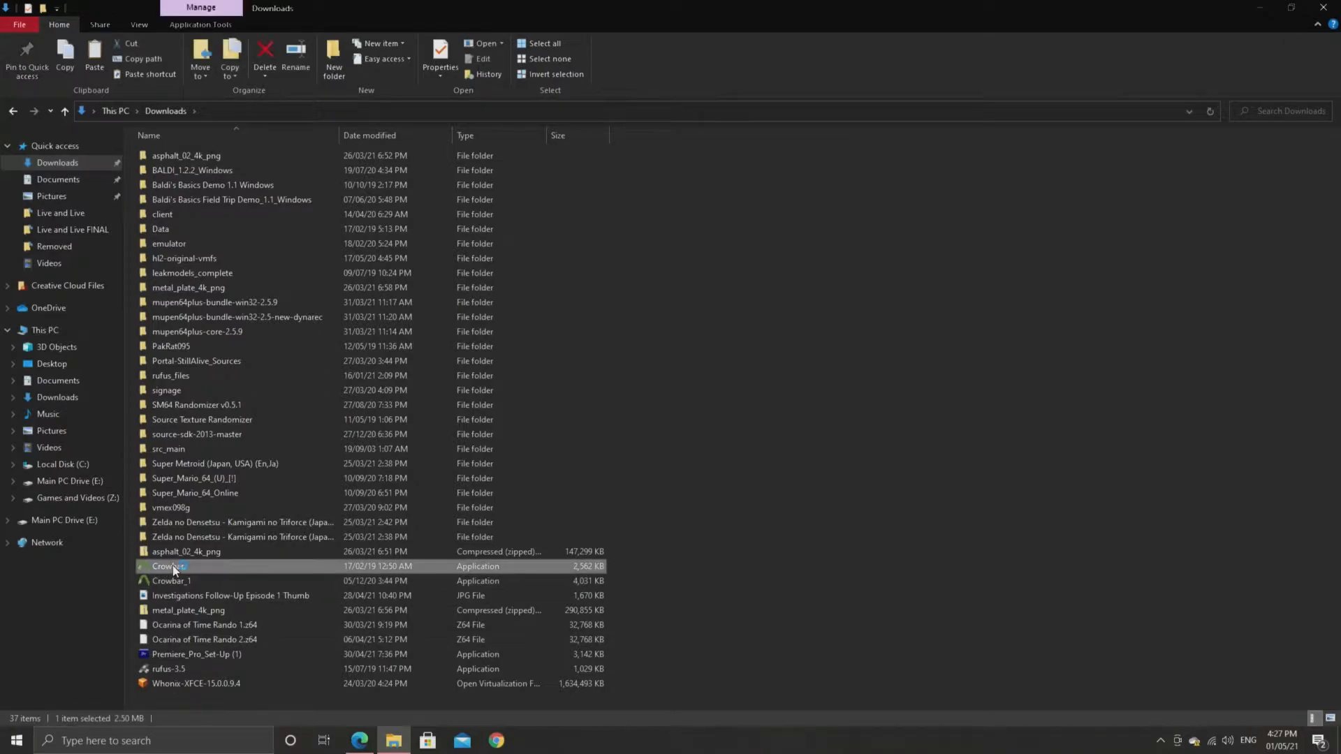
{"action": "double_click", "coordinate": [169, 566]}
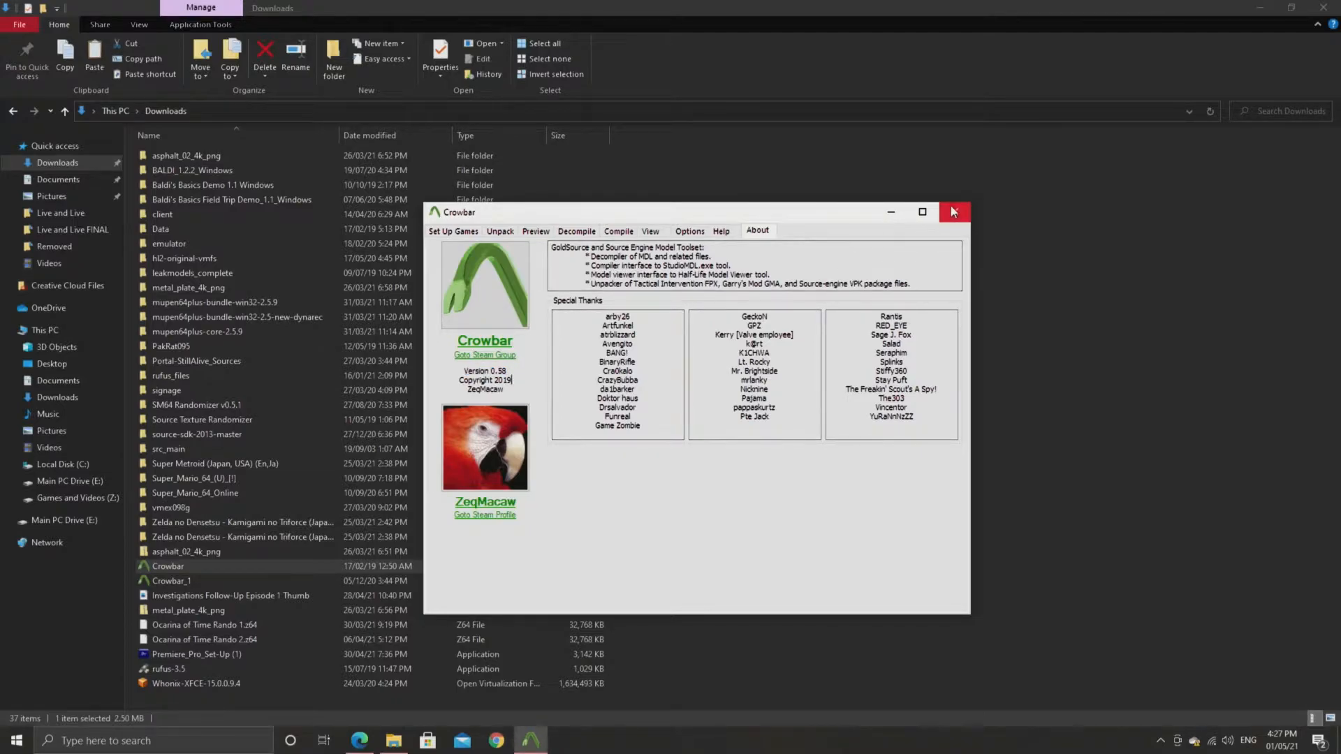
{"action": "left_click", "coordinate": [951, 211]}
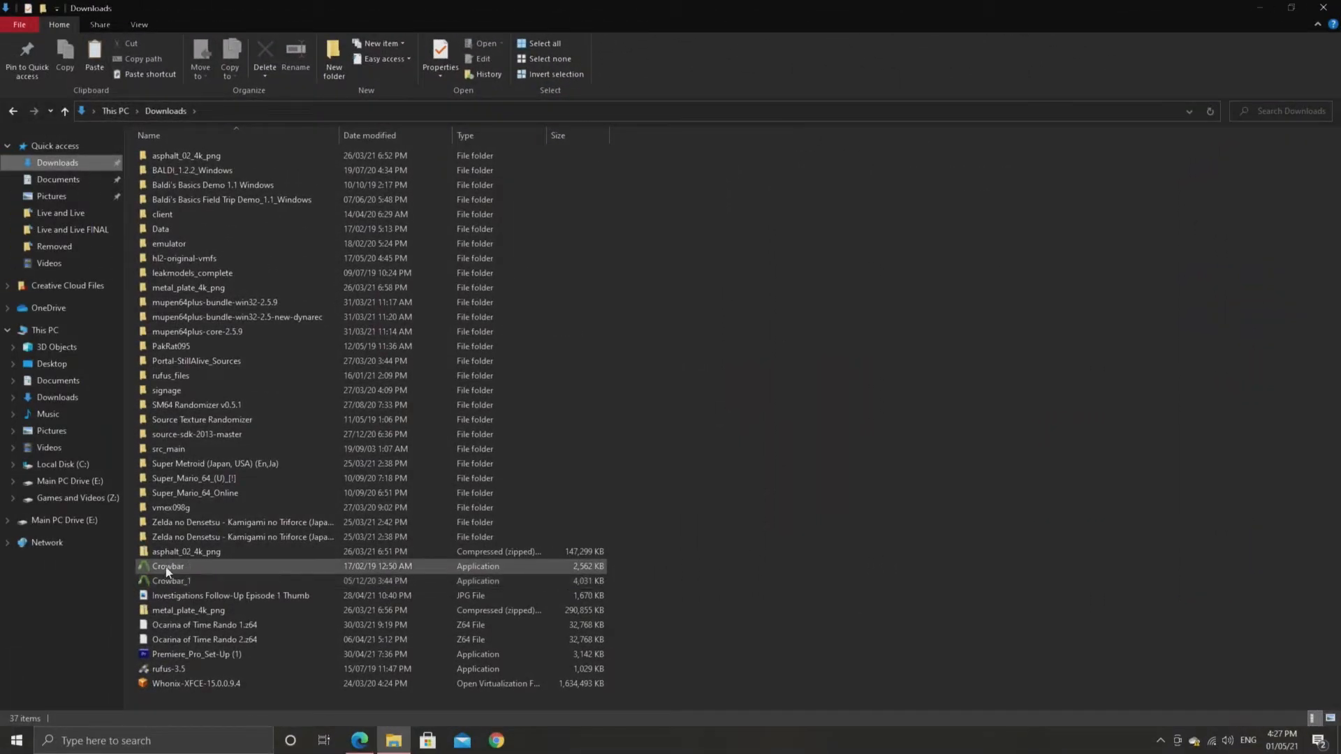
{"action": "double_click", "coordinate": [167, 566]}
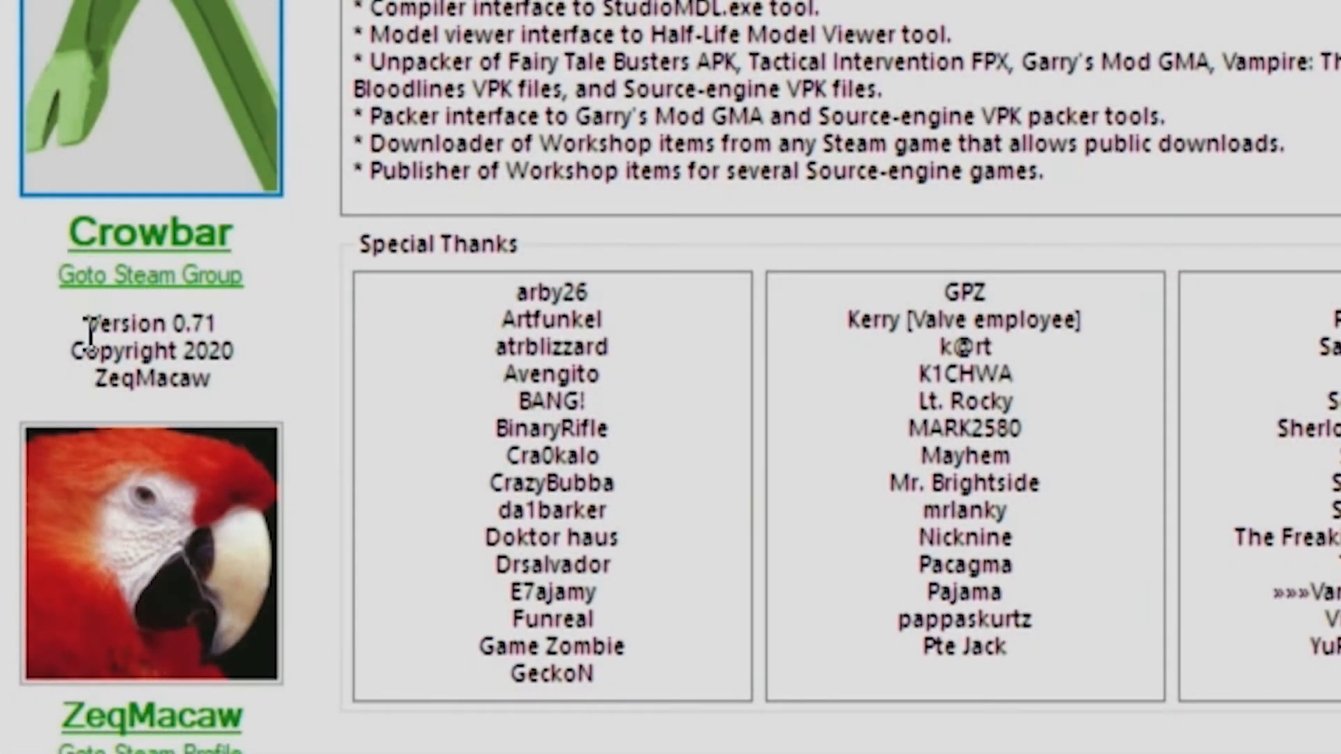
Look through Crowbar 0.71's Set Up Games, Download, Unpack, Preview and Decompile pages
{"action": "double_click", "coordinate": [146, 322]}
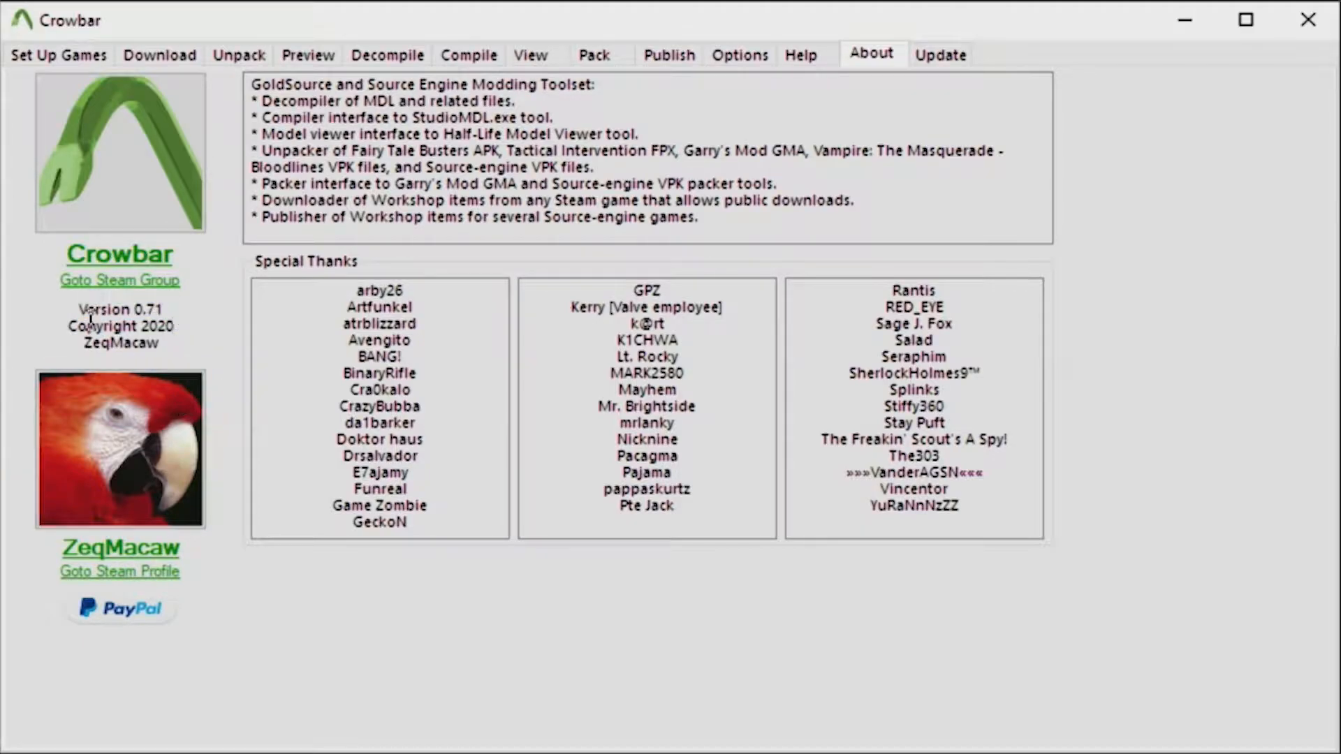
{"action": "left_click", "coordinate": [58, 55]}
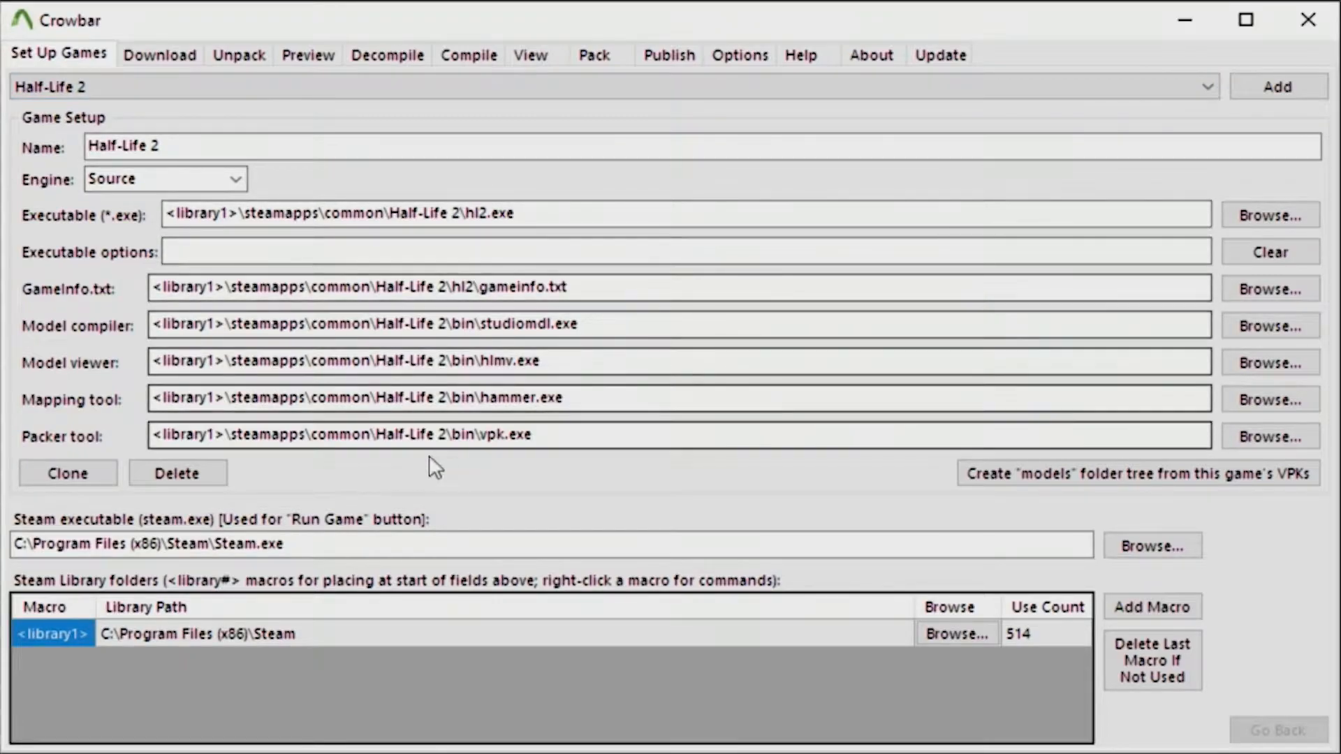
{"action": "left_click", "coordinate": [159, 54]}
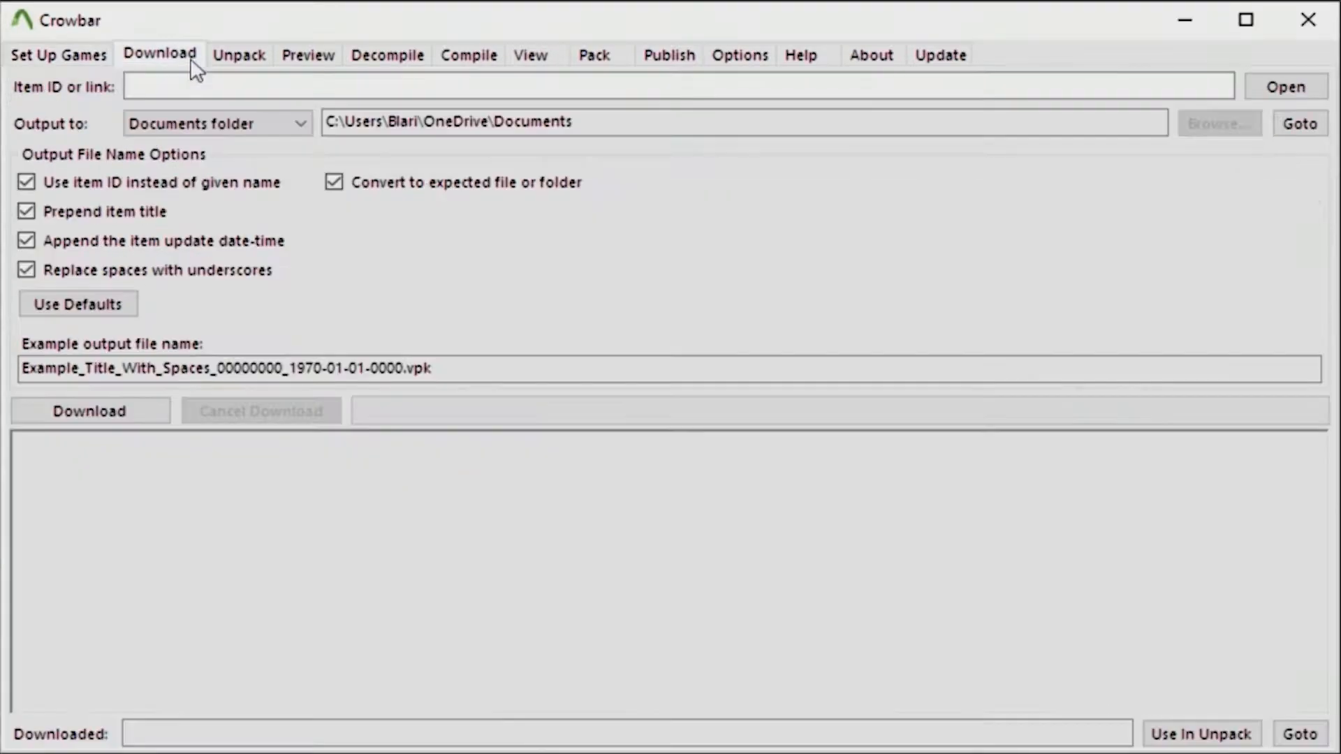
{"action": "mouse_move", "coordinate": [242, 54]}
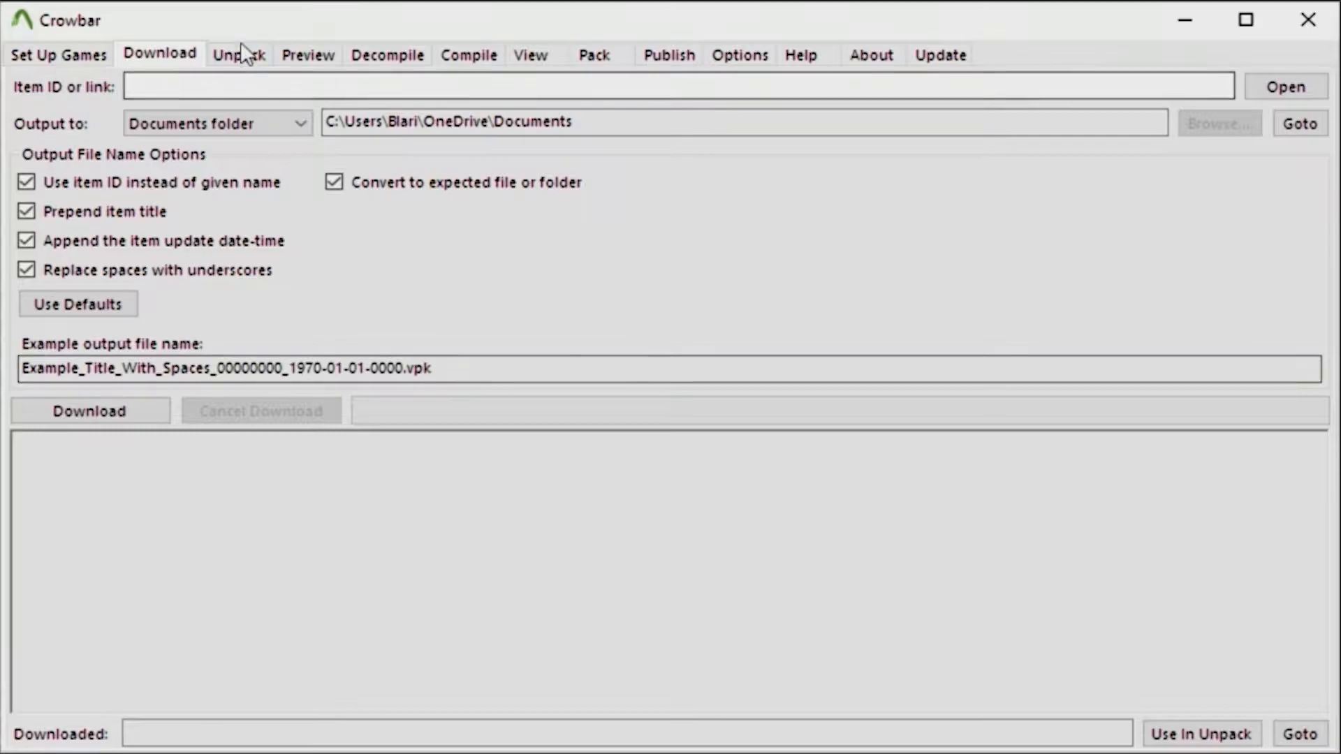
{"action": "left_click", "coordinate": [239, 55]}
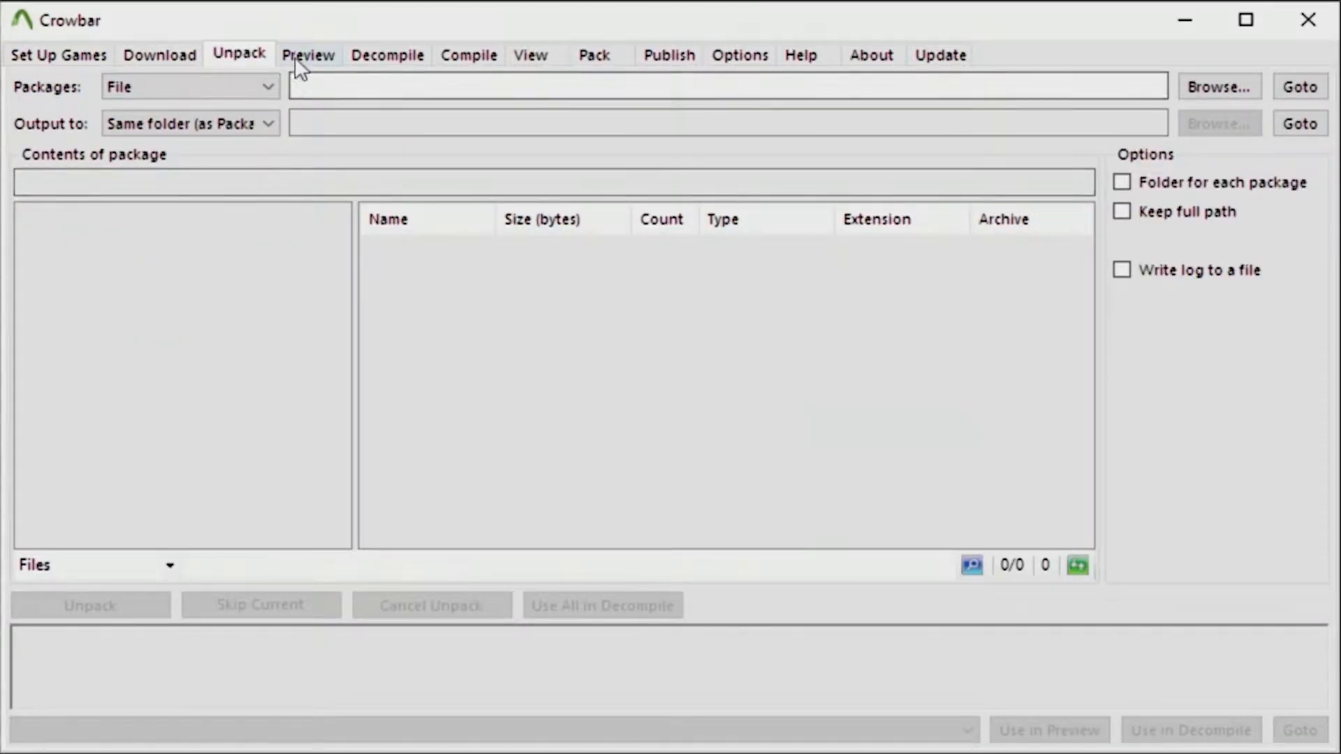
{"action": "left_click", "coordinate": [308, 55]}
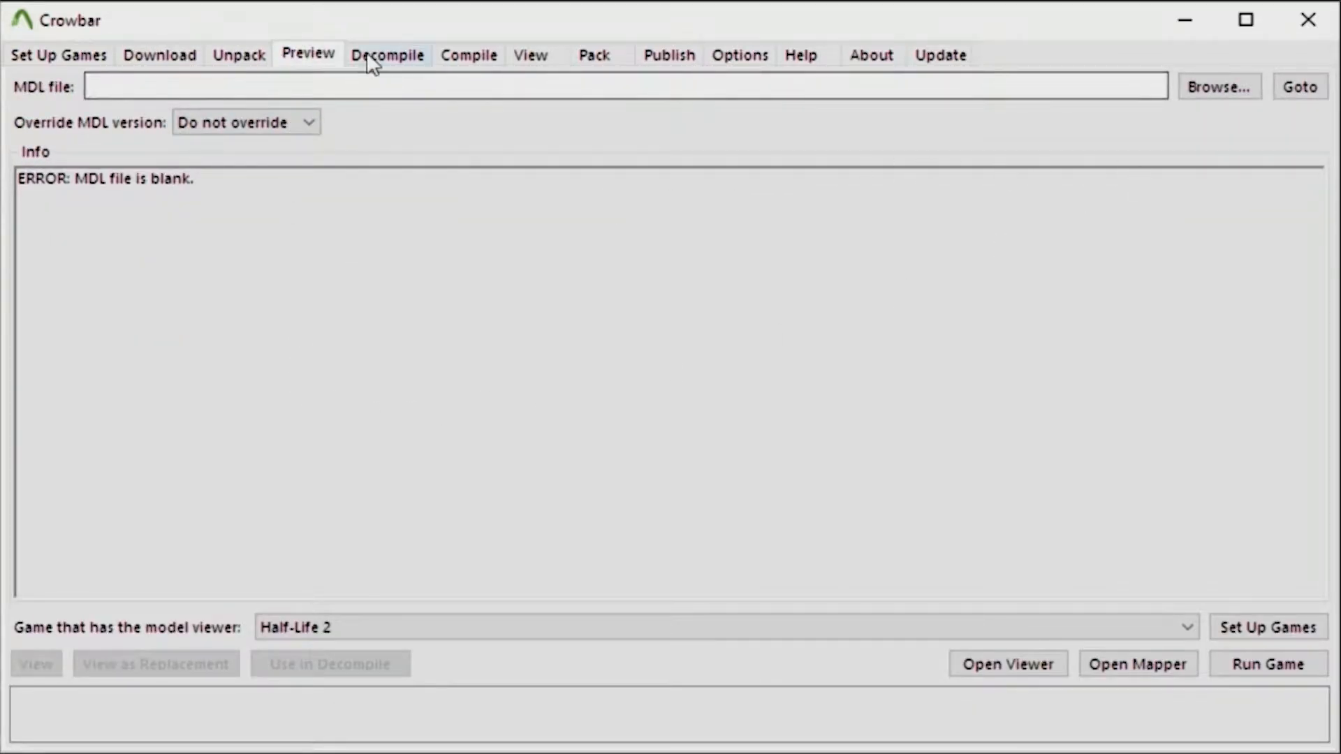
{"action": "left_click", "coordinate": [387, 54]}
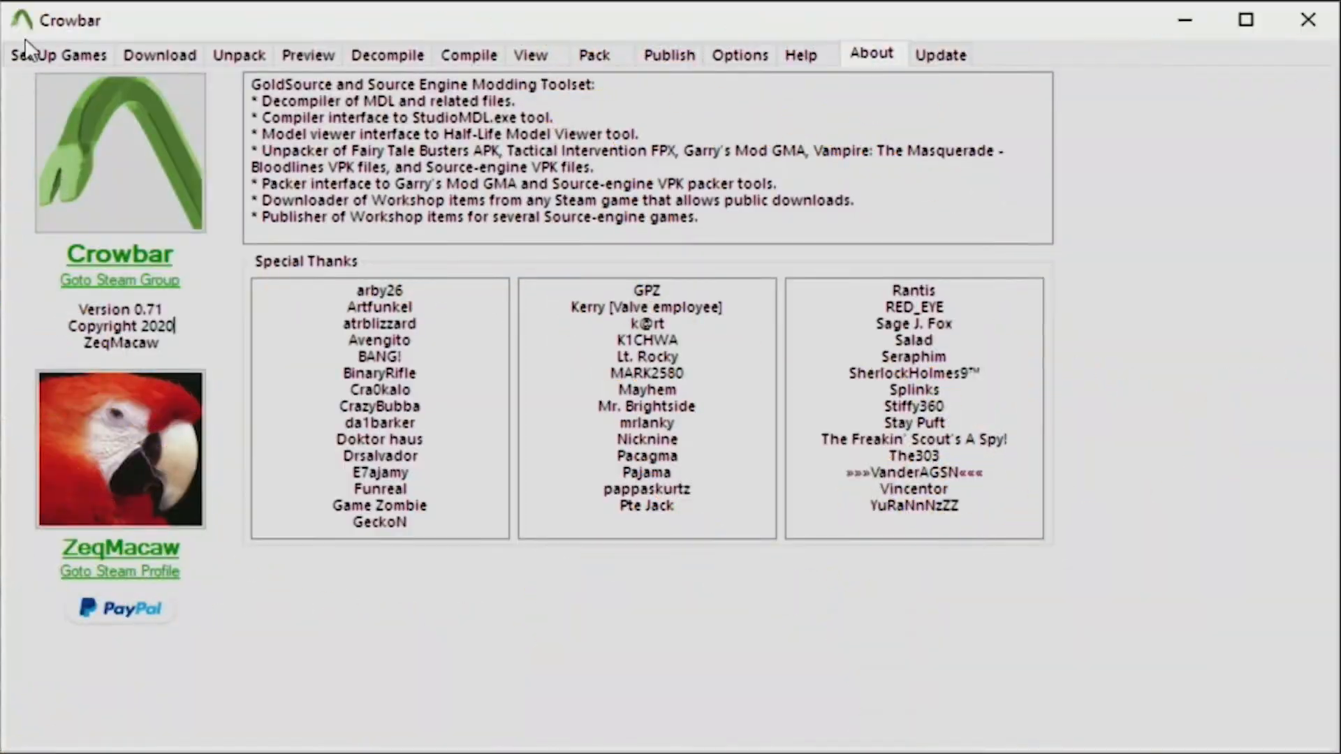
Check the Set Up Games, Download, Unpack and Preview pages, then reach the Publish page
{"action": "left_click", "coordinate": [57, 55]}
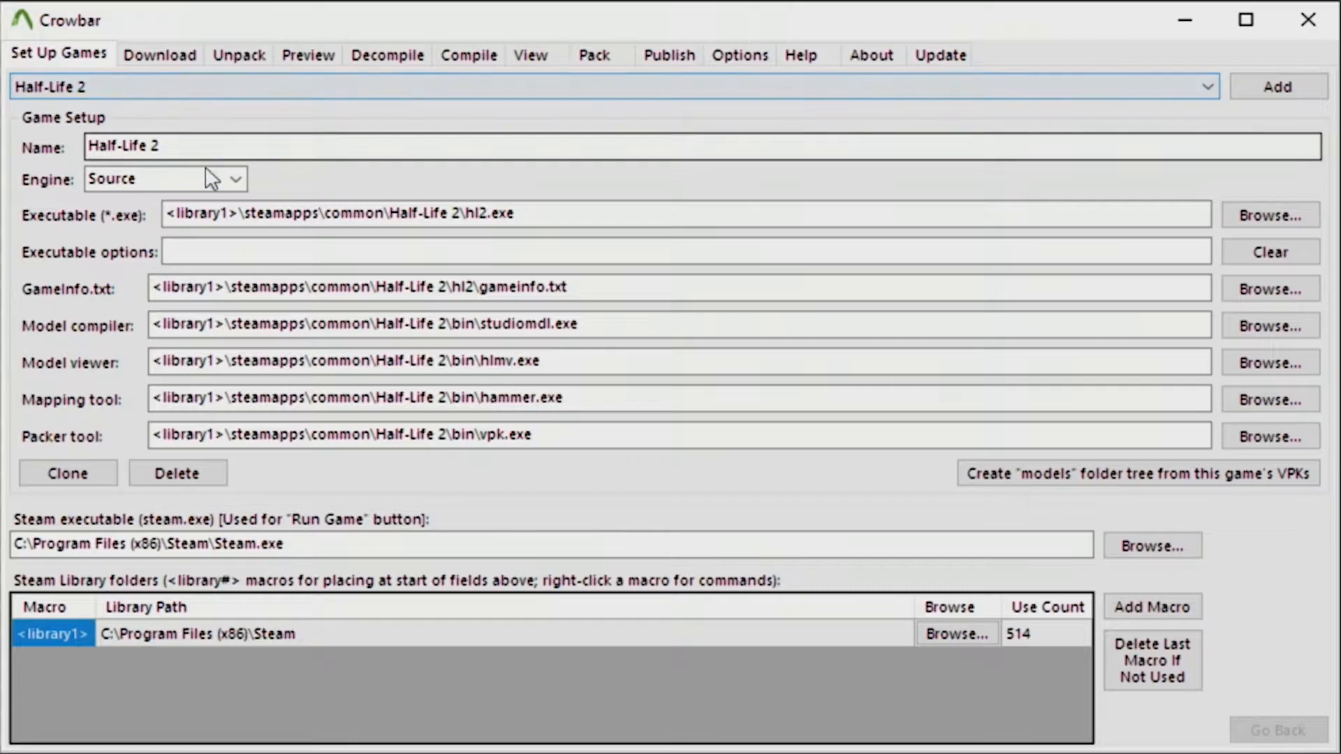
{"action": "mouse_move", "coordinate": [359, 599]}
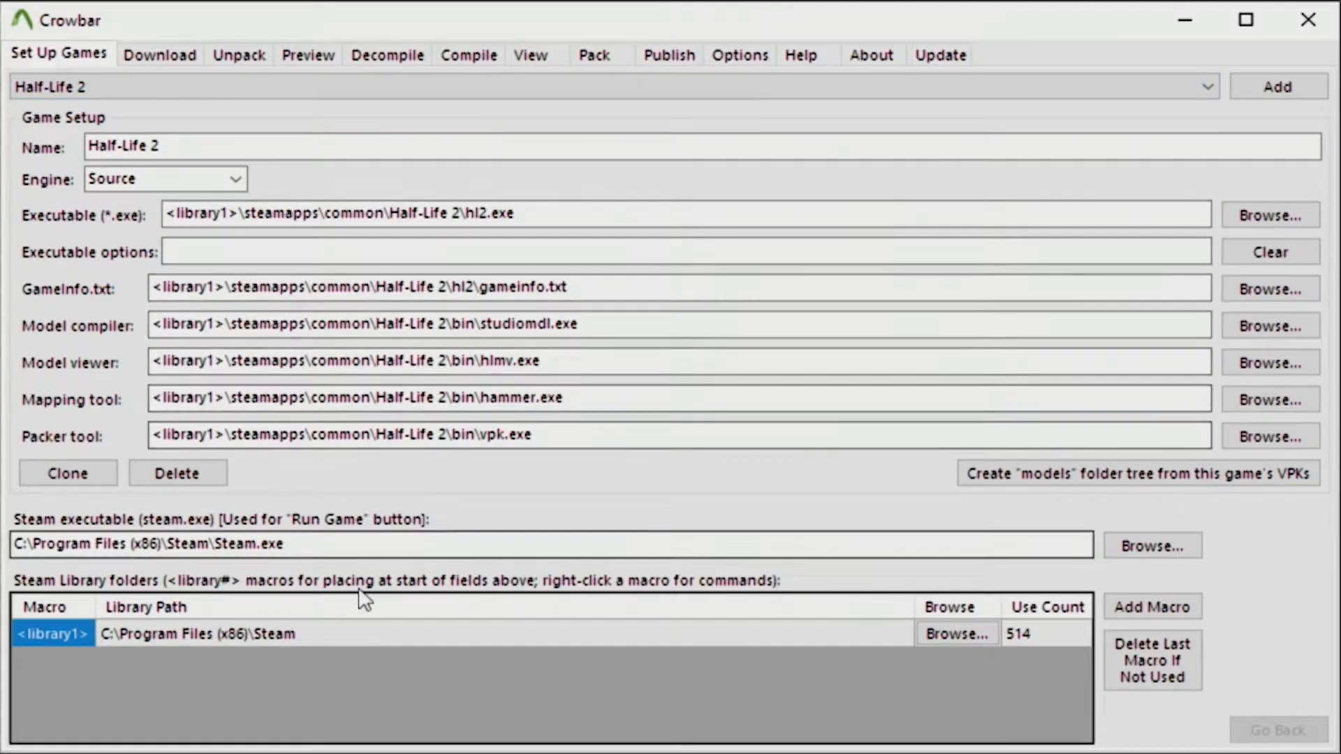
{"action": "mouse_move", "coordinate": [1265, 479]}
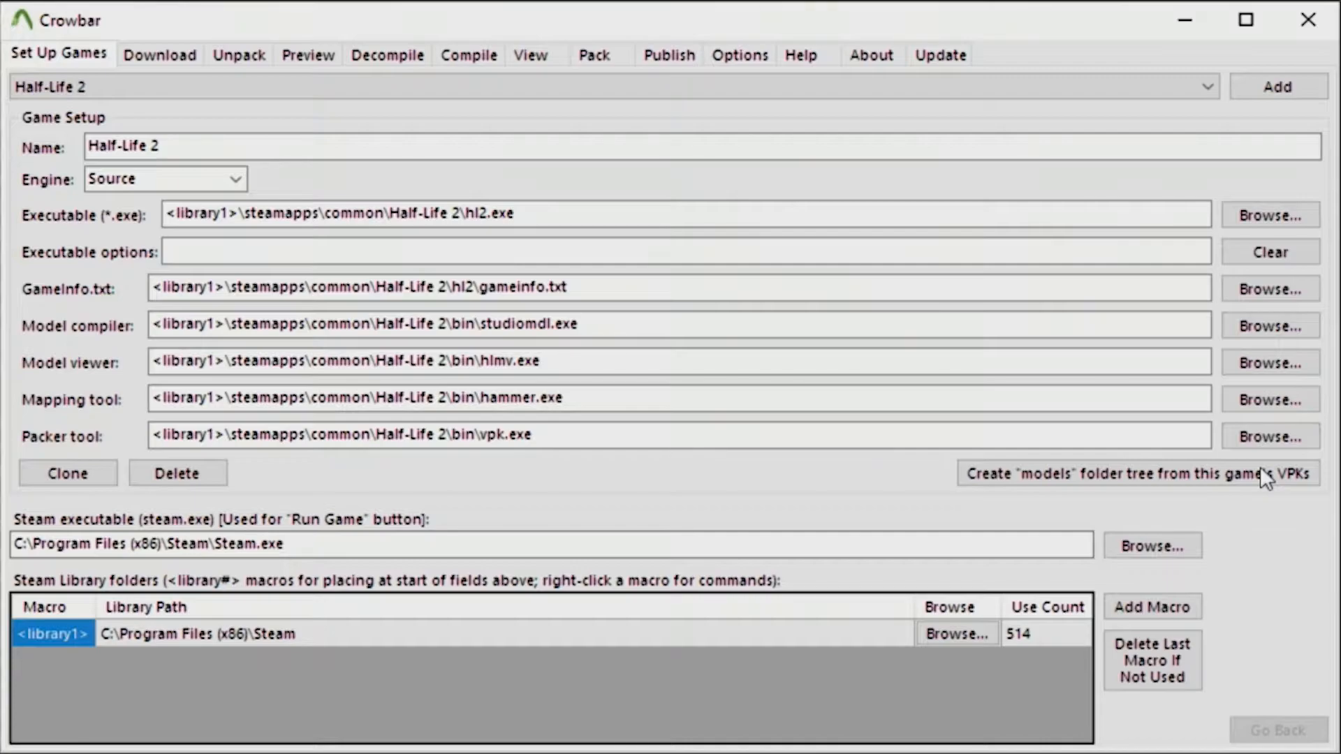
{"action": "left_click", "coordinate": [159, 55]}
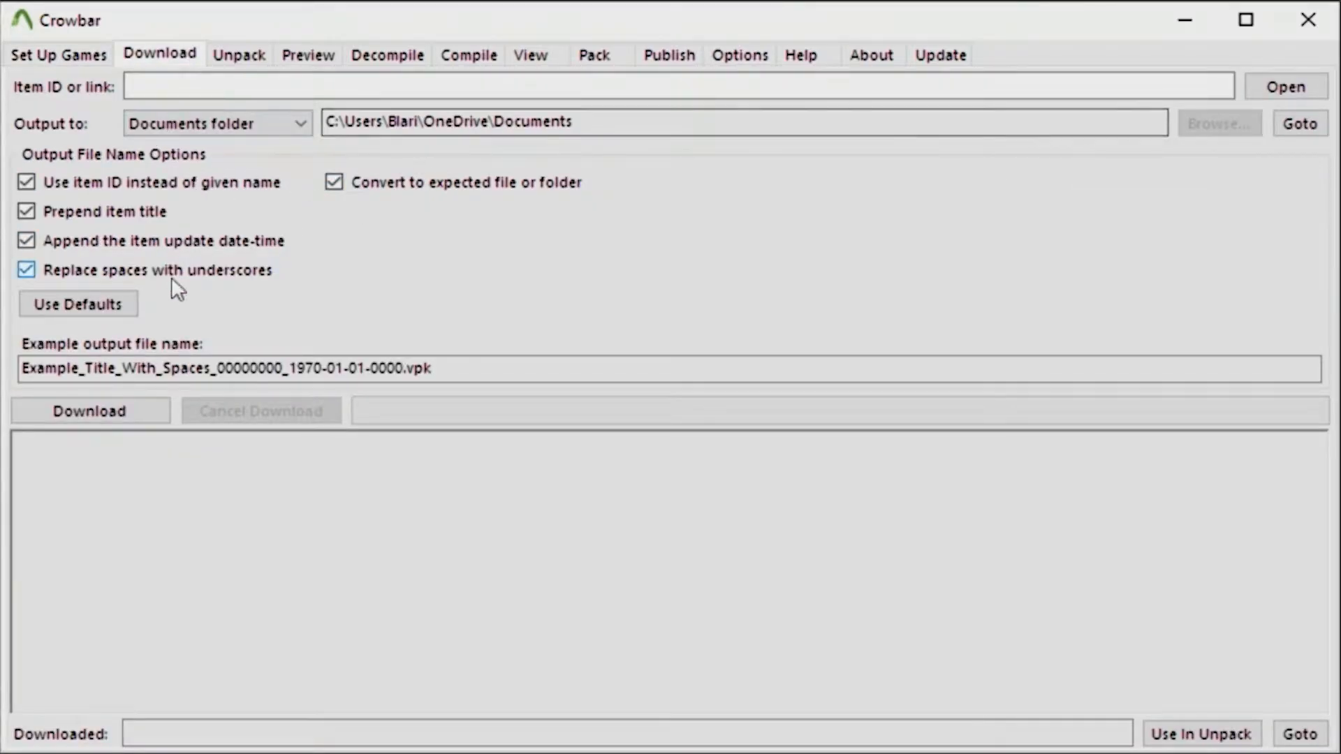
{"action": "left_click", "coordinate": [239, 54]}
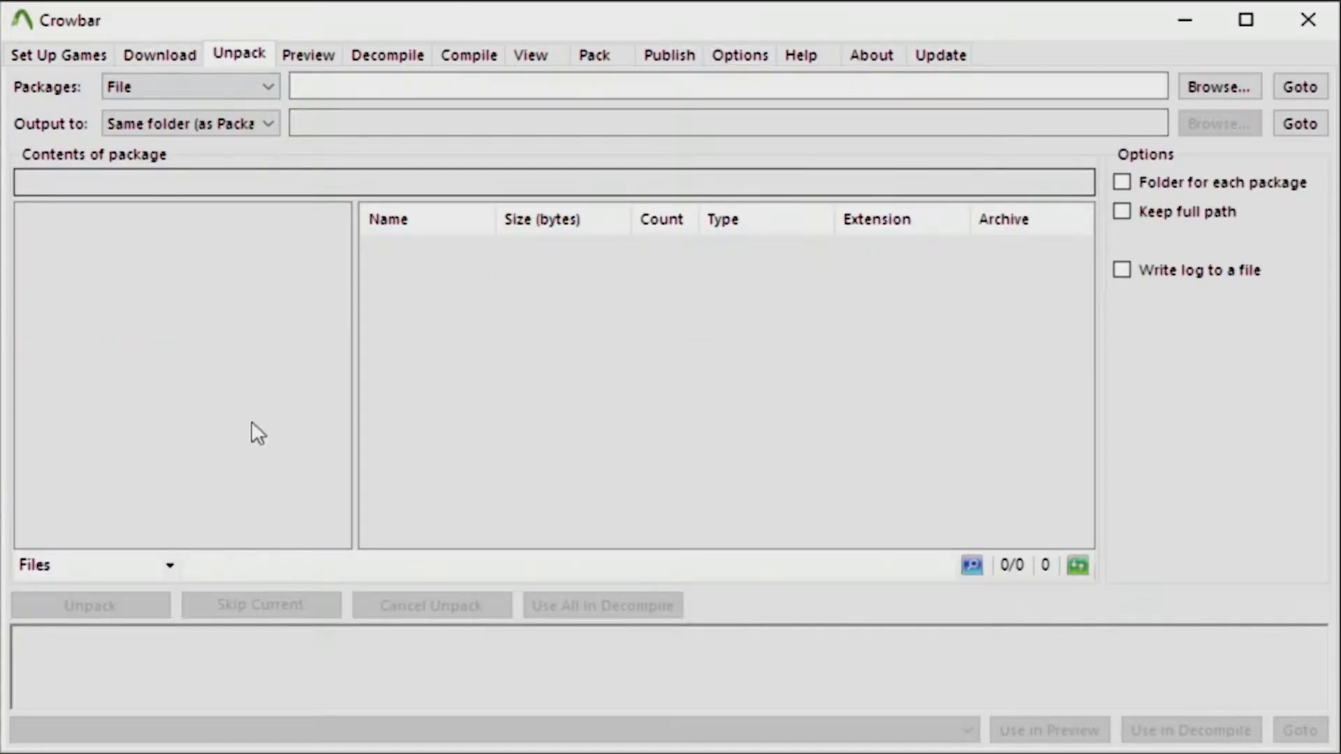
{"action": "left_click", "coordinate": [308, 54]}
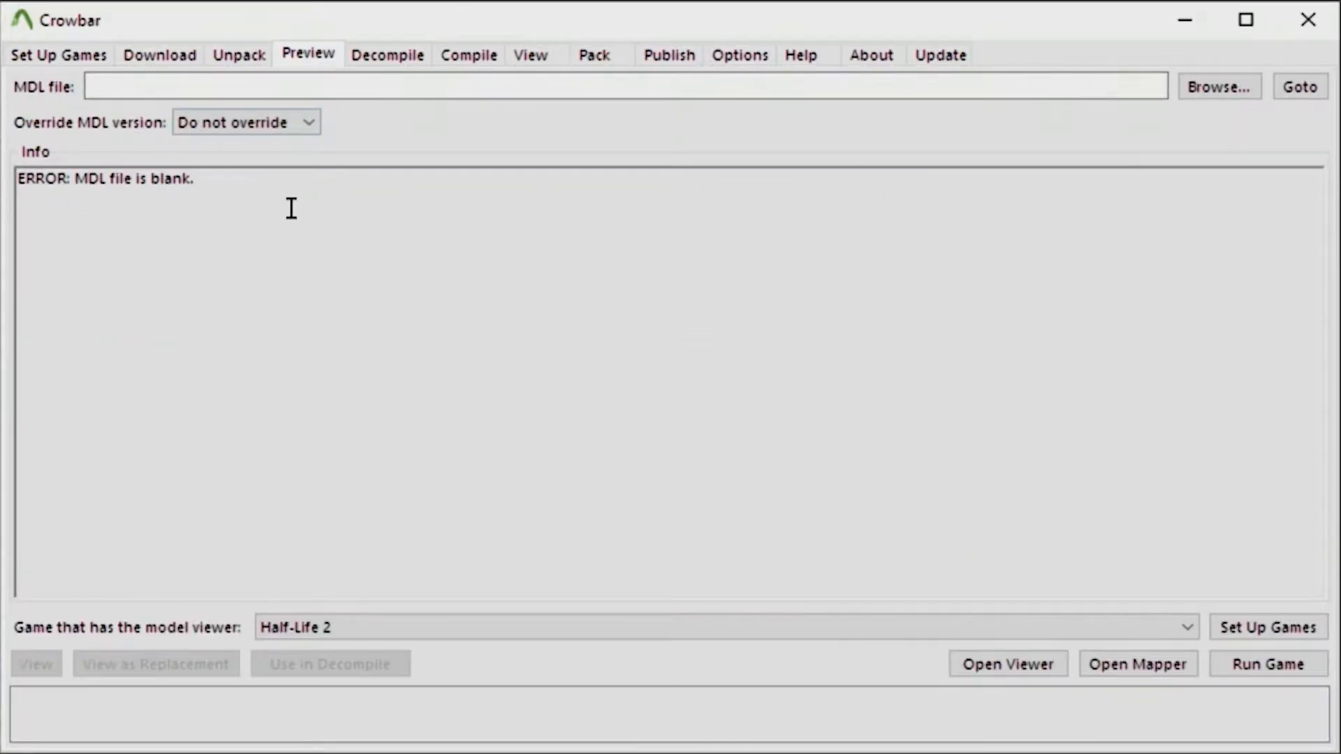
{"action": "left_click", "coordinate": [670, 55]}
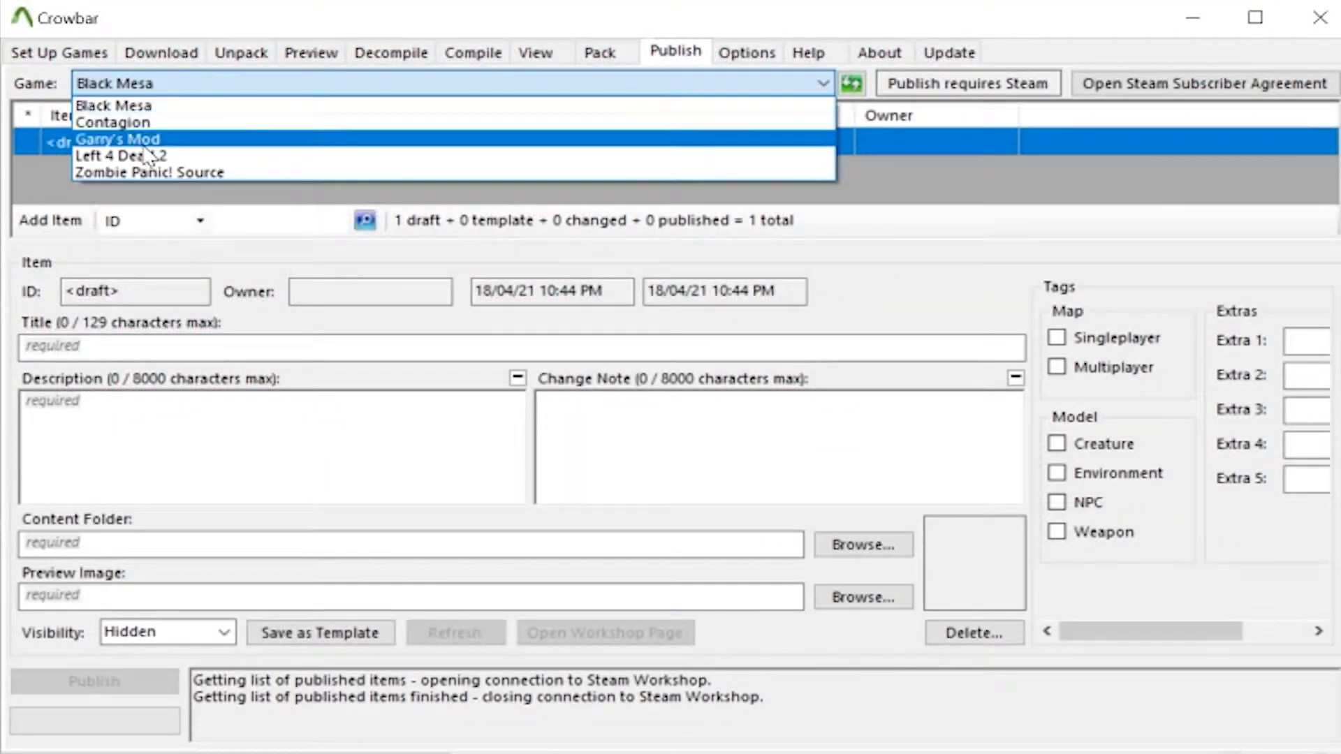
Switch the publishing game to Garry's Mod then Left 4 Dead 2, and return toward the decompile page
{"action": "left_click", "coordinate": [117, 139]}
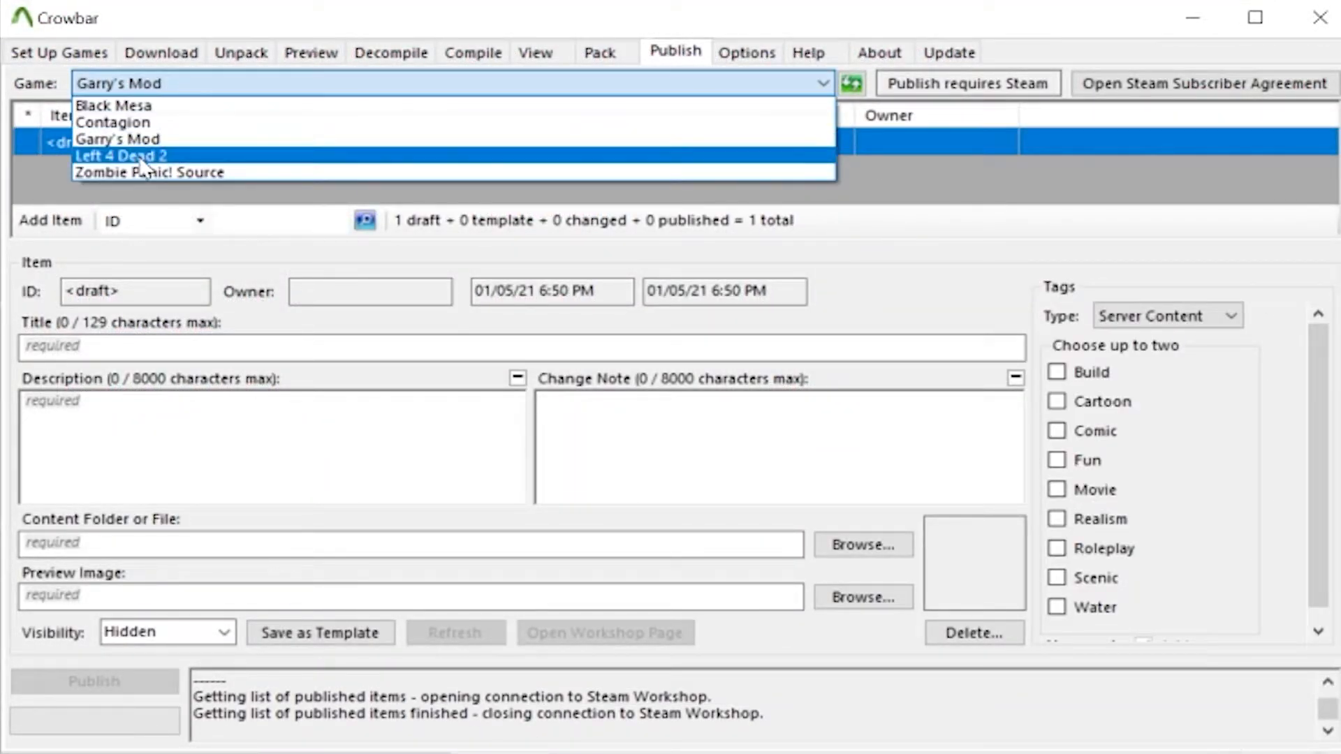
{"action": "left_click", "coordinate": [120, 155]}
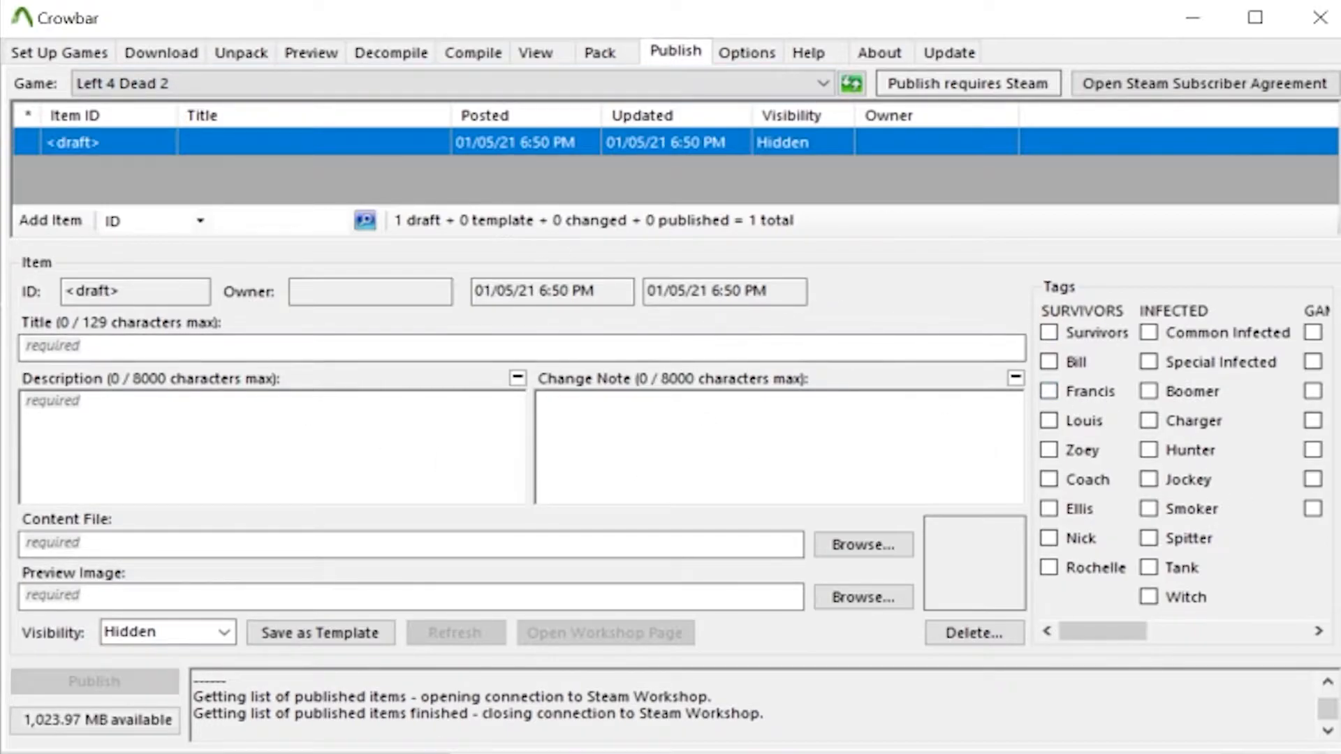
{"action": "left_click", "coordinate": [159, 53]}
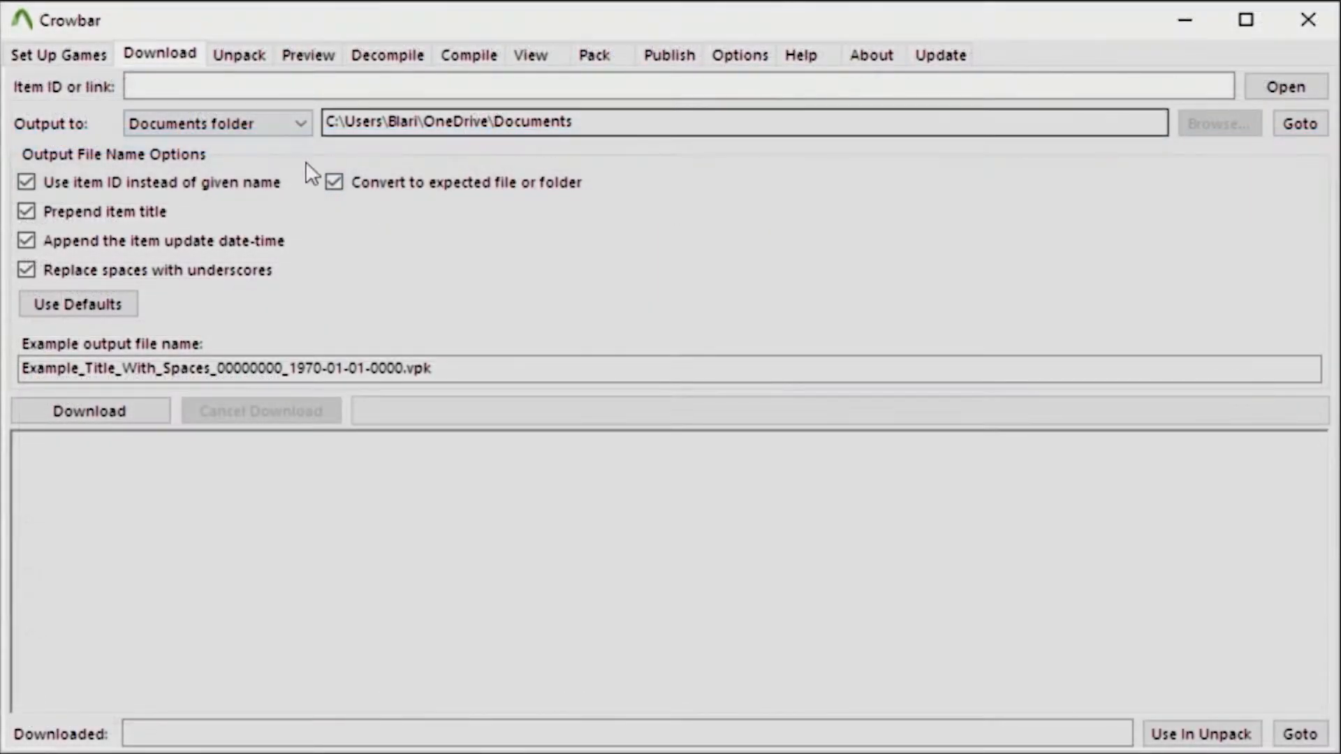
{"action": "left_click", "coordinate": [237, 55]}
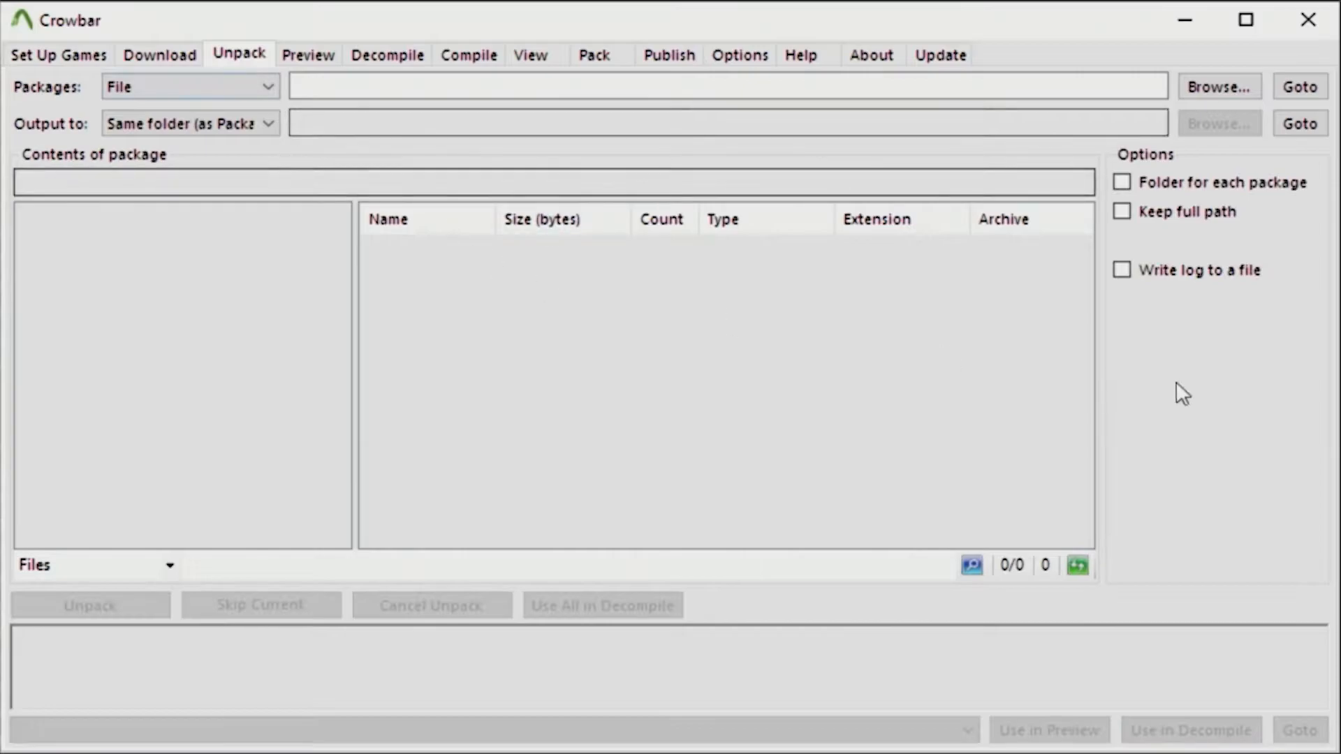
{"action": "left_click", "coordinate": [307, 54]}
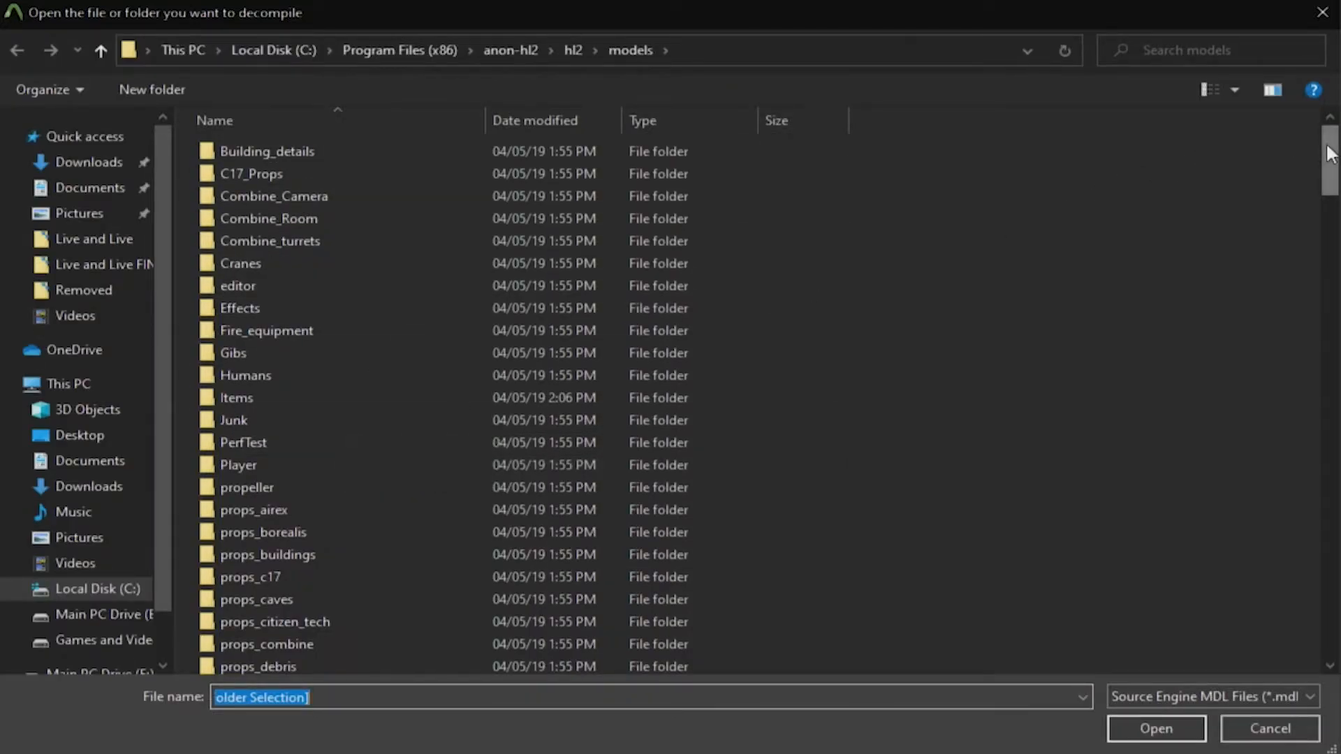
Select Lightstalk.mdl from anon-hl2\hl2\models as the MDL input to decompile
{"action": "scroll", "scroll_direction": "down", "scroll_amount": 3}
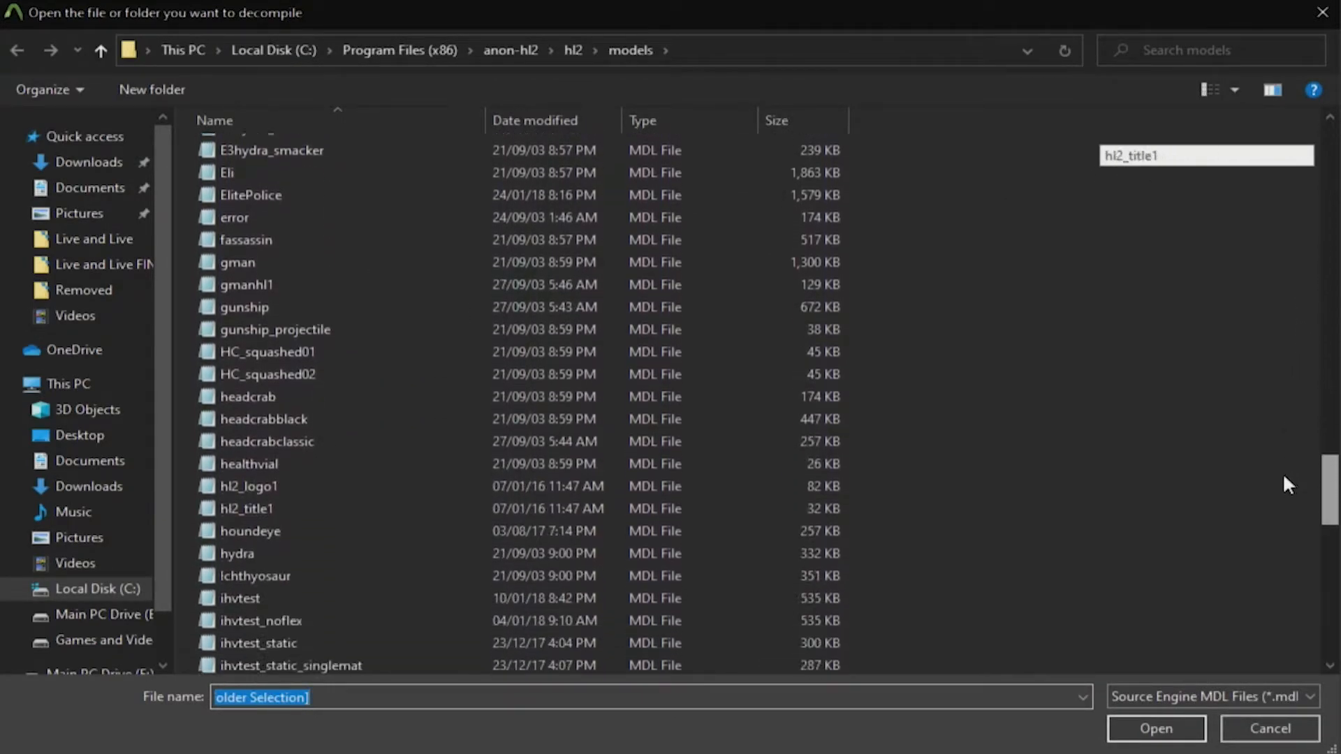
{"action": "scroll", "scroll_direction": "down", "scroll_amount": 3}
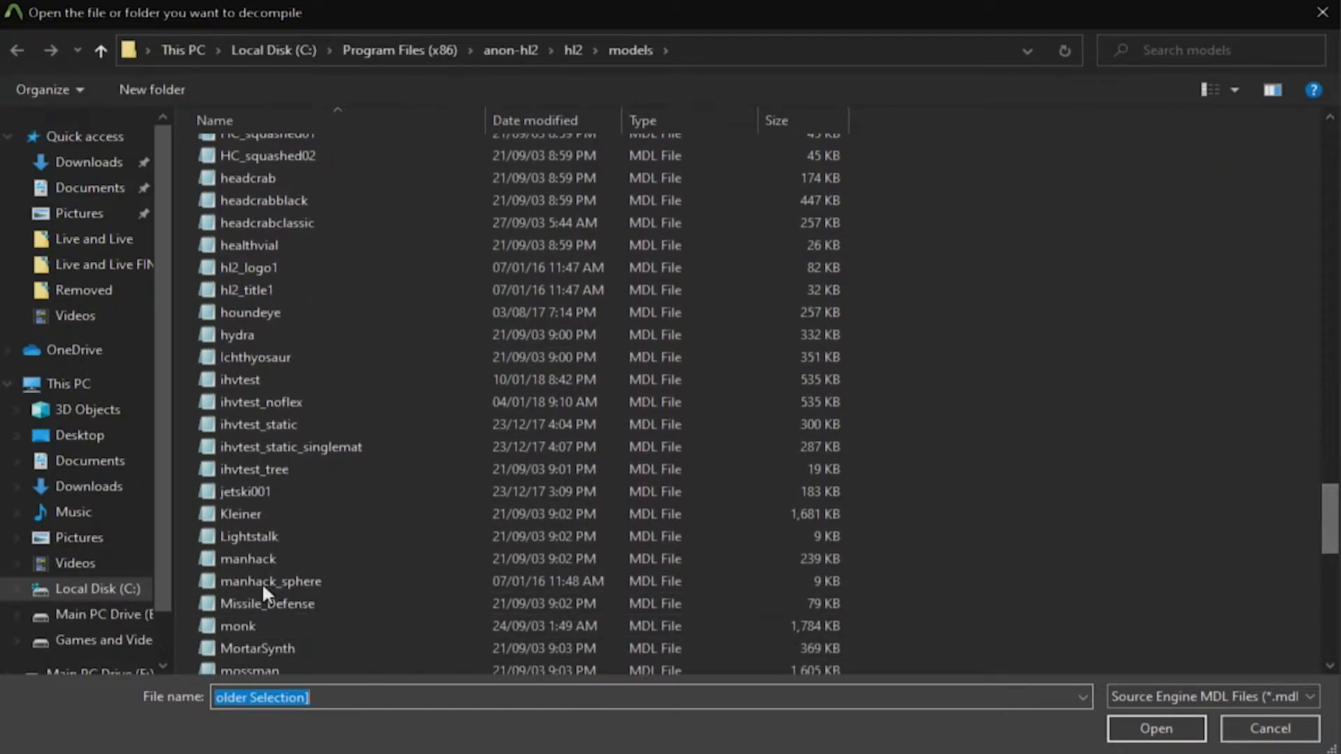
{"action": "left_click", "coordinate": [1154, 728]}
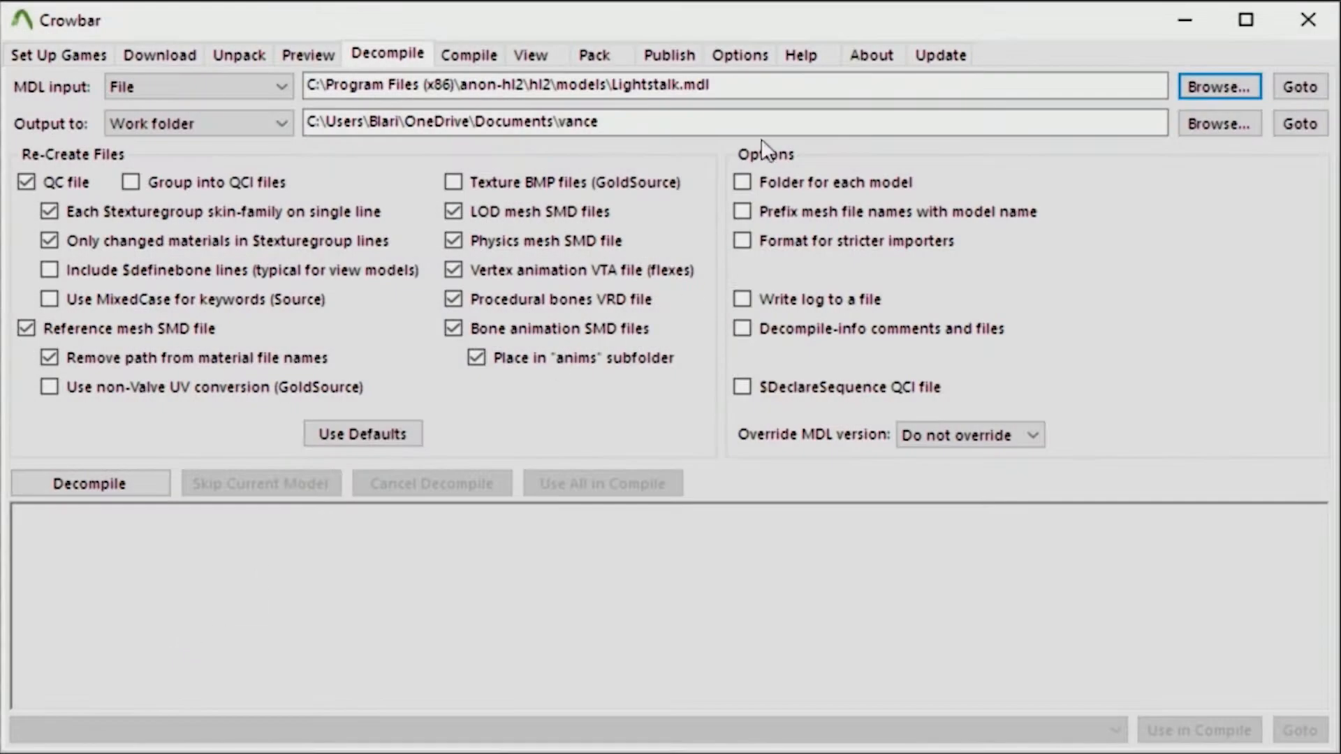
Rename the output folder to lightstalk and decompile the model into Lightstalk.qc and SMDs
{"action": "double_click", "coordinate": [568, 122]}
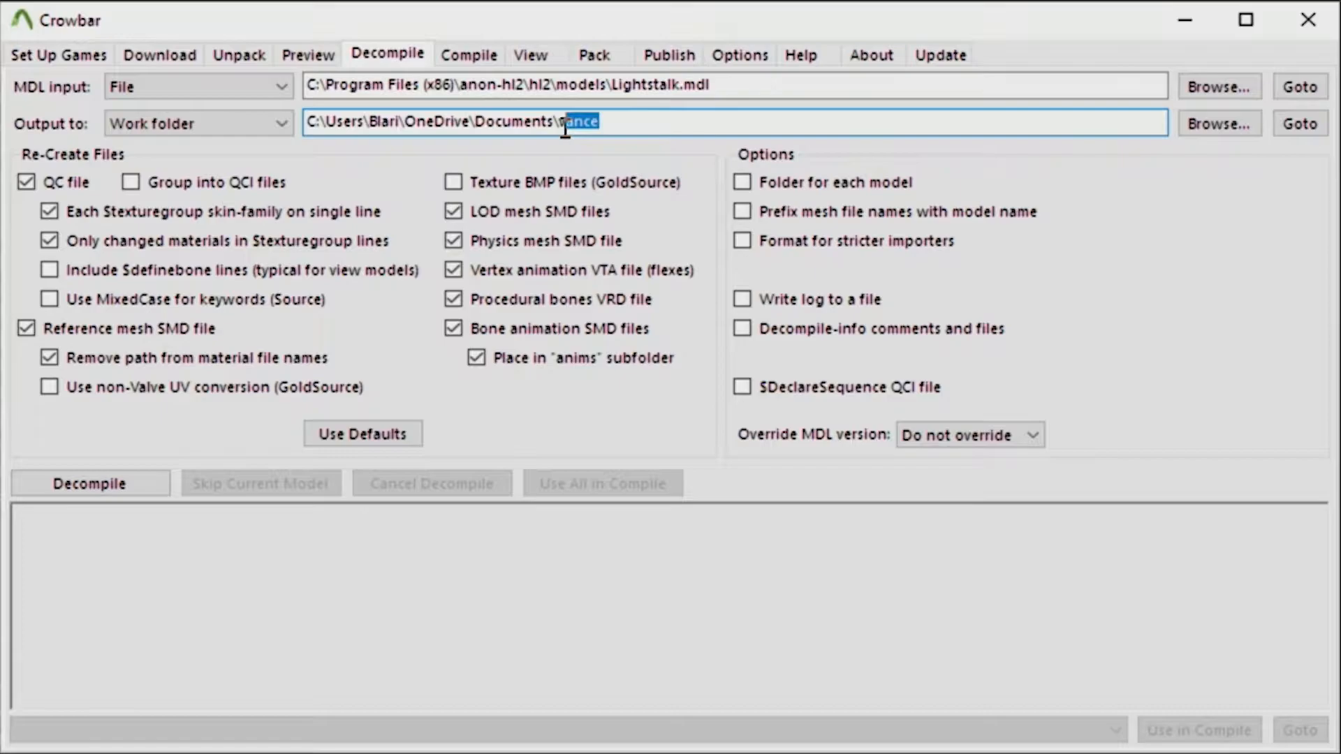
{"action": "type", "text": "lightstalk"}
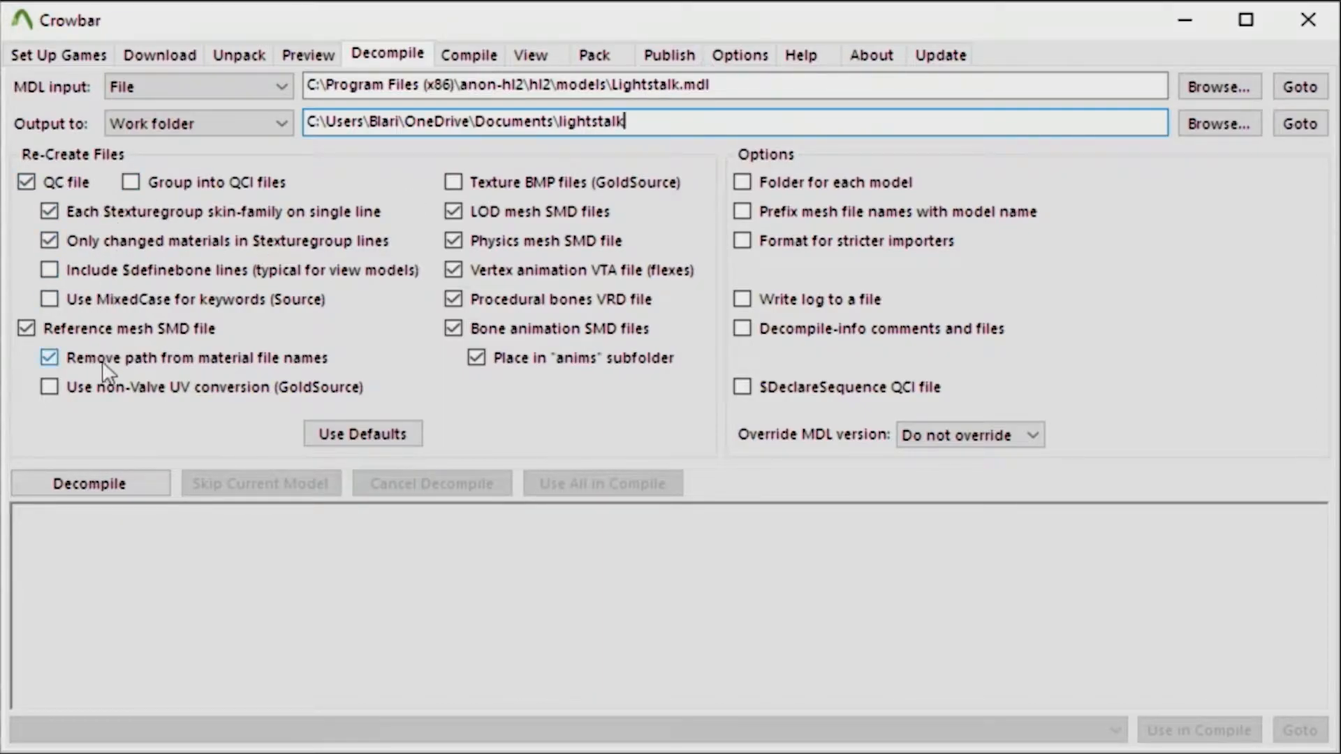
{"action": "mouse_move", "coordinate": [701, 223]}
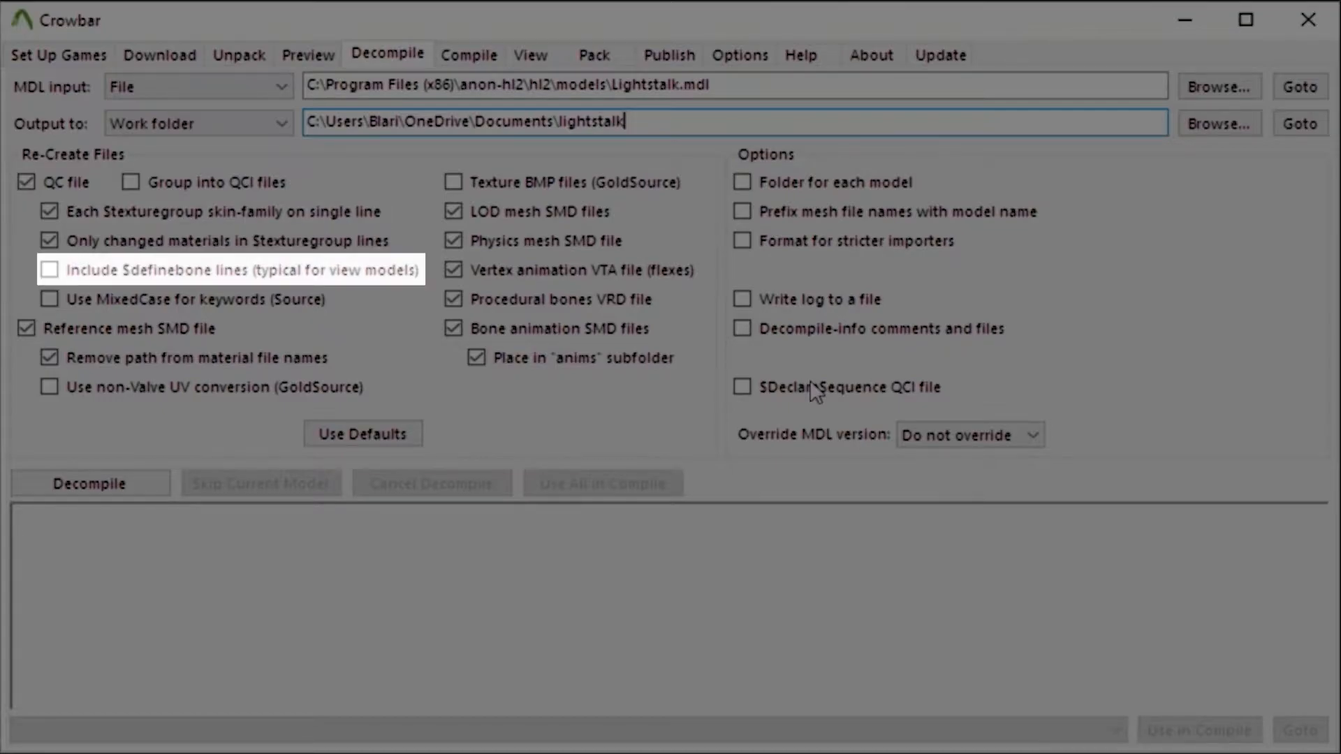
{"action": "mouse_move", "coordinate": [184, 299]}
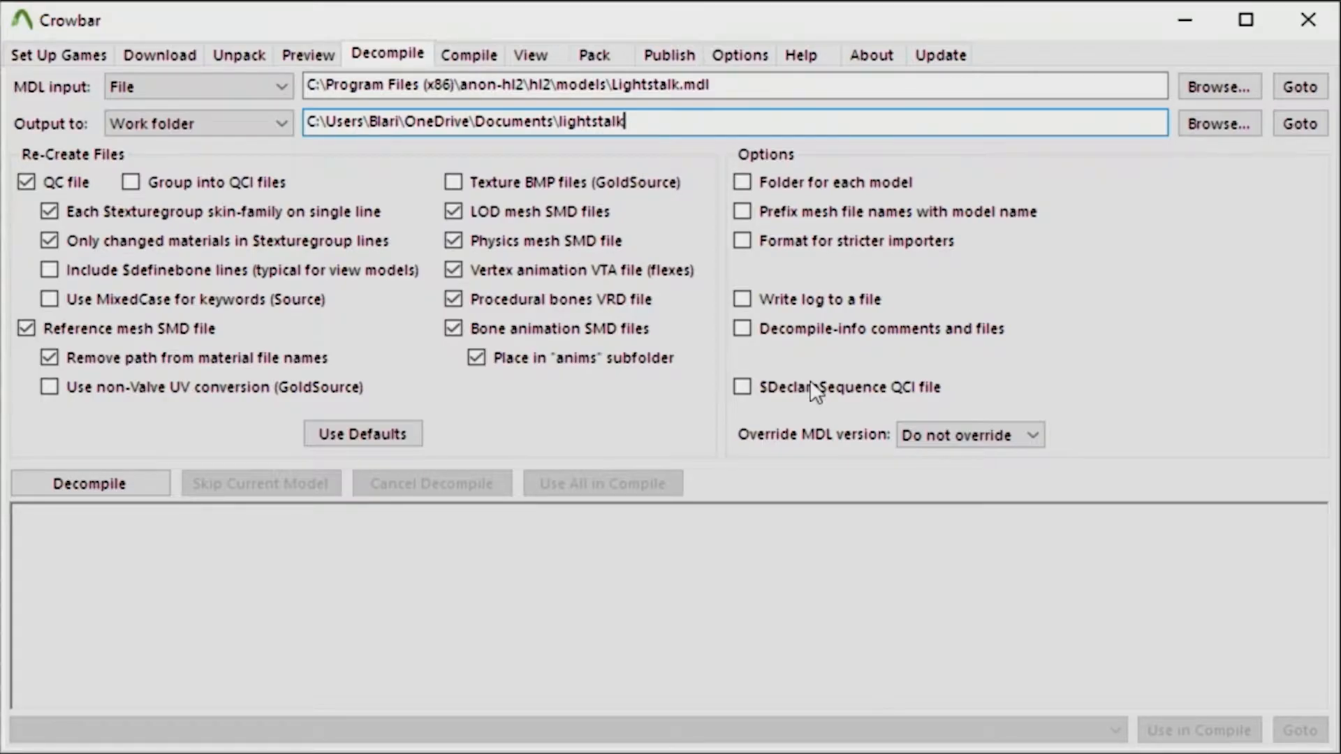
{"action": "key", "text": "Backspace"}
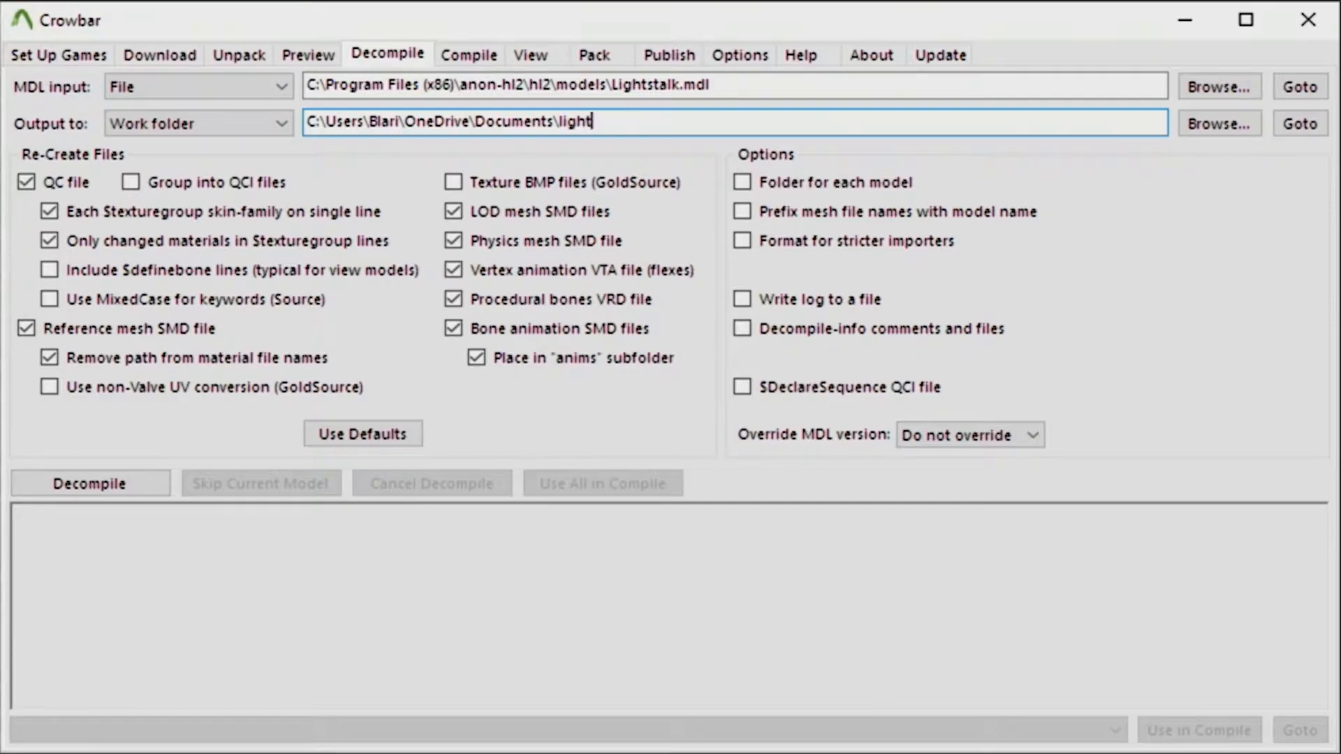
{"action": "type", "text": "stalk"}
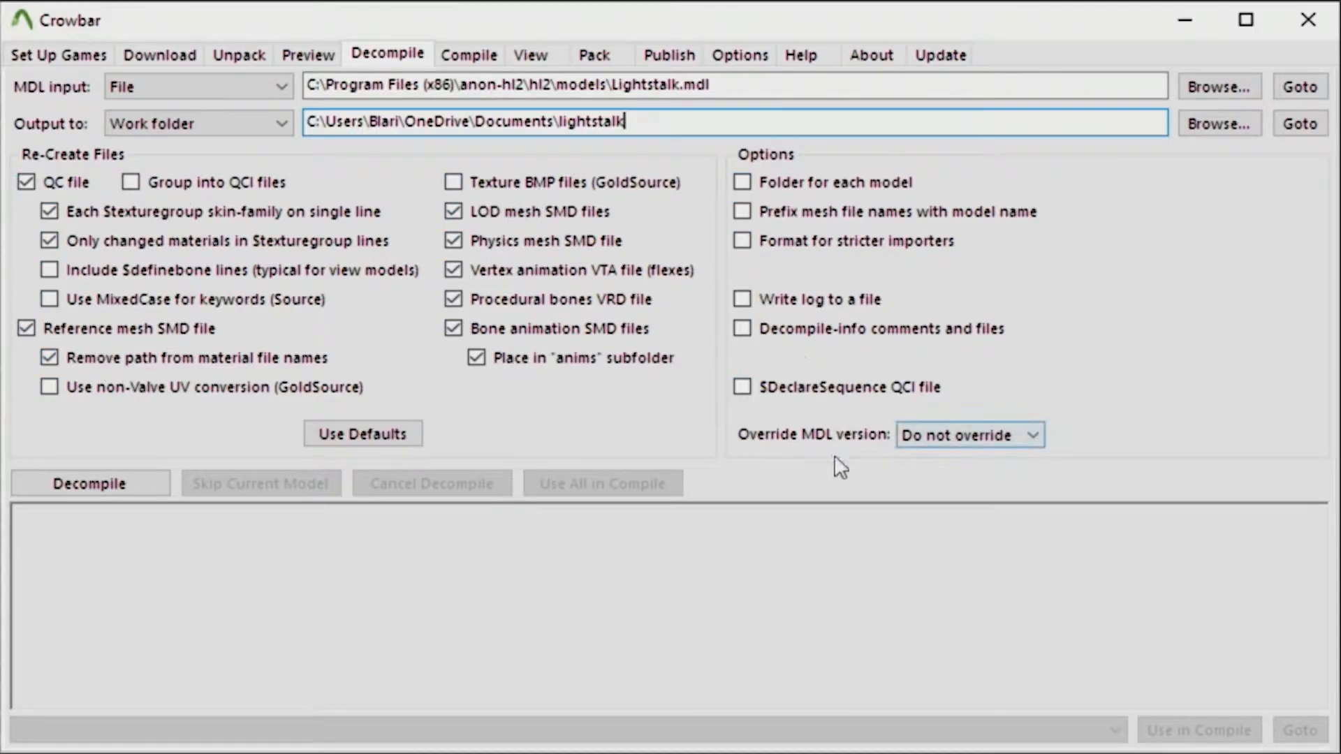
{"action": "left_click", "coordinate": [89, 481]}
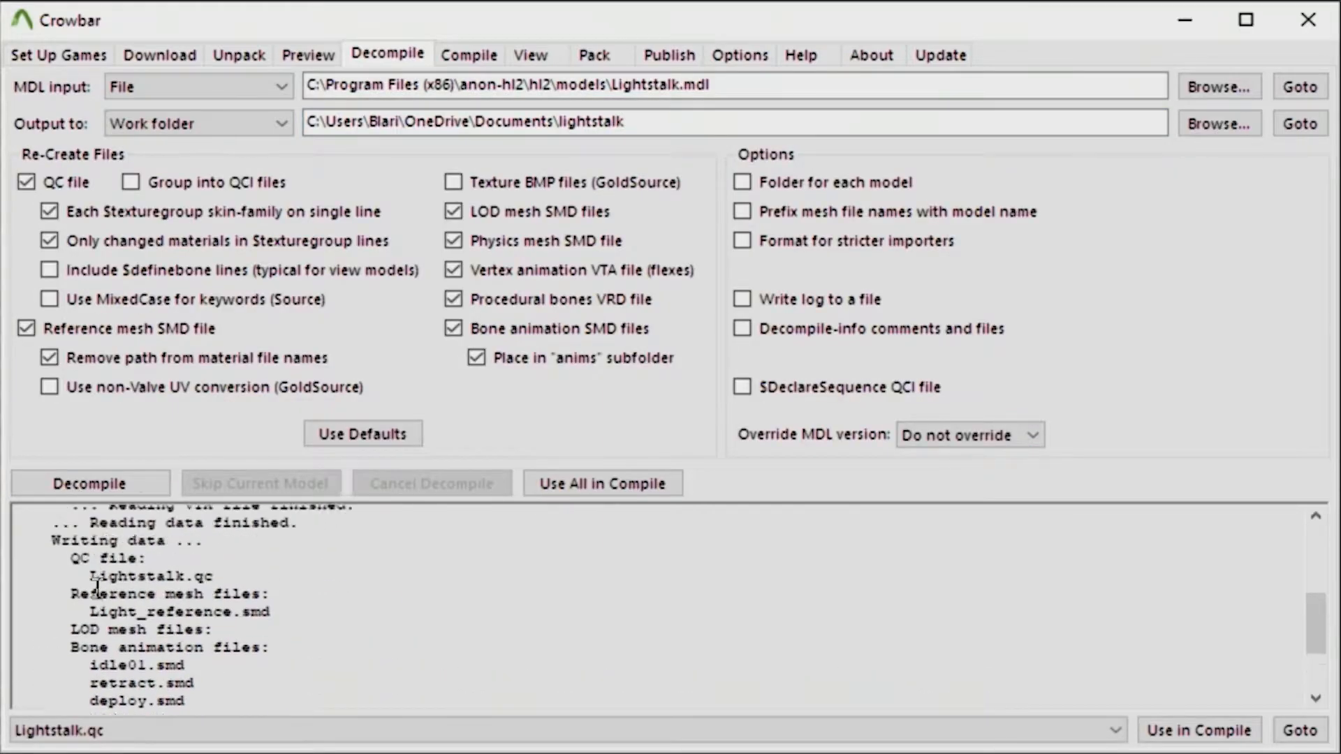
Bring up the lightstalk output folder via Goto and view Lightstalk.qc in Notepad
{"action": "left_click", "coordinate": [89, 482]}
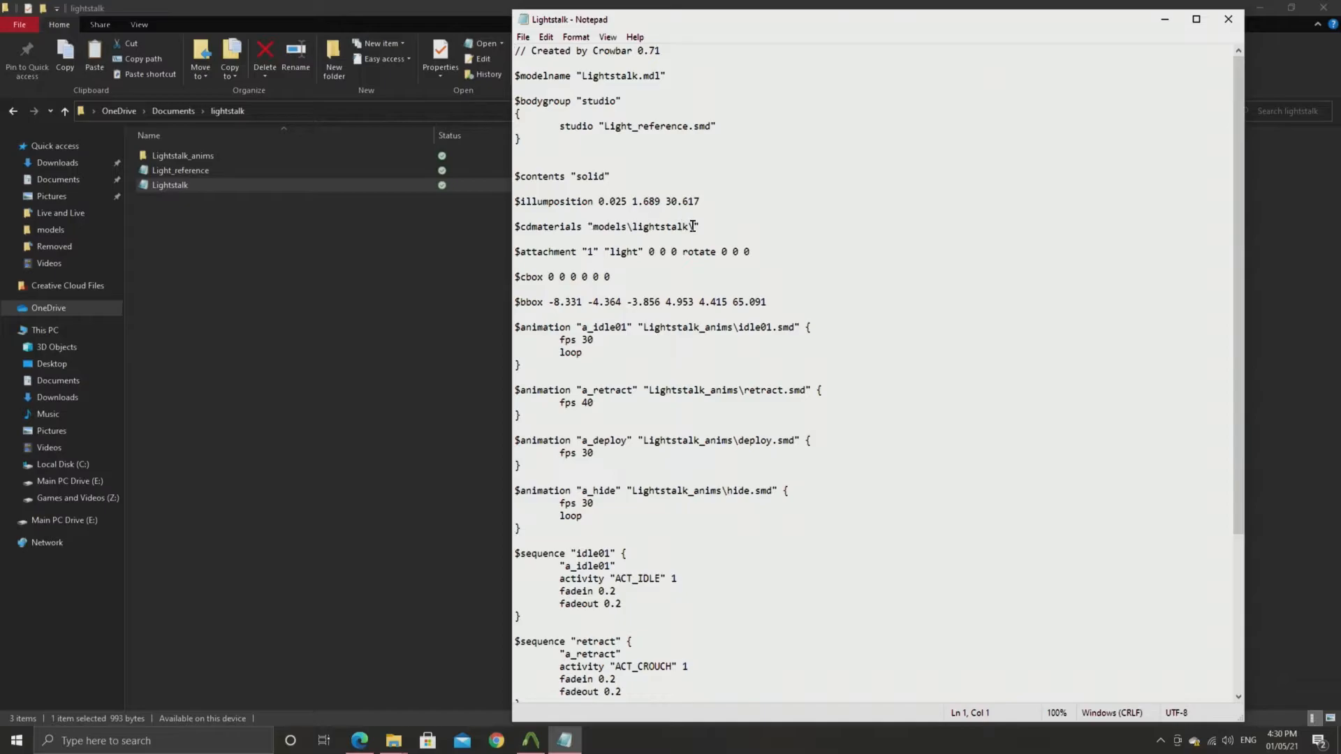
Close the Lightstalk.qc script and bring up Crowbar's compile page for it, targeting Half-Life 2's models folder
{"action": "scroll", "scroll_direction": "down", "scroll_amount": 3}
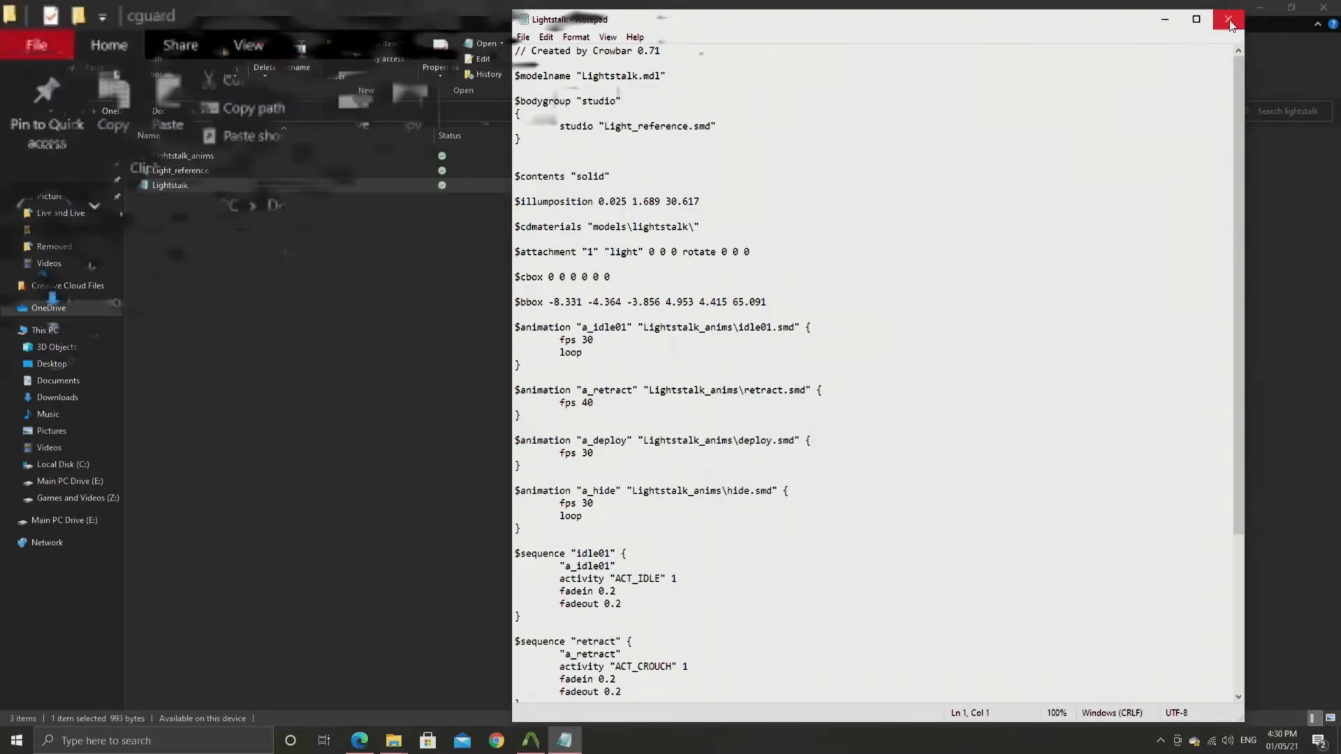
{"action": "left_click", "coordinate": [1230, 18]}
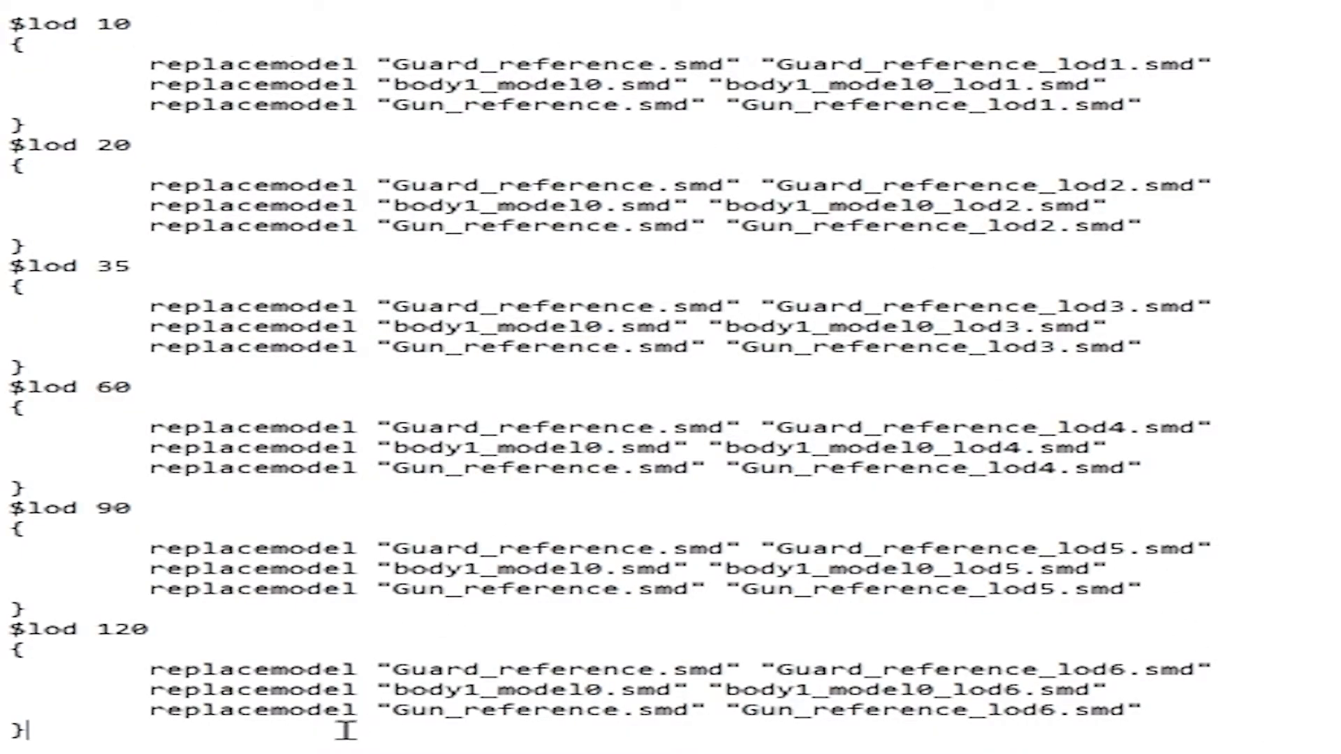
{"action": "key", "text": "ctrl+a"}
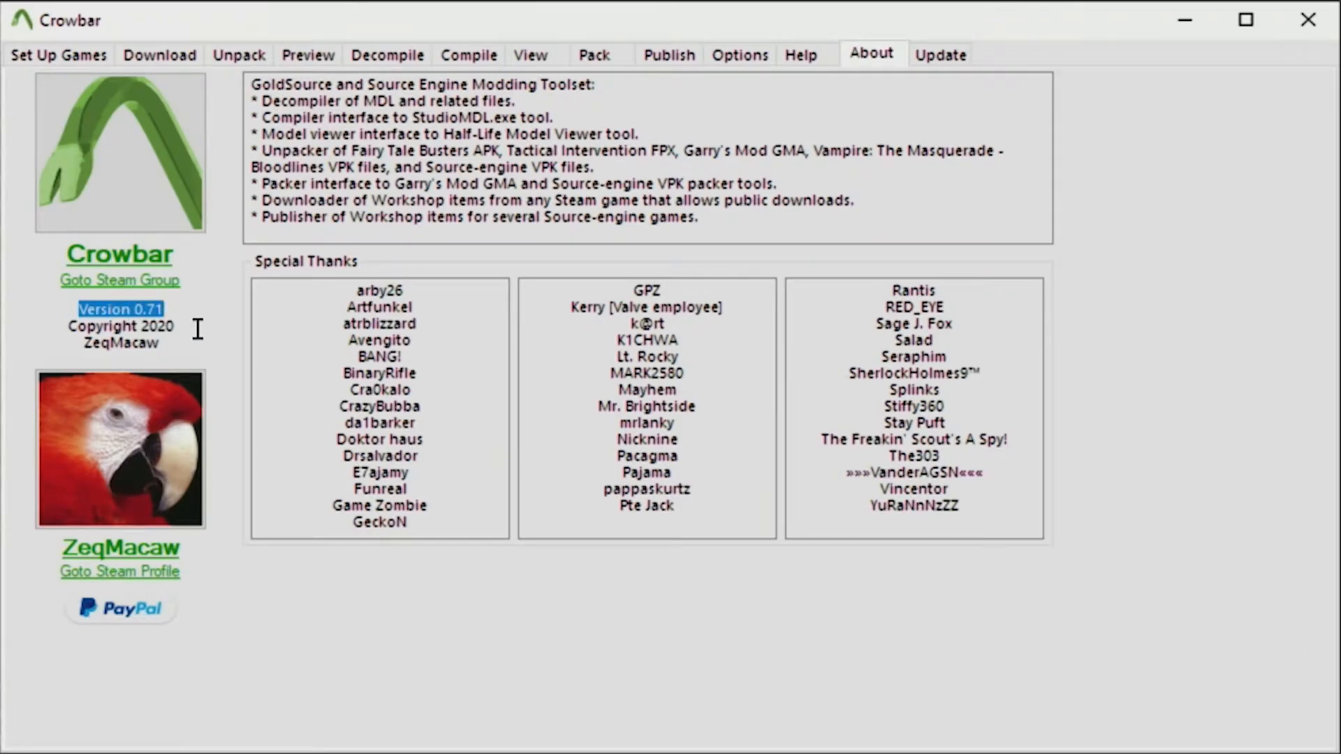
{"action": "left_click", "coordinate": [57, 54]}
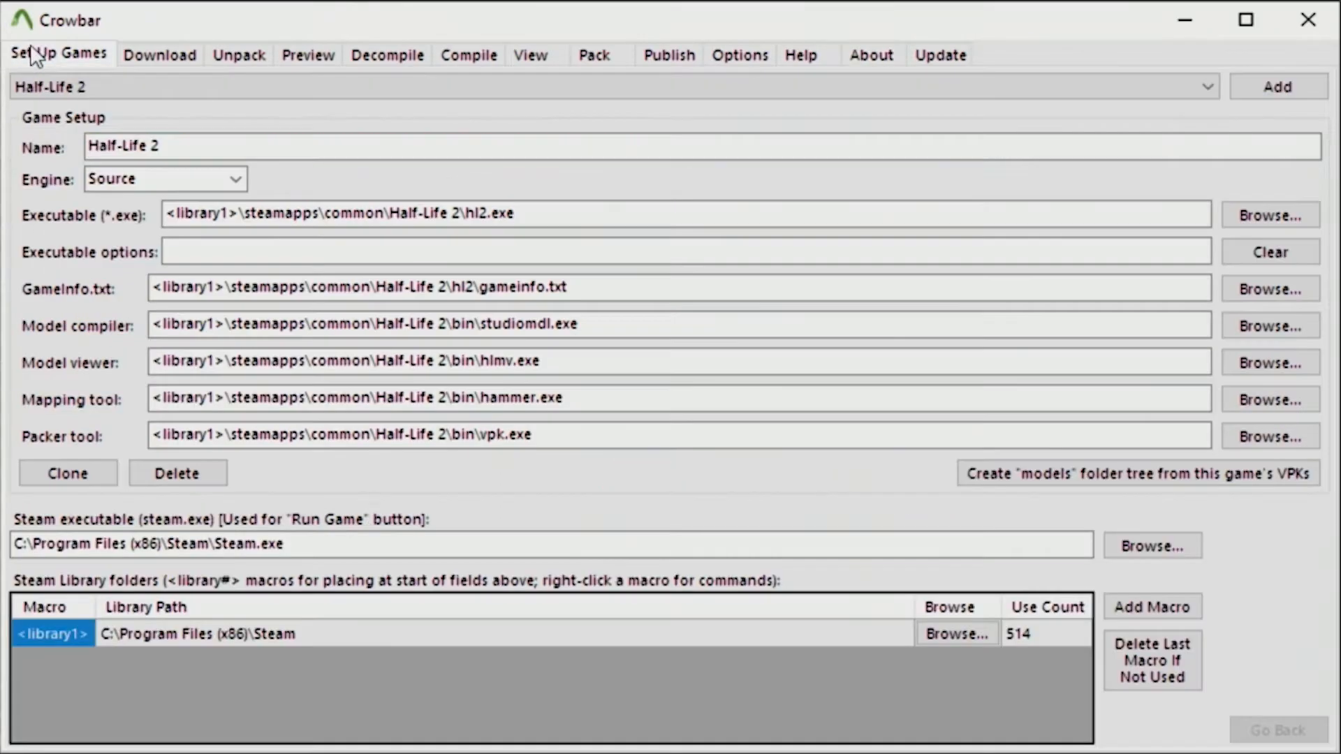
{"action": "left_click", "coordinate": [468, 54]}
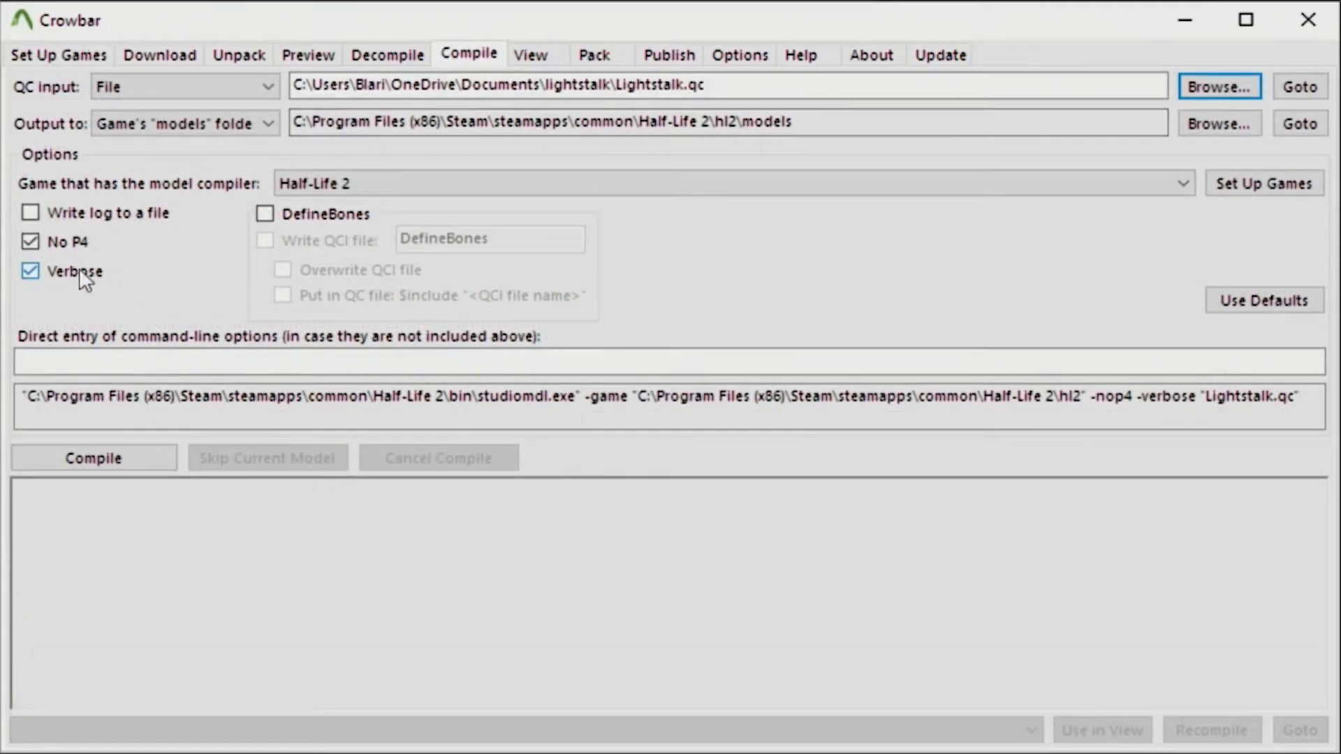
{"action": "left_click", "coordinate": [1182, 183]}
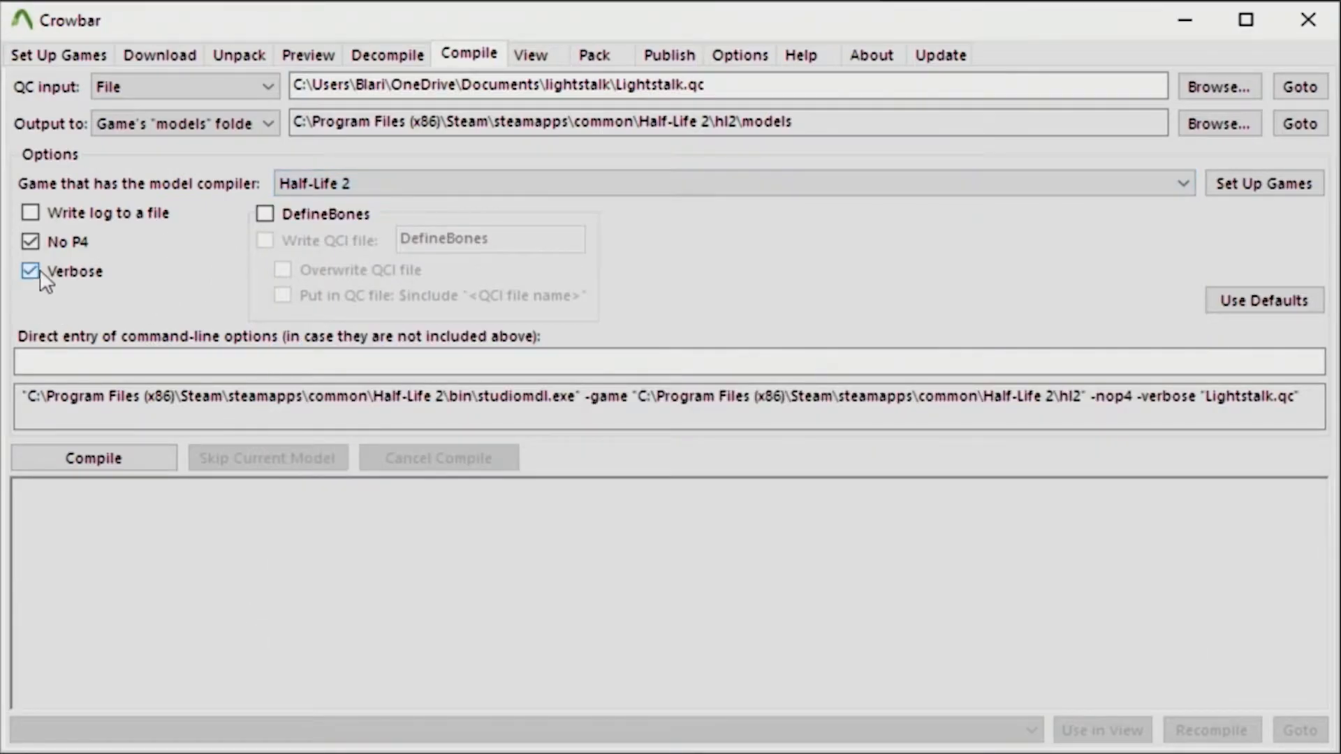
{"action": "left_click", "coordinate": [93, 458]}
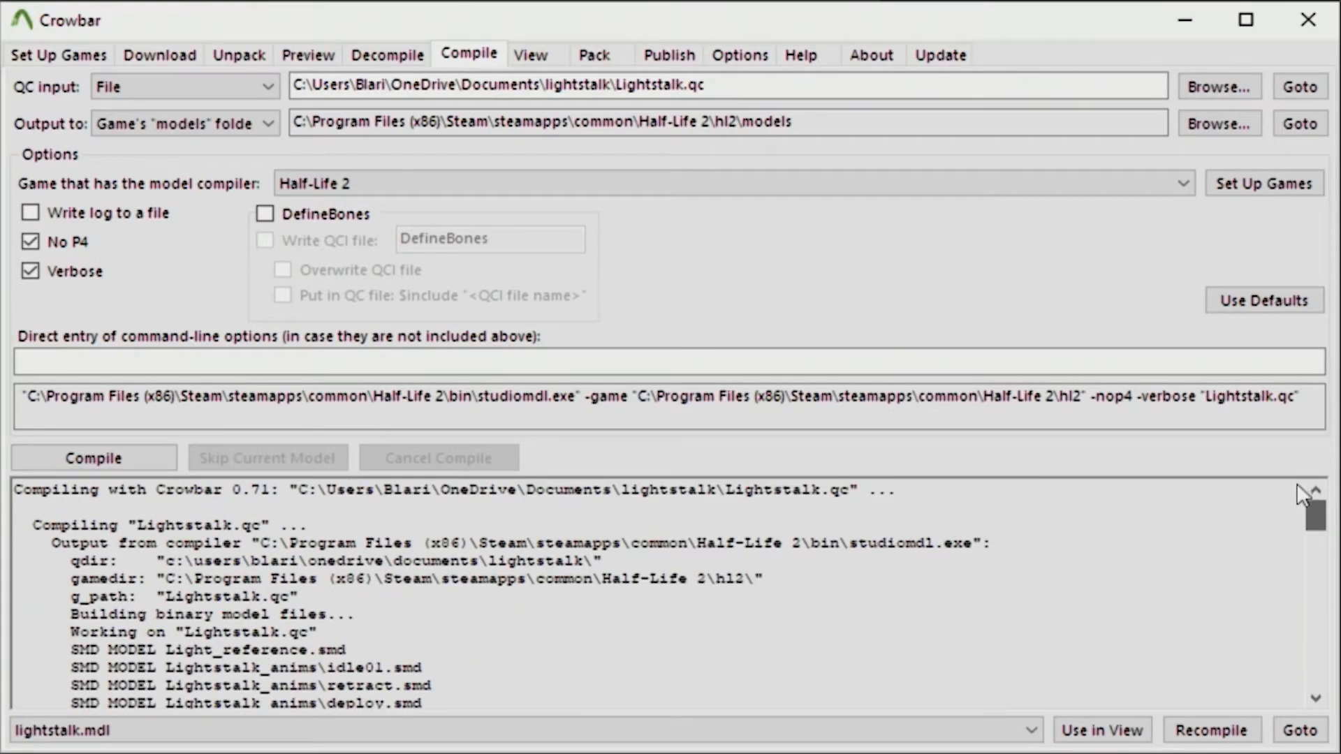
{"action": "scroll", "scroll_direction": "down", "scroll_amount": 3}
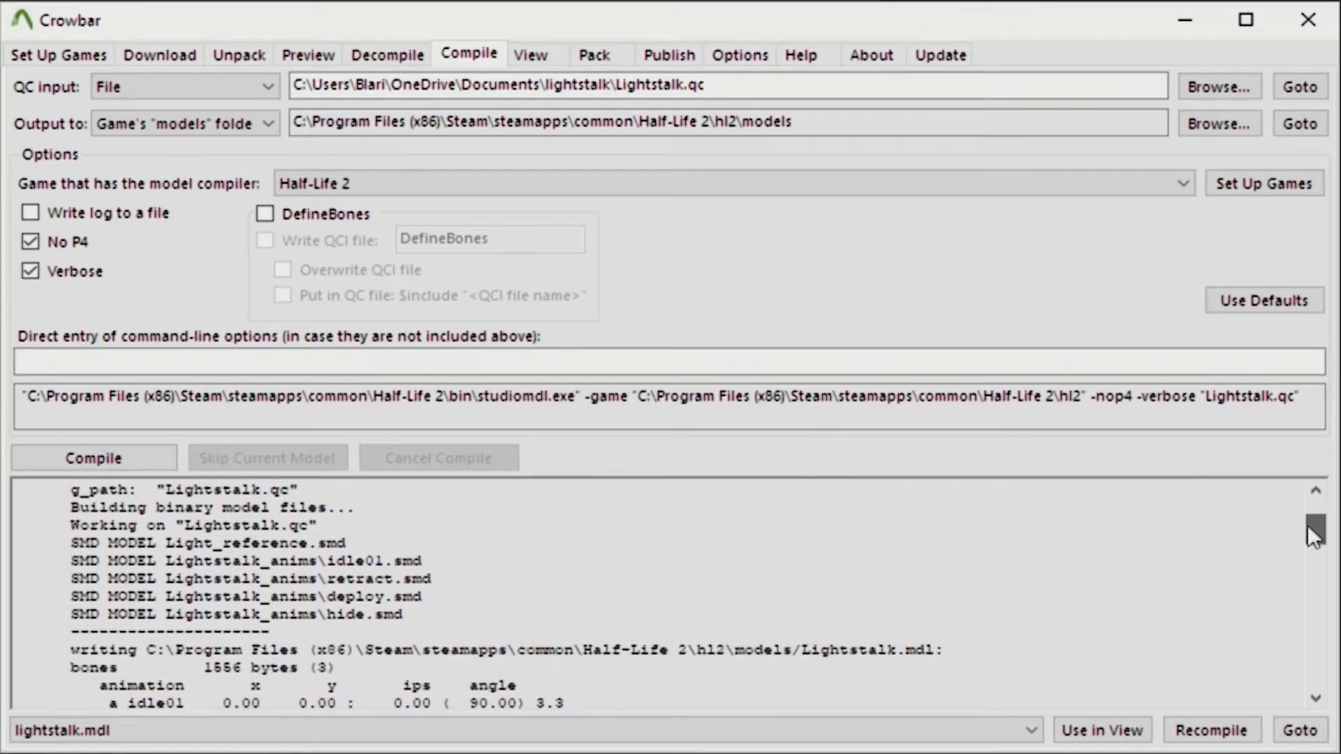
{"action": "left_click_drag", "start_coordinate": [1324, 528], "coordinate": [1325, 588]}
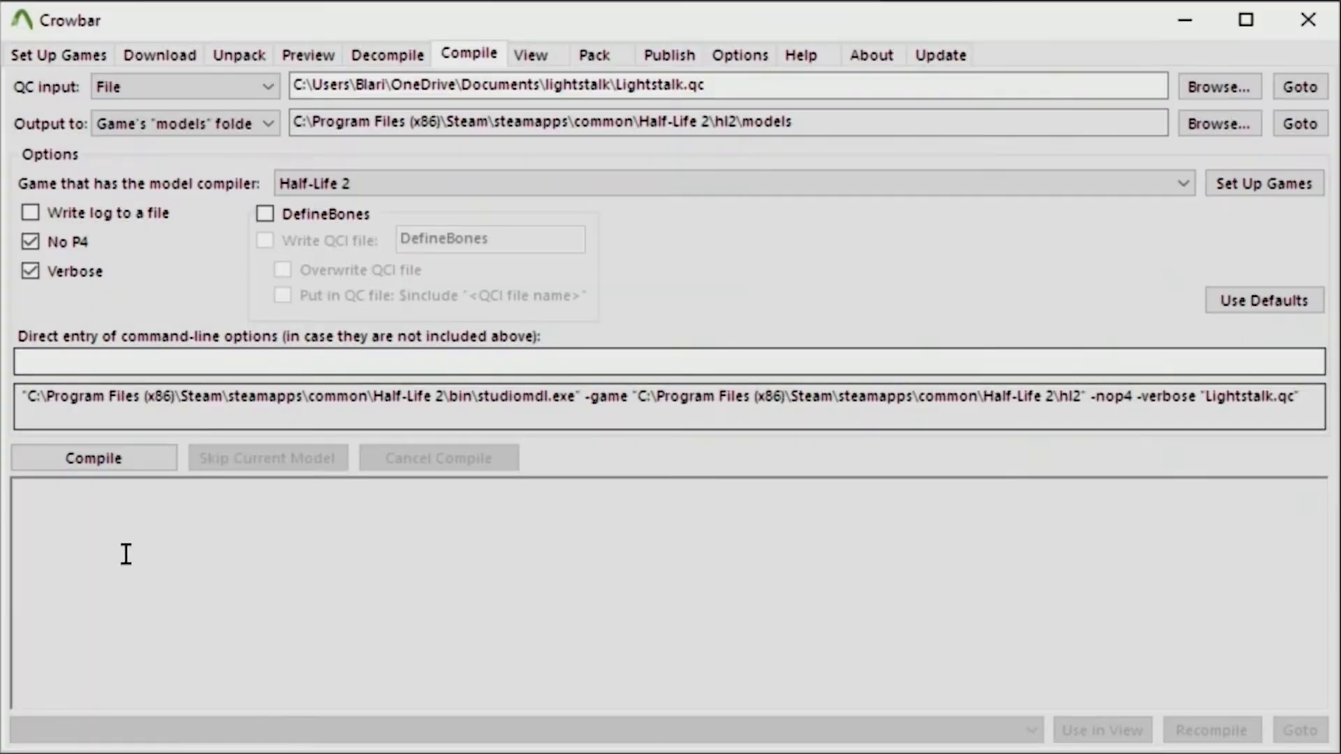
Recompile Lightstalk.qc to completion and check the end of the compile log
{"action": "left_click", "coordinate": [94, 458]}
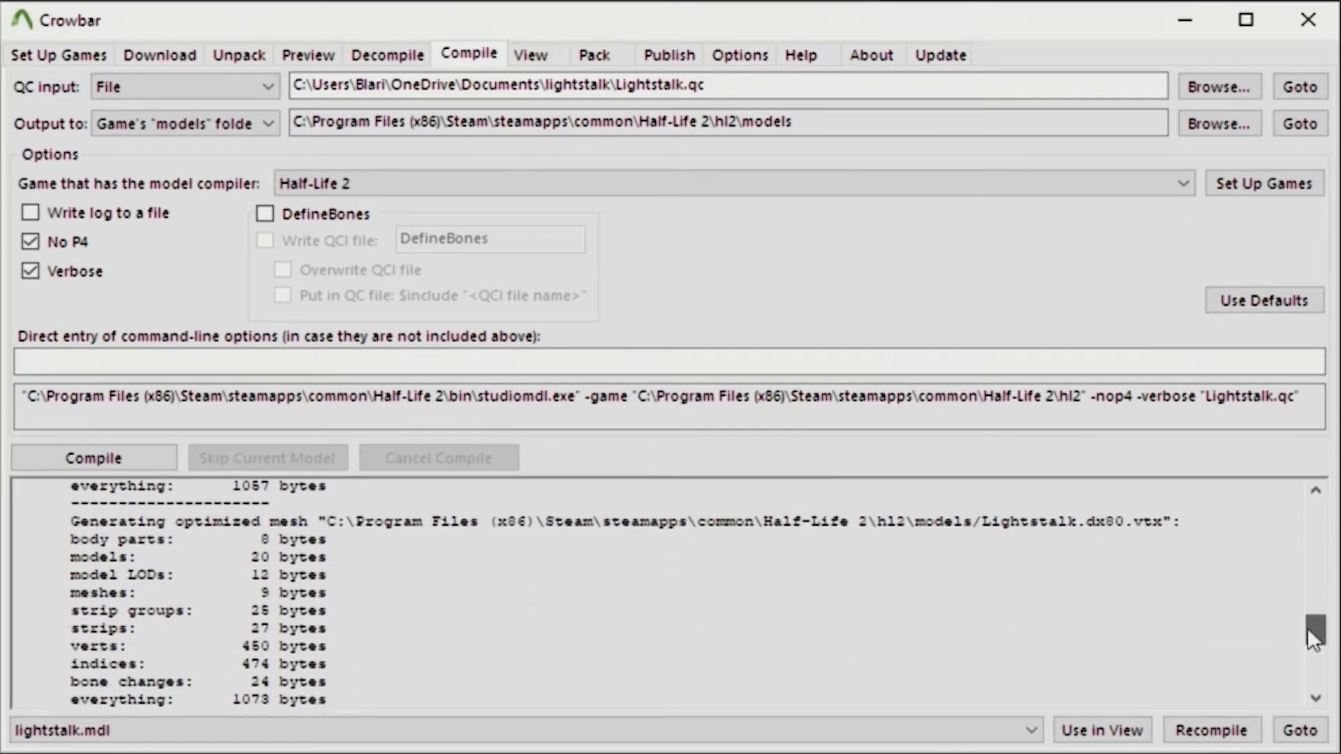
{"action": "scroll", "scroll_direction": "down", "scroll_amount": 3}
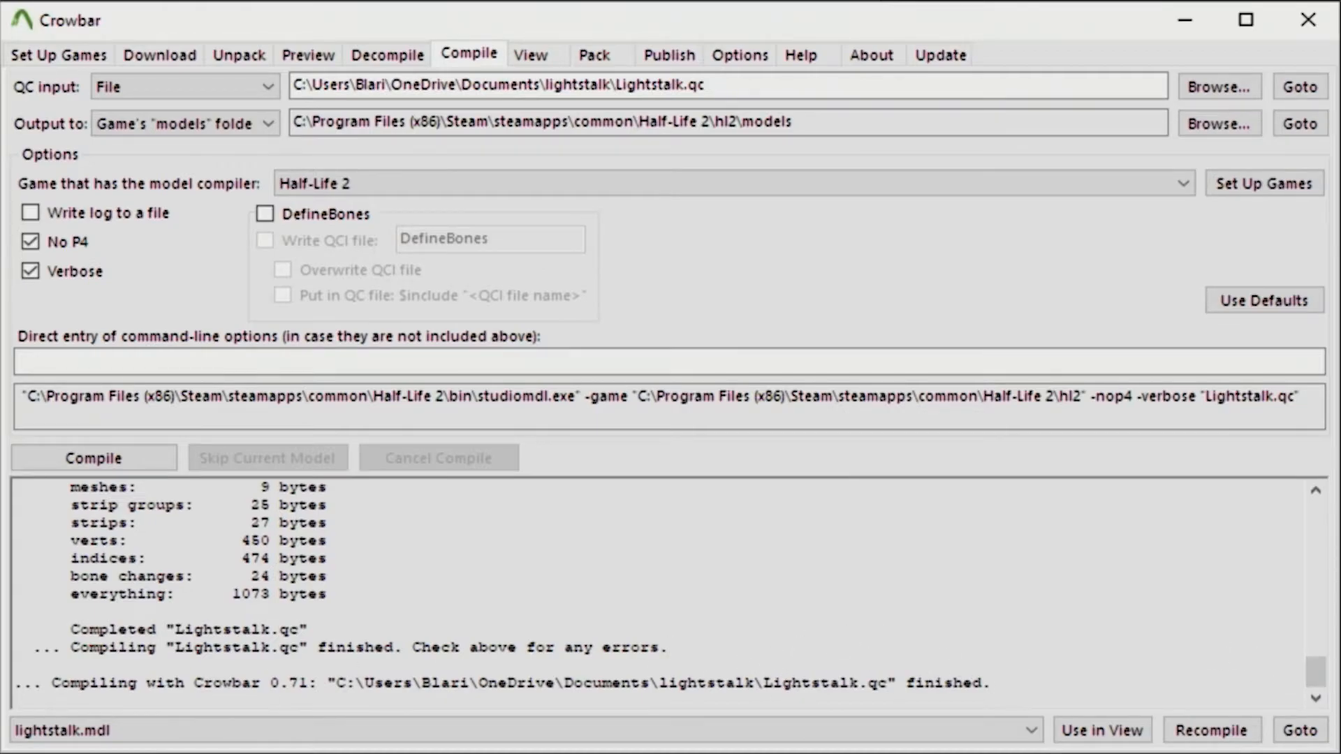
{"action": "left_click", "coordinate": [92, 457]}
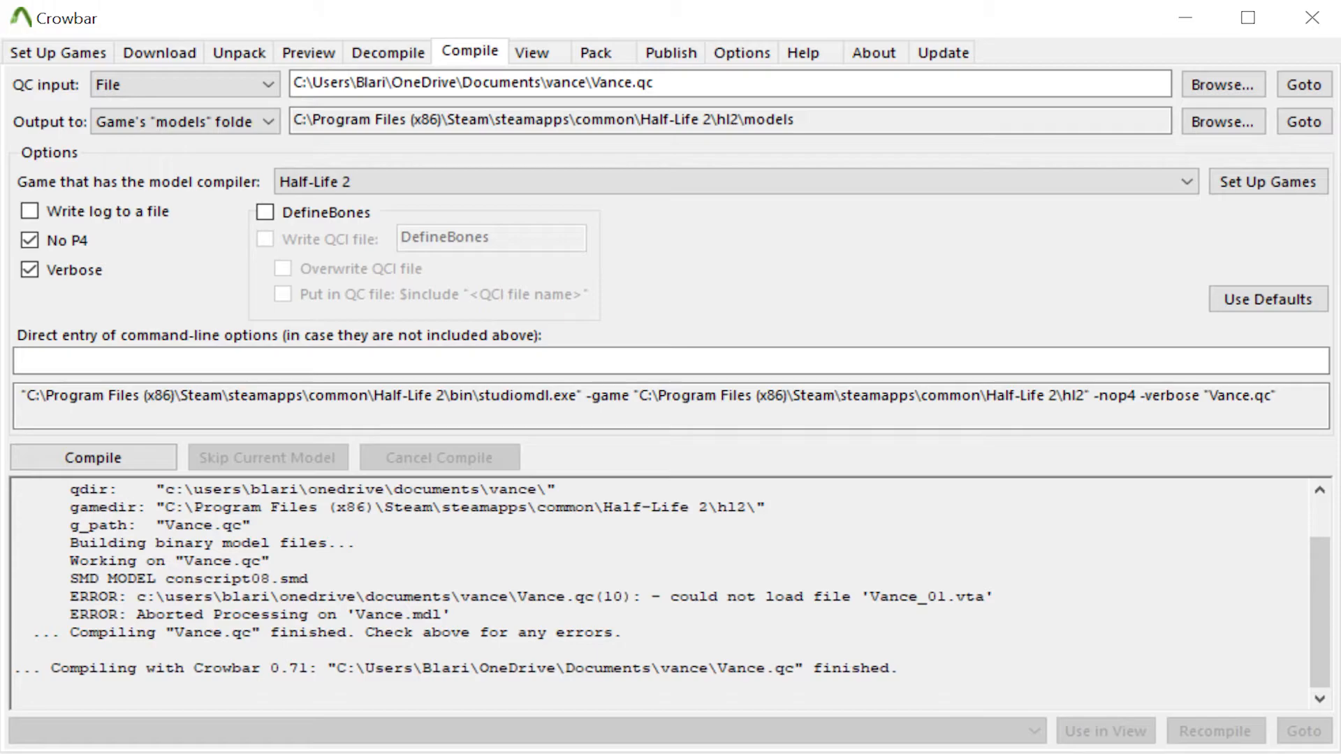
Return to the Lightstalk.qc compile log shown from its beginning
{"action": "left_click", "coordinate": [92, 457]}
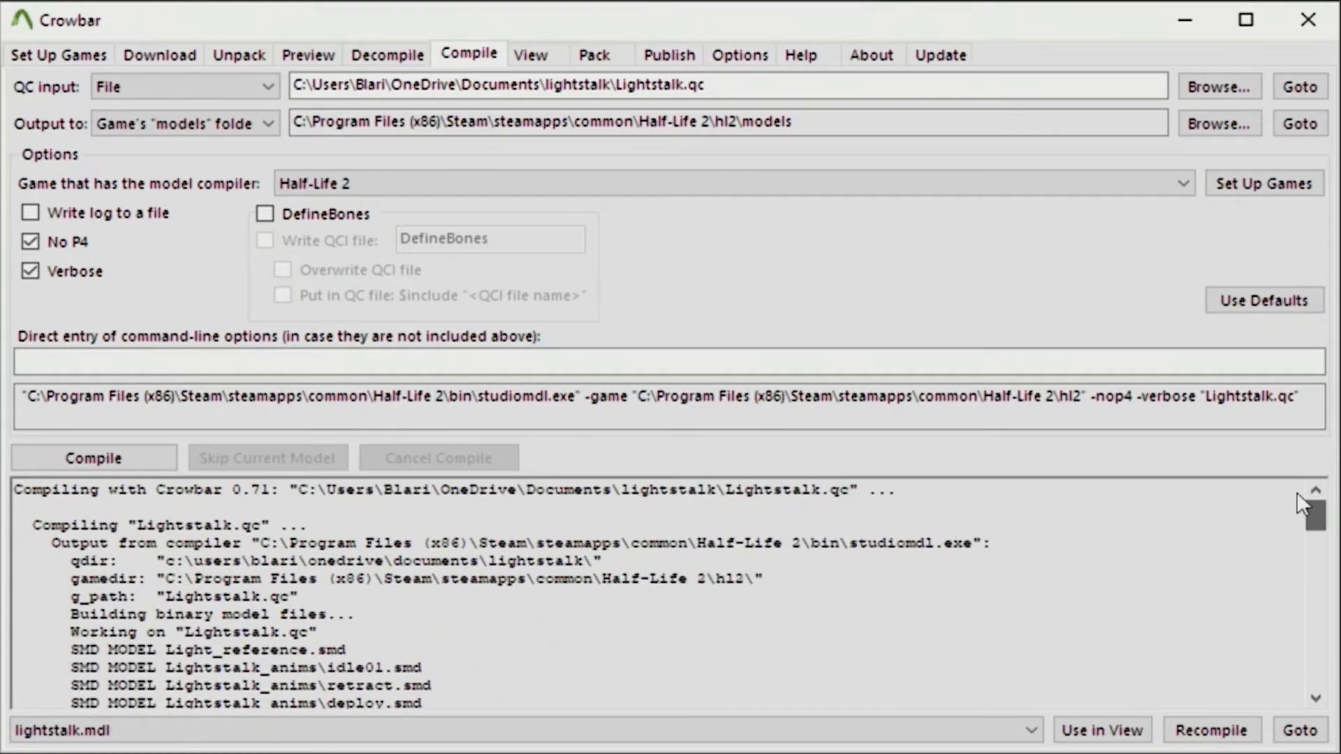
{"action": "scroll", "scroll_direction": "down", "scroll_amount": 3}
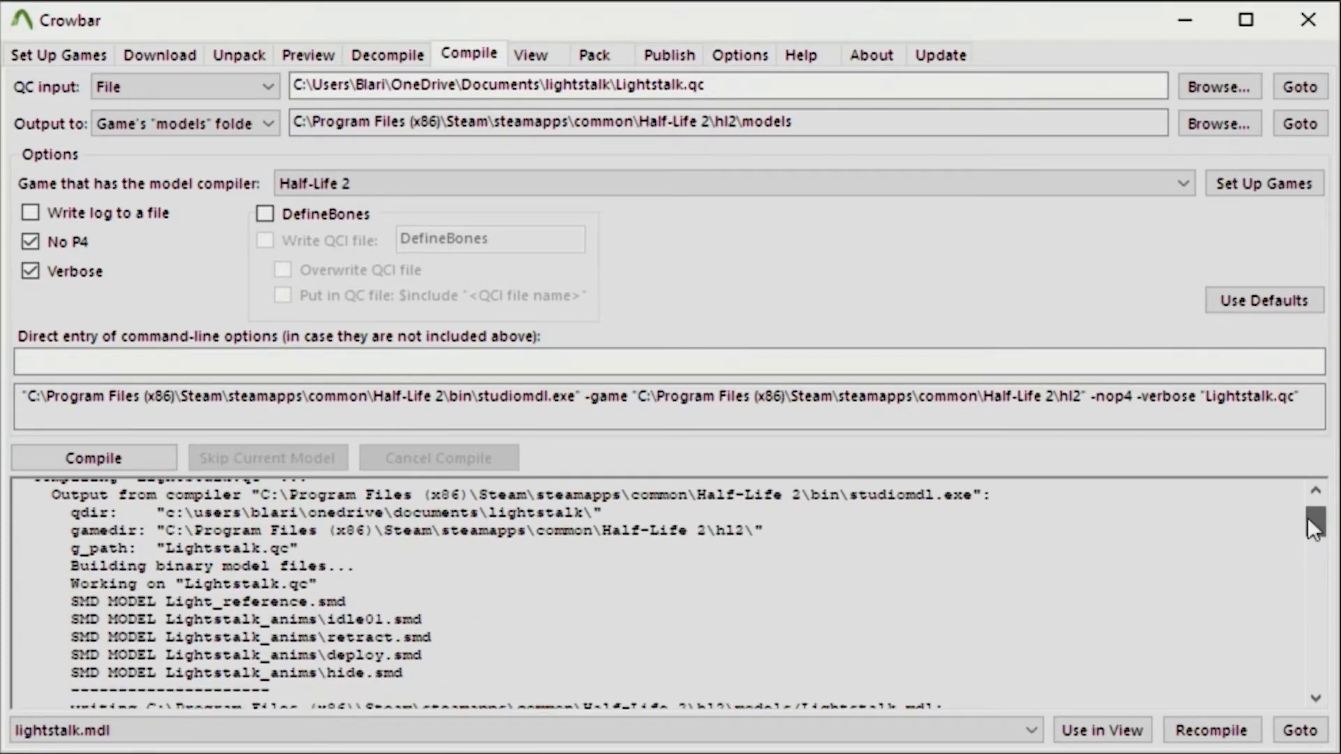
{"action": "left_click_drag", "start_coordinate": [1320, 526], "coordinate": [1320, 568]}
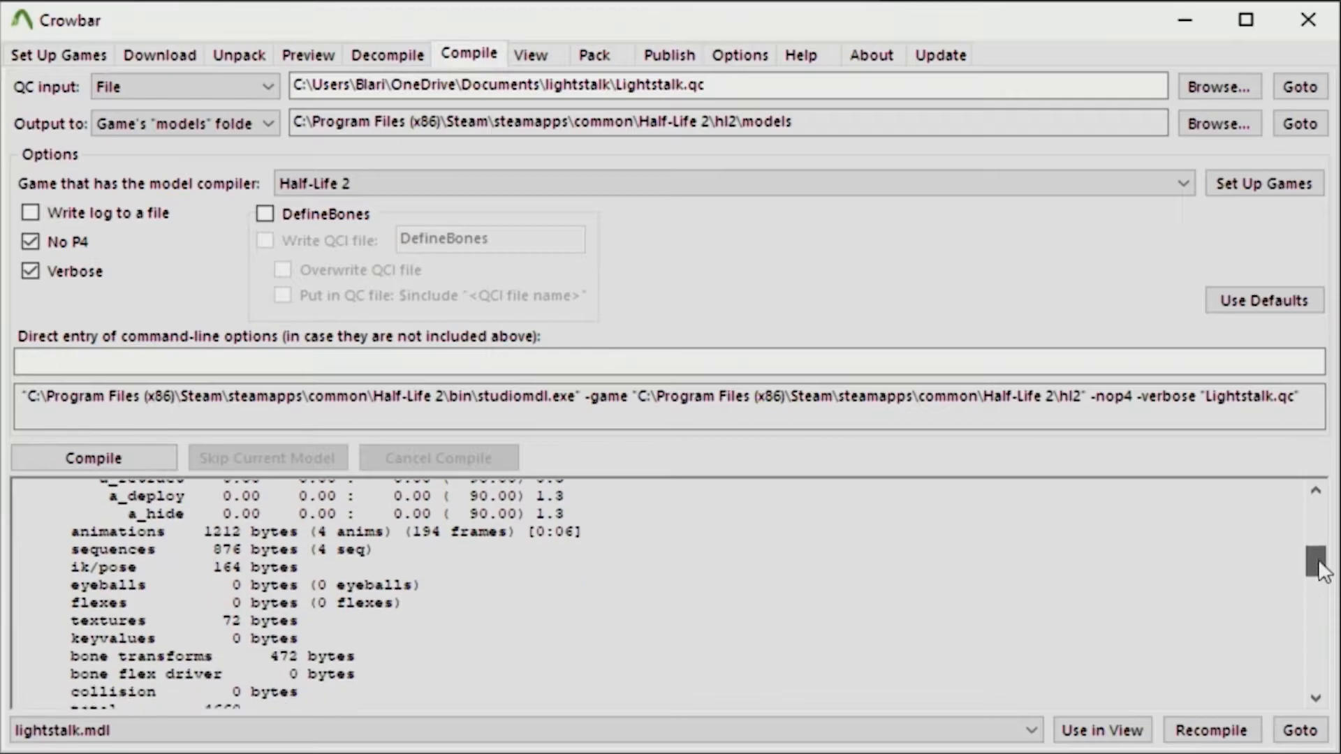
{"action": "scroll", "scroll_direction": "down", "scroll_amount": 3}
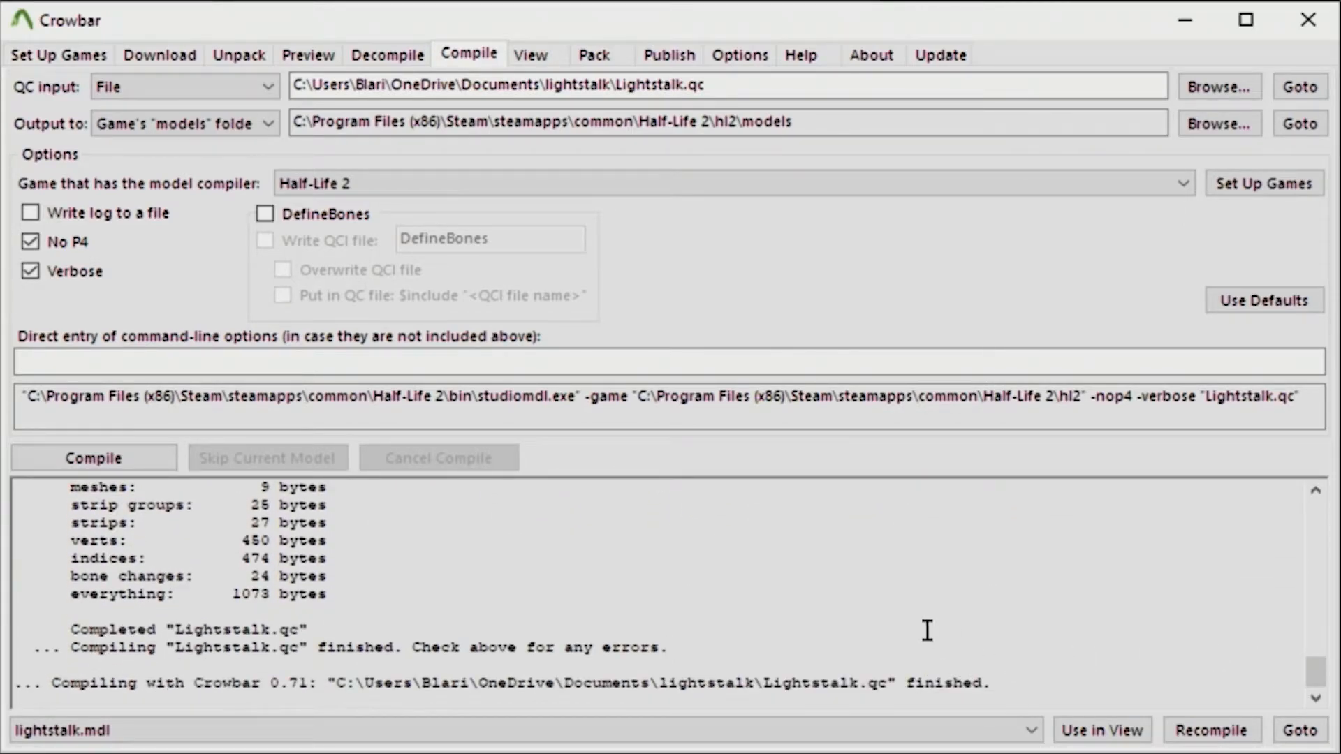
Navigate to hl2\models and view the freshly compiled lightstalk.mdl in Notepad
{"action": "left_click", "coordinate": [392, 741]}
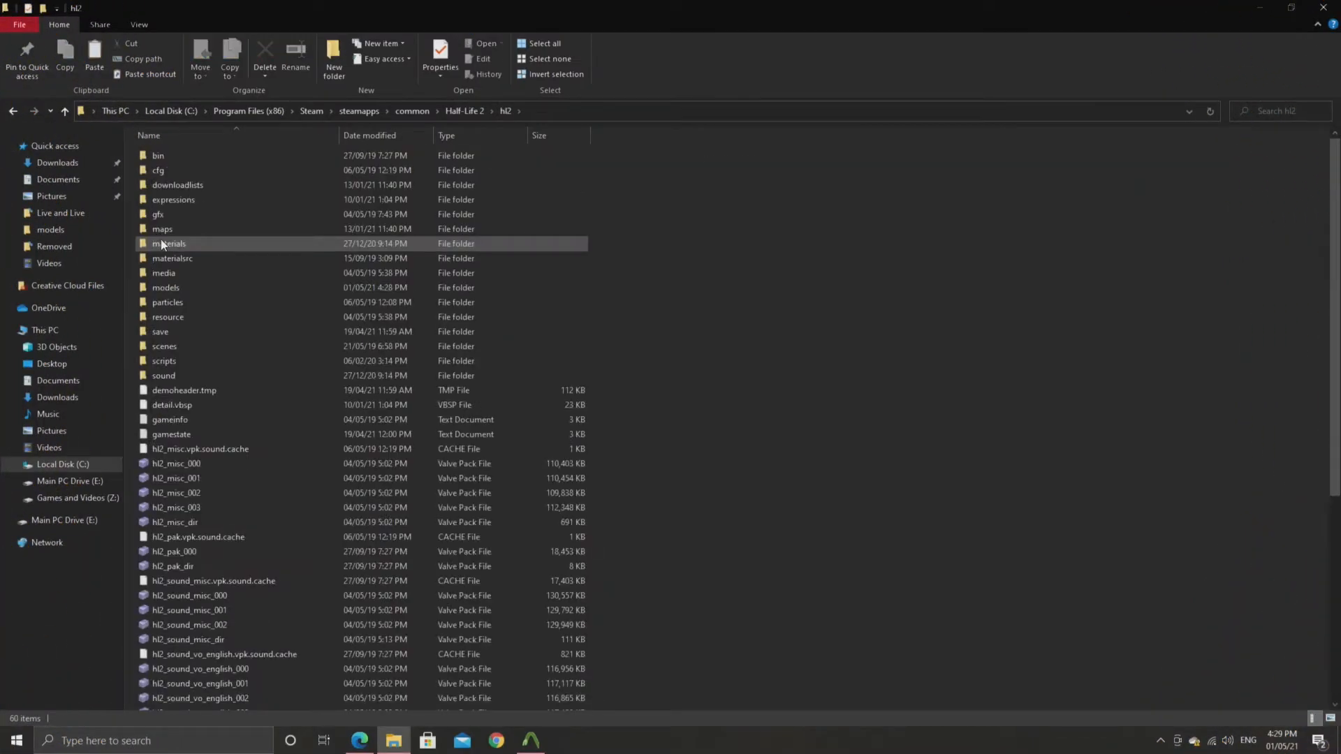
{"action": "double_click", "coordinate": [165, 286]}
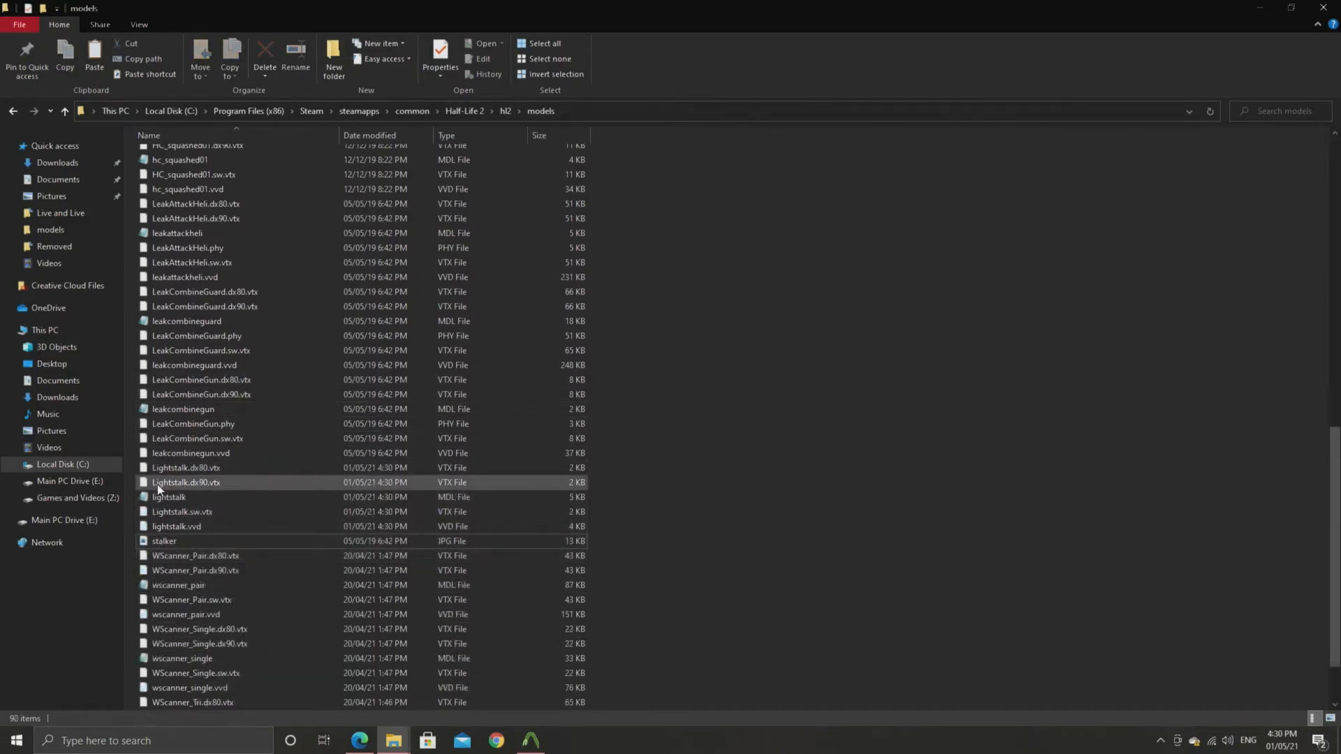
{"action": "double_click", "coordinate": [169, 498]}
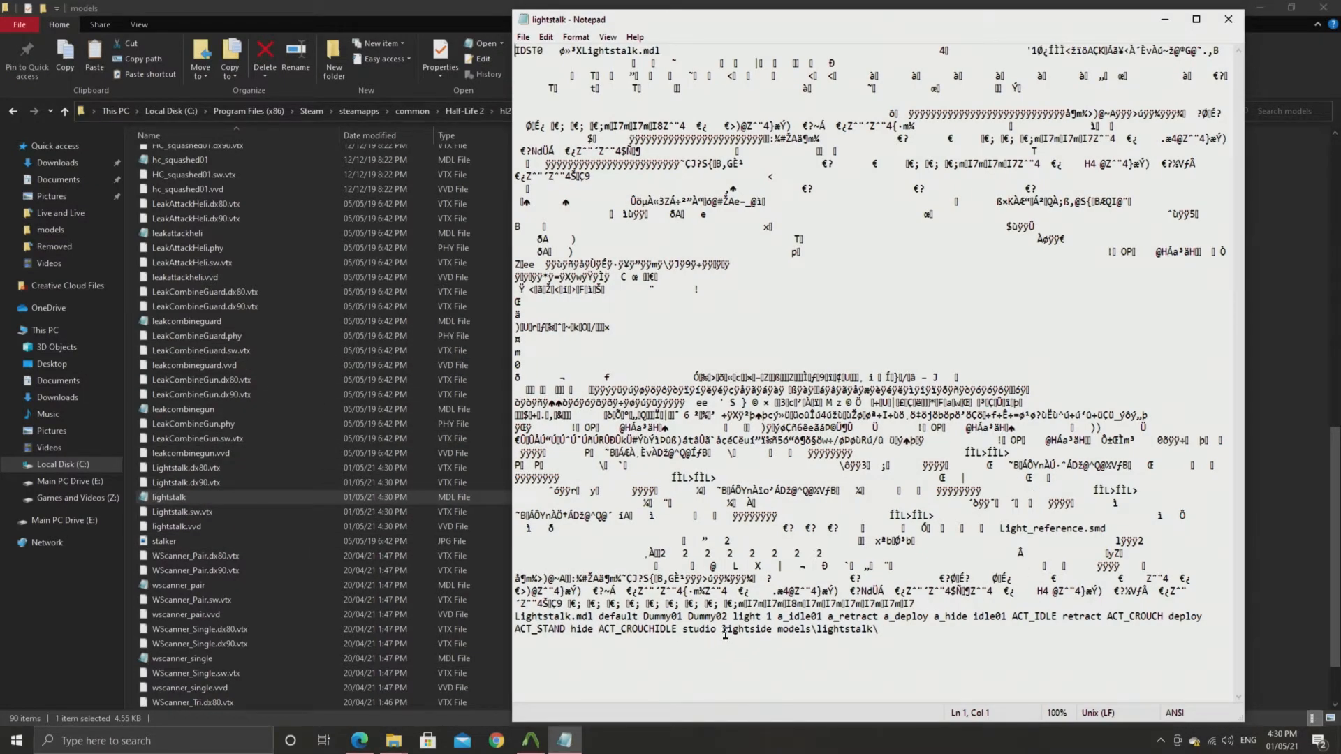
Confirm the lightside material and models\lightstalk path in lightstalk.mdl, then close Notepad
{"action": "double_click", "coordinate": [769, 630]}
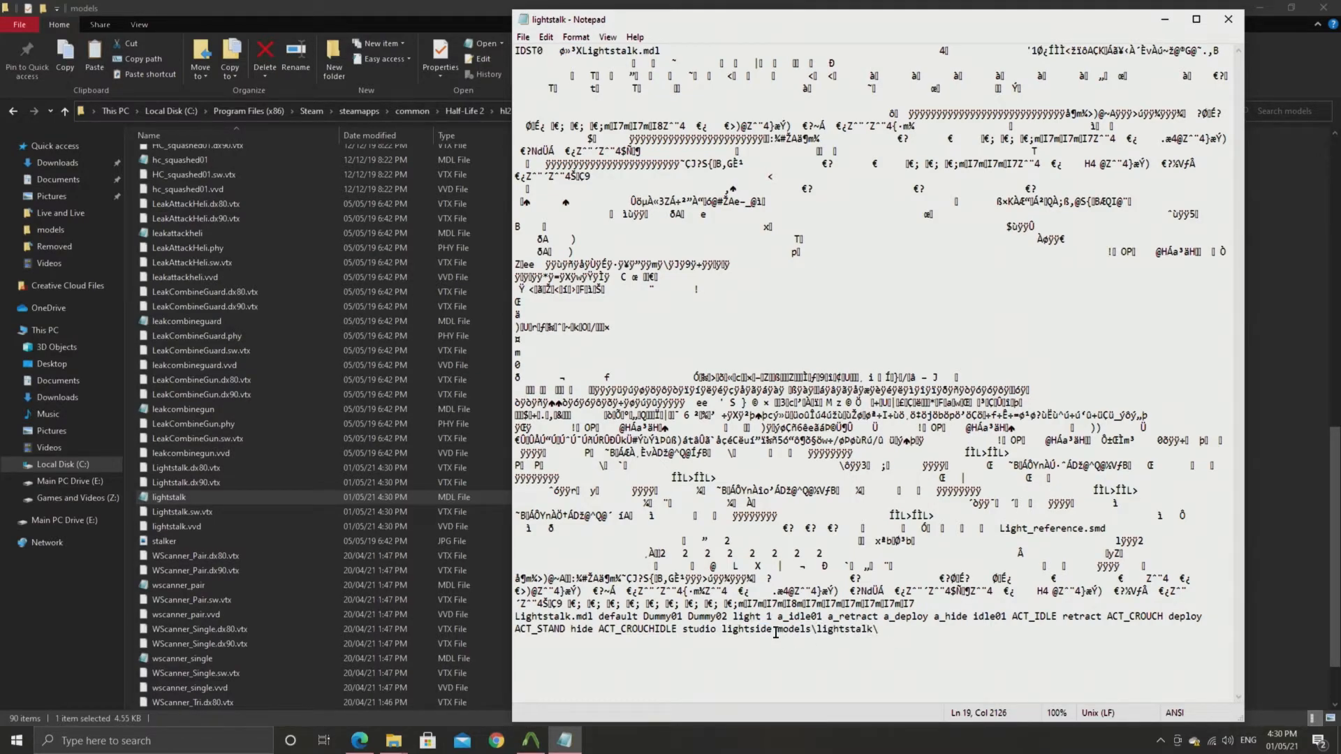
{"action": "left_click", "coordinate": [1196, 19]}
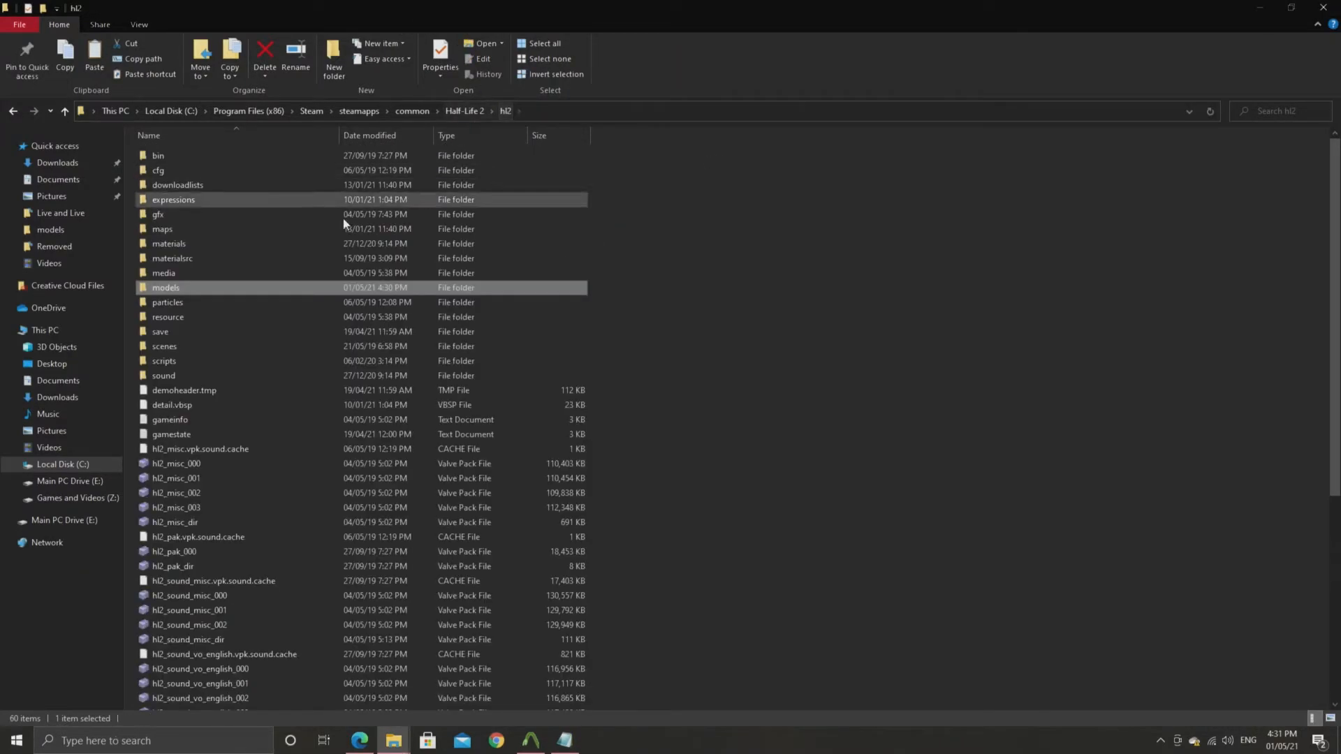
Locate the Lightstalk folder inside Half-Life 2's materials\models folder
{"action": "double_click", "coordinate": [169, 243]}
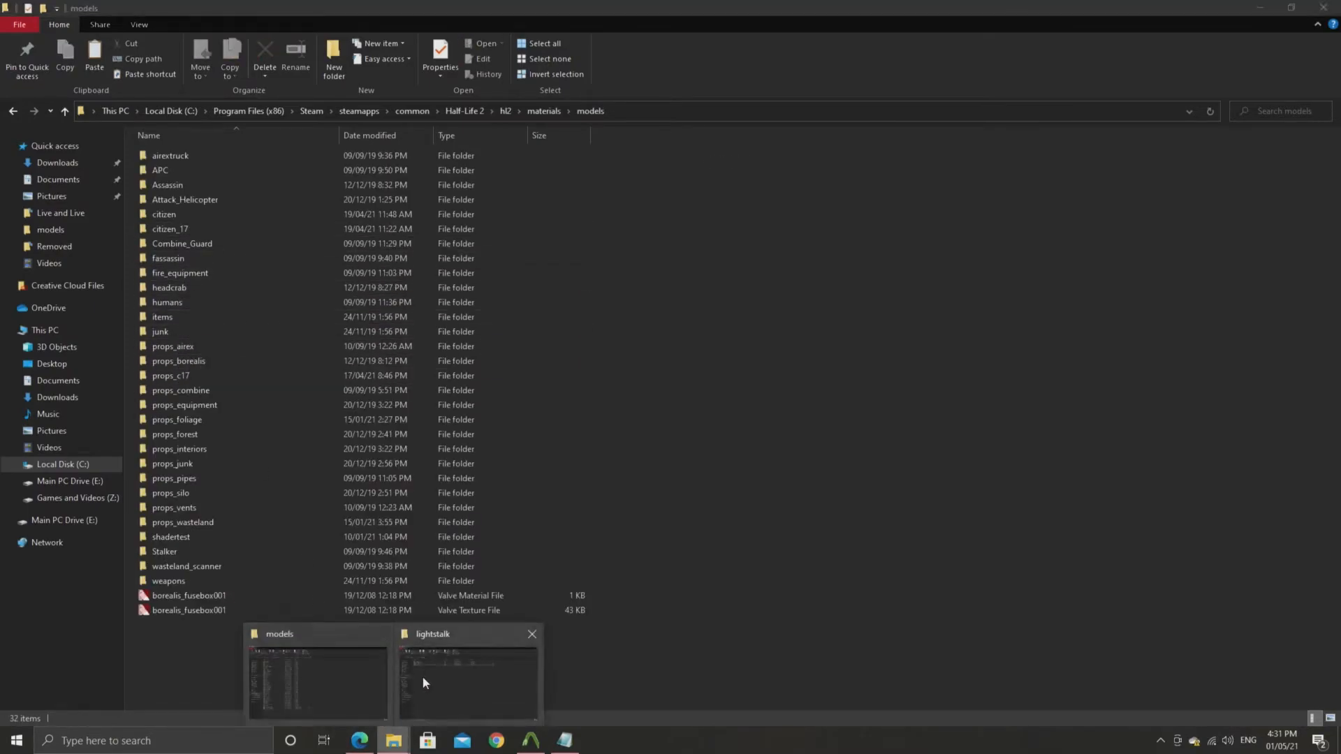
{"action": "left_click", "coordinate": [45, 330]}
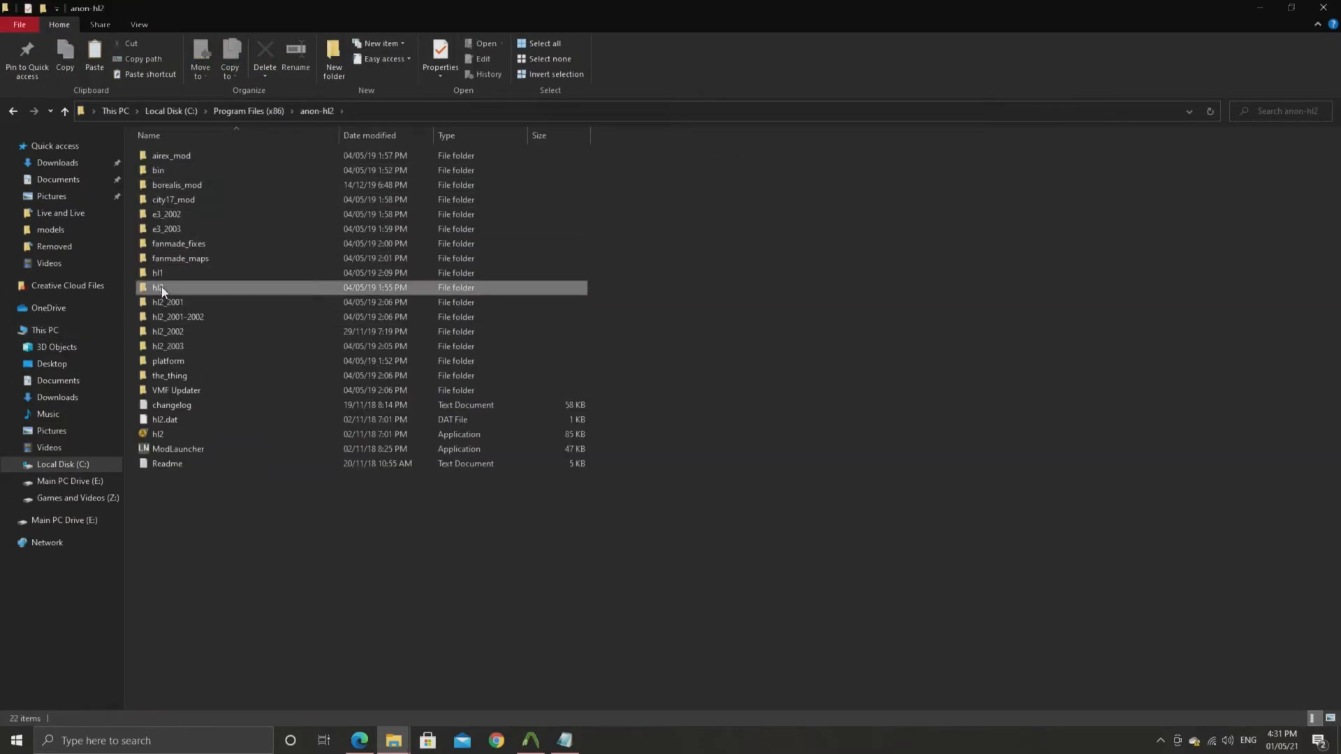
{"action": "double_click", "coordinate": [158, 287]}
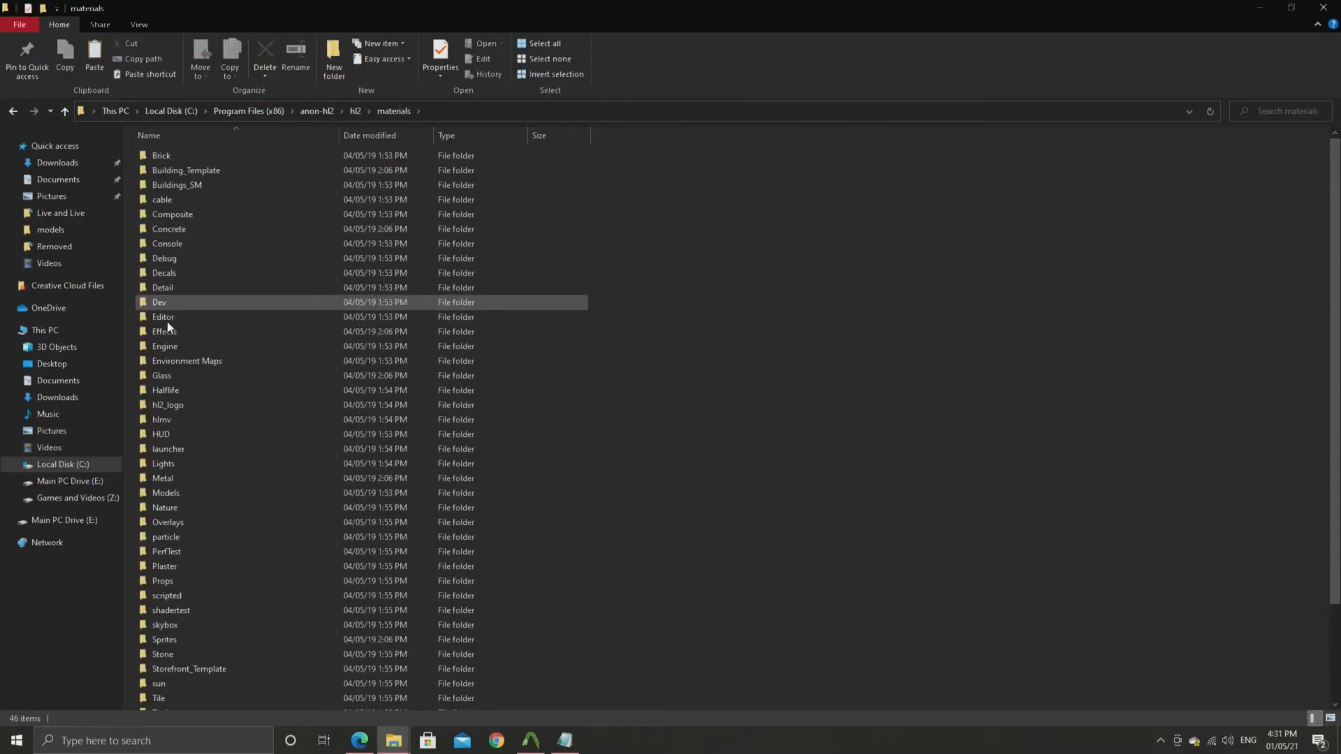
{"action": "double_click", "coordinate": [165, 493]}
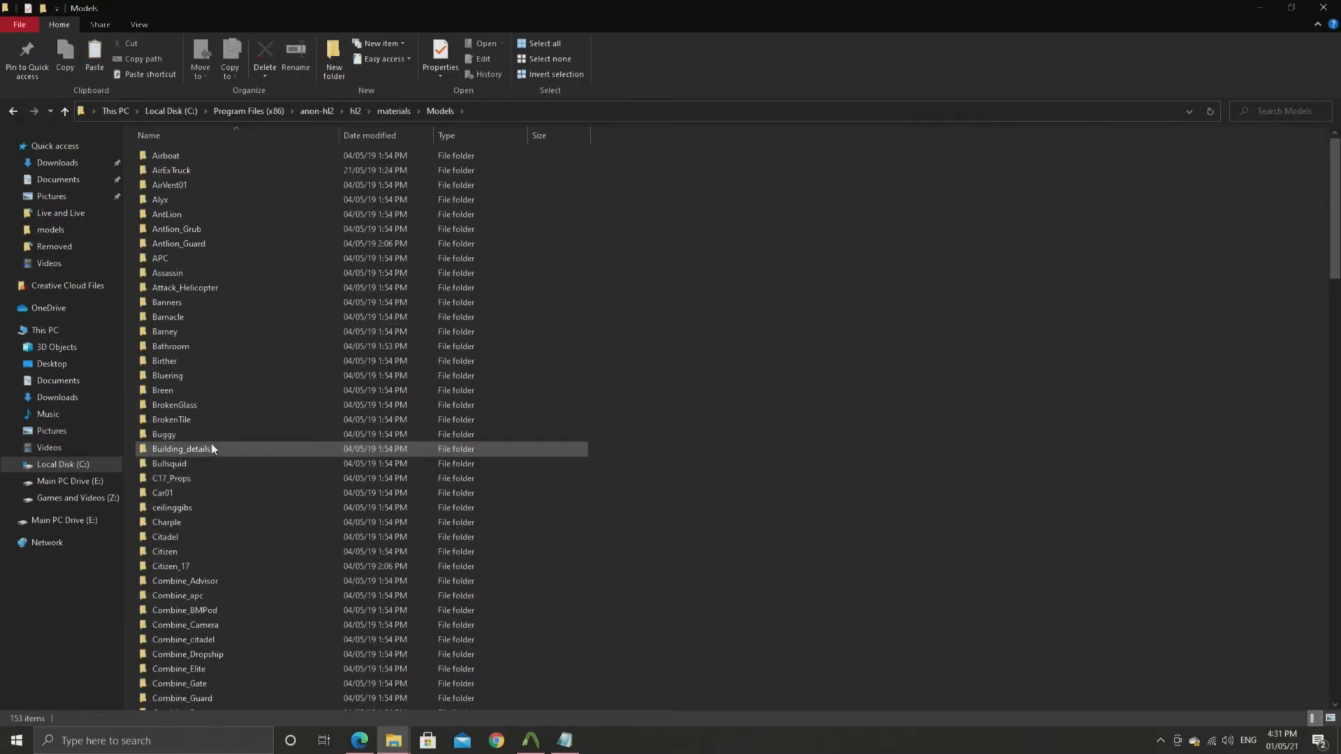
{"action": "scroll", "scroll_direction": "down", "scroll_amount": 3}
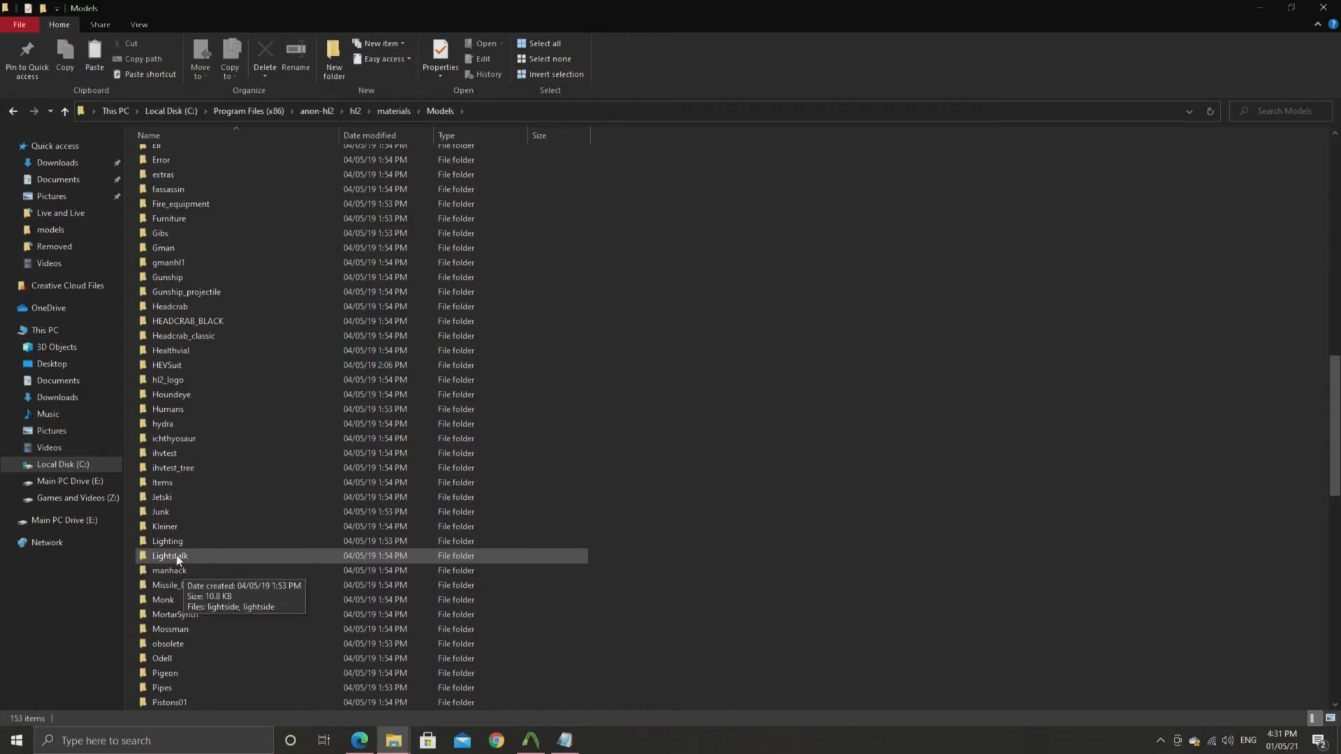
{"action": "double_click", "coordinate": [169, 556]}
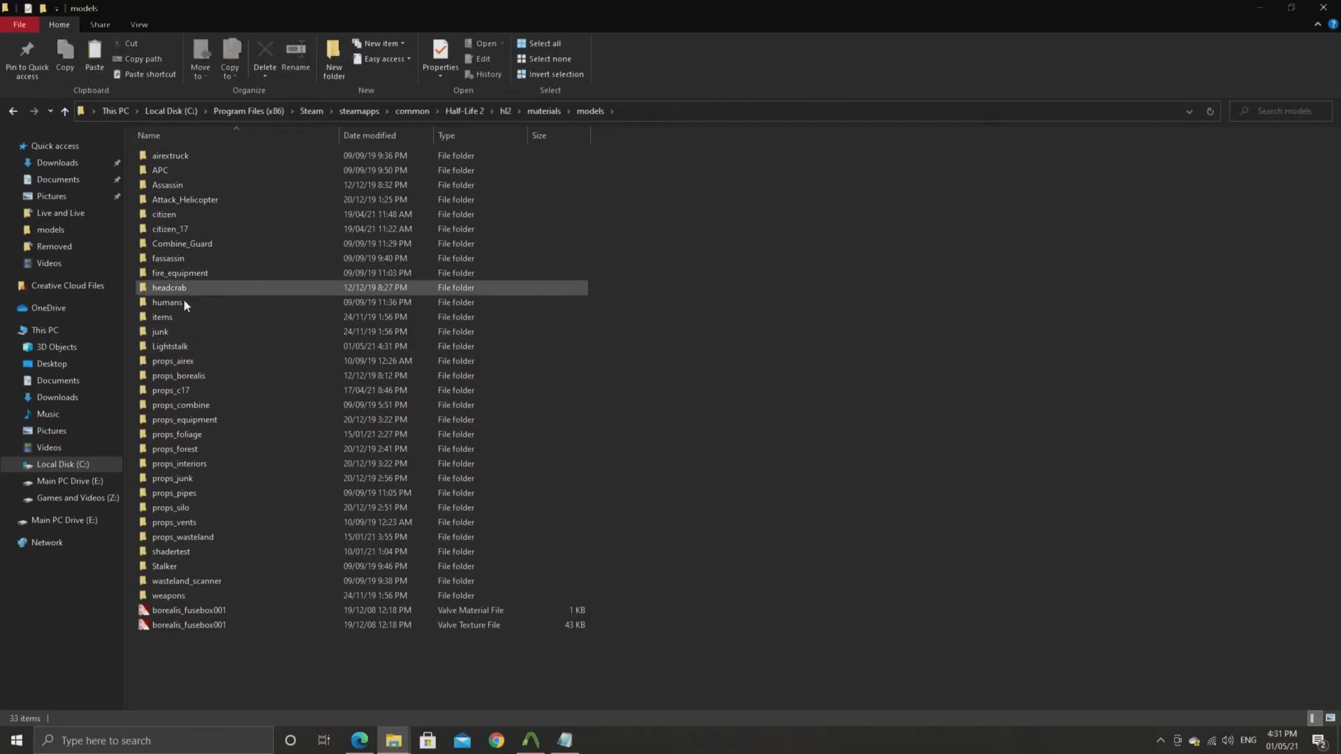
Go back to the Half-Life 2 install folder and enter its bin folder
{"action": "left_click", "coordinate": [463, 112]}
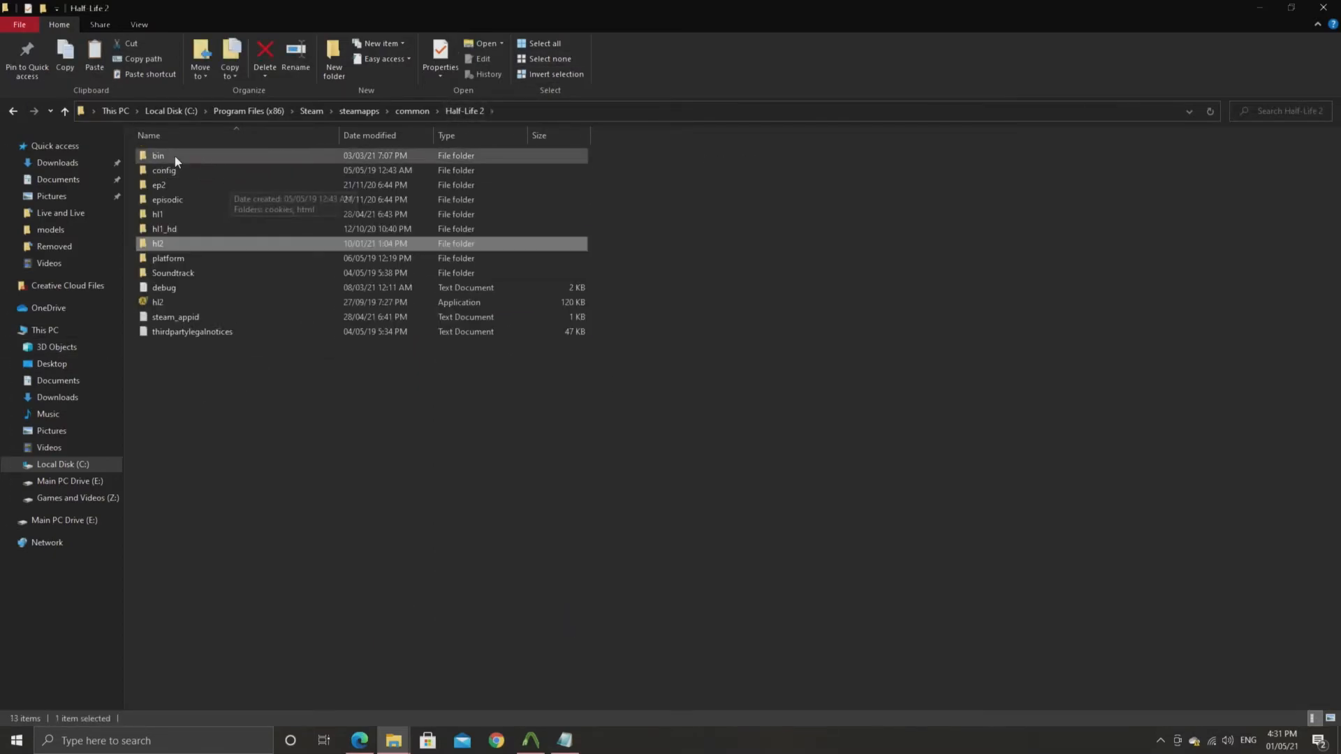
{"action": "double_click", "coordinate": [158, 155]}
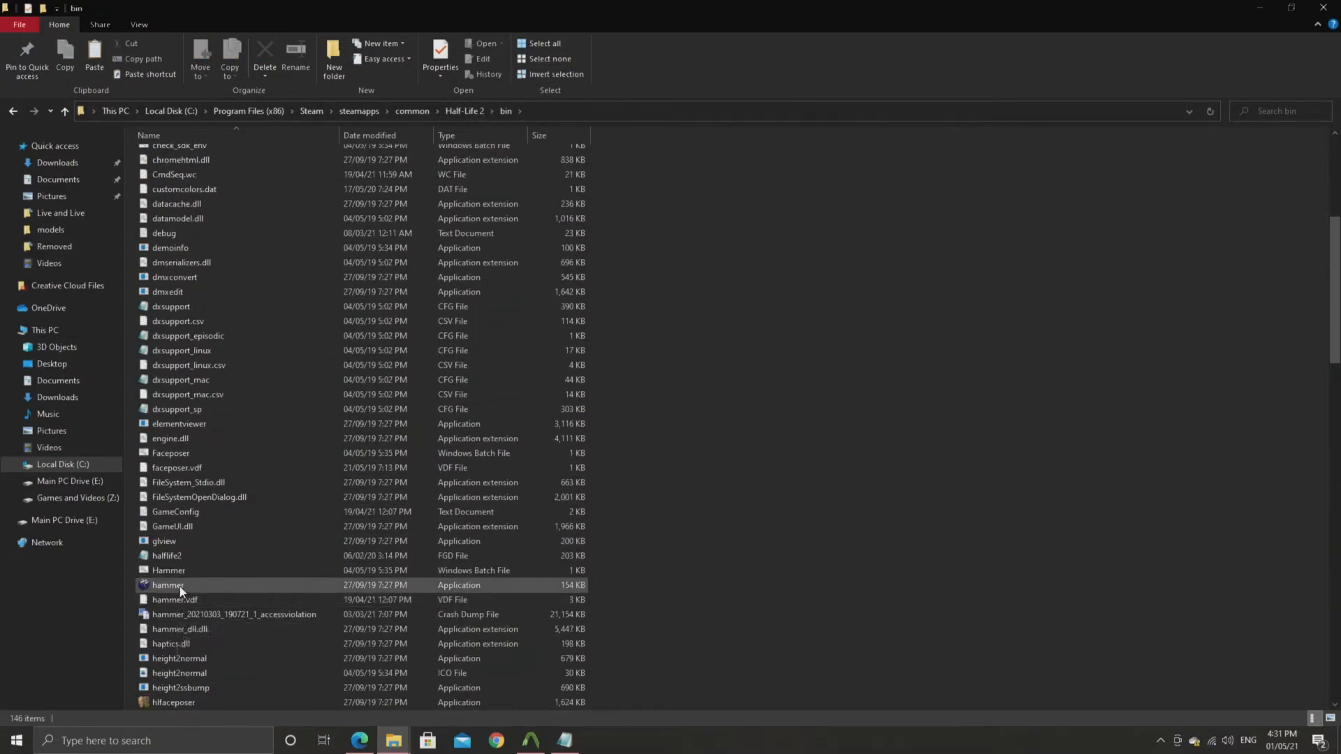
Launch Hammer and assign lightstalk.mdl as the prop_dynamic's world model
{"action": "double_click", "coordinate": [167, 585]}
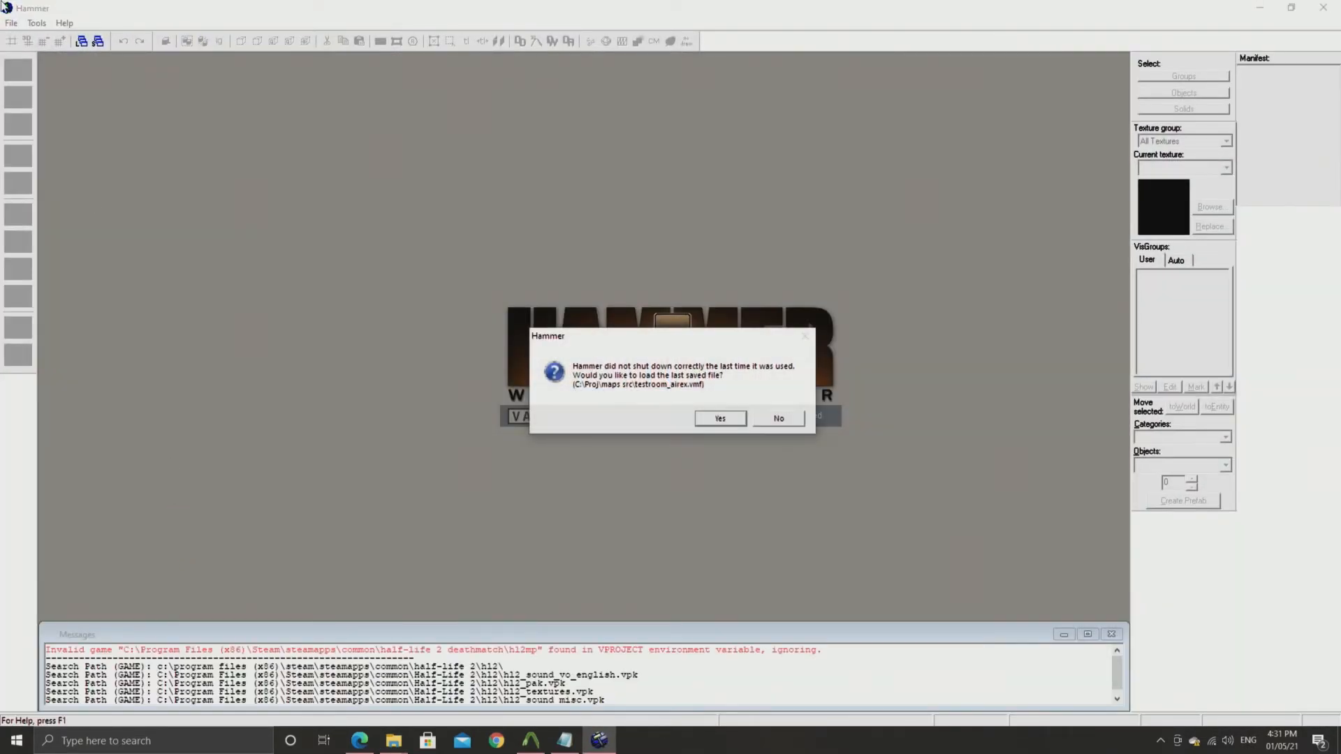
{"action": "left_click", "coordinate": [776, 418]}
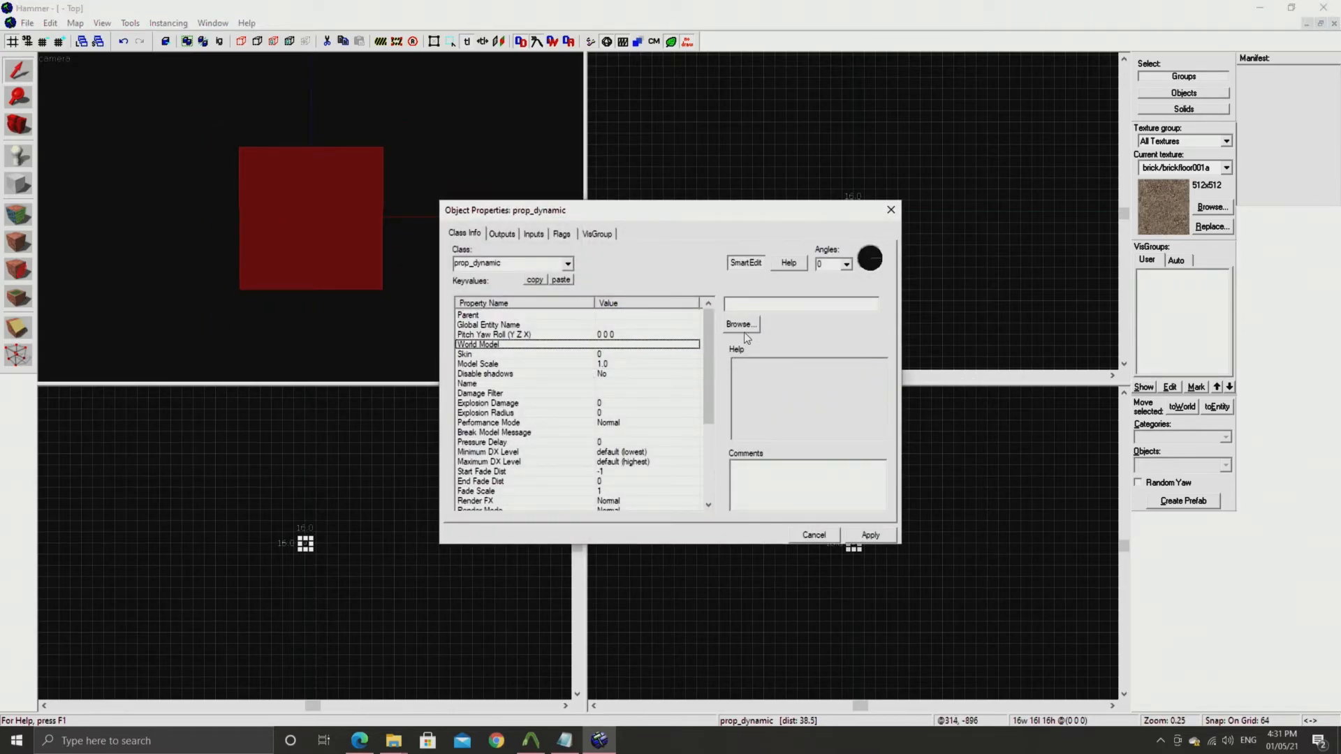
{"action": "left_click", "coordinate": [741, 323]}
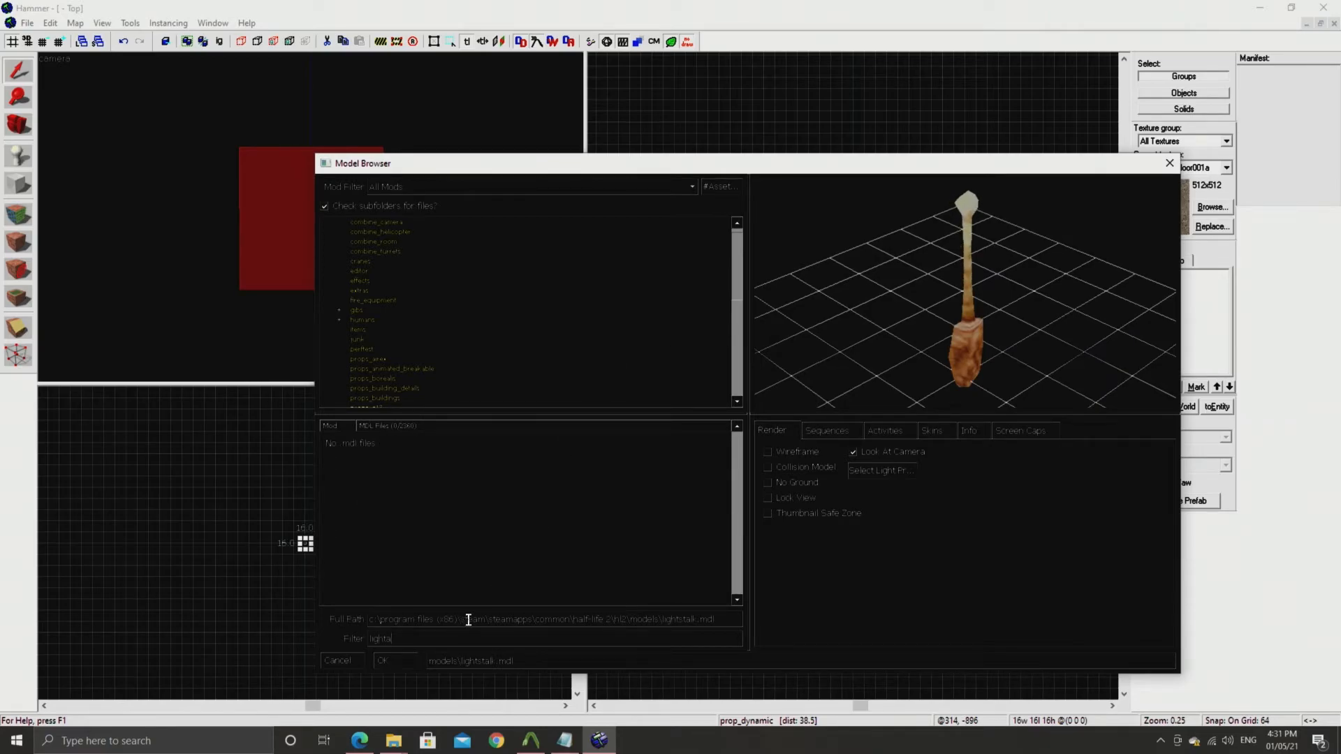
{"action": "left_click", "coordinate": [383, 661]}
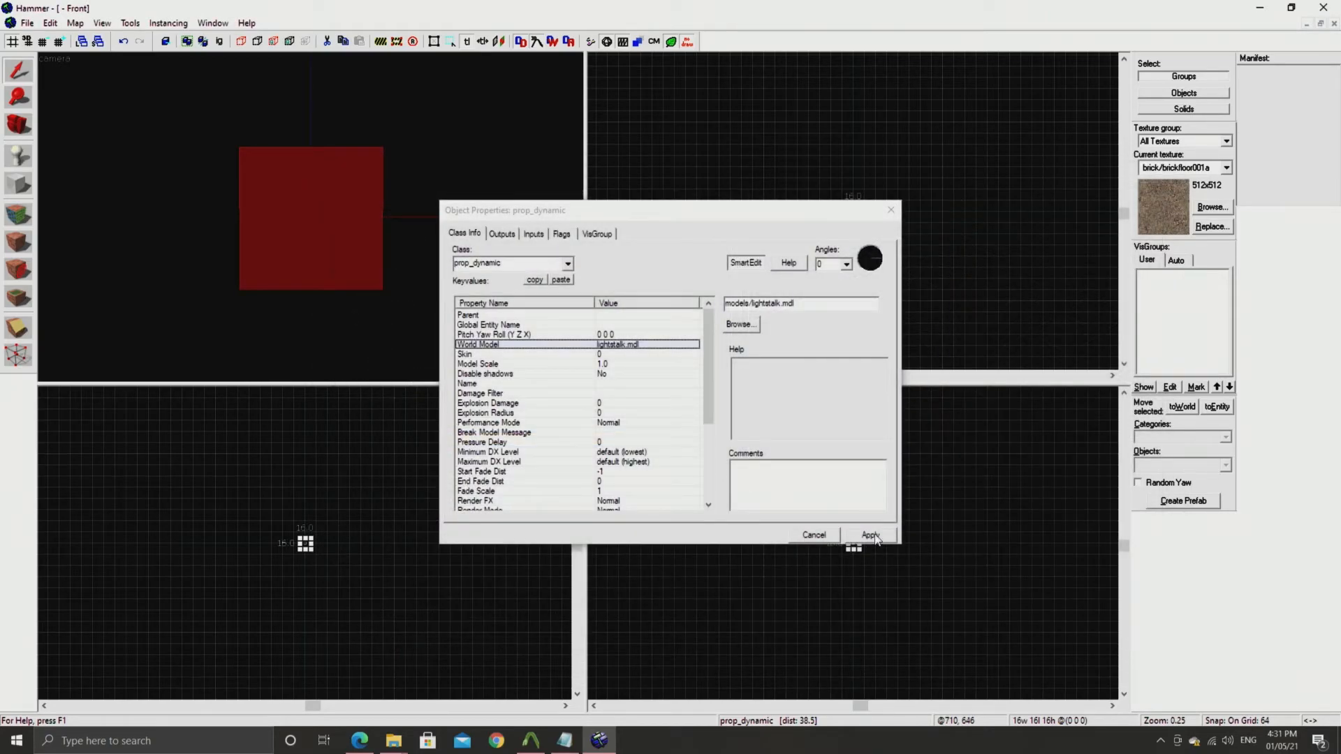
{"action": "left_click", "coordinate": [870, 535]}
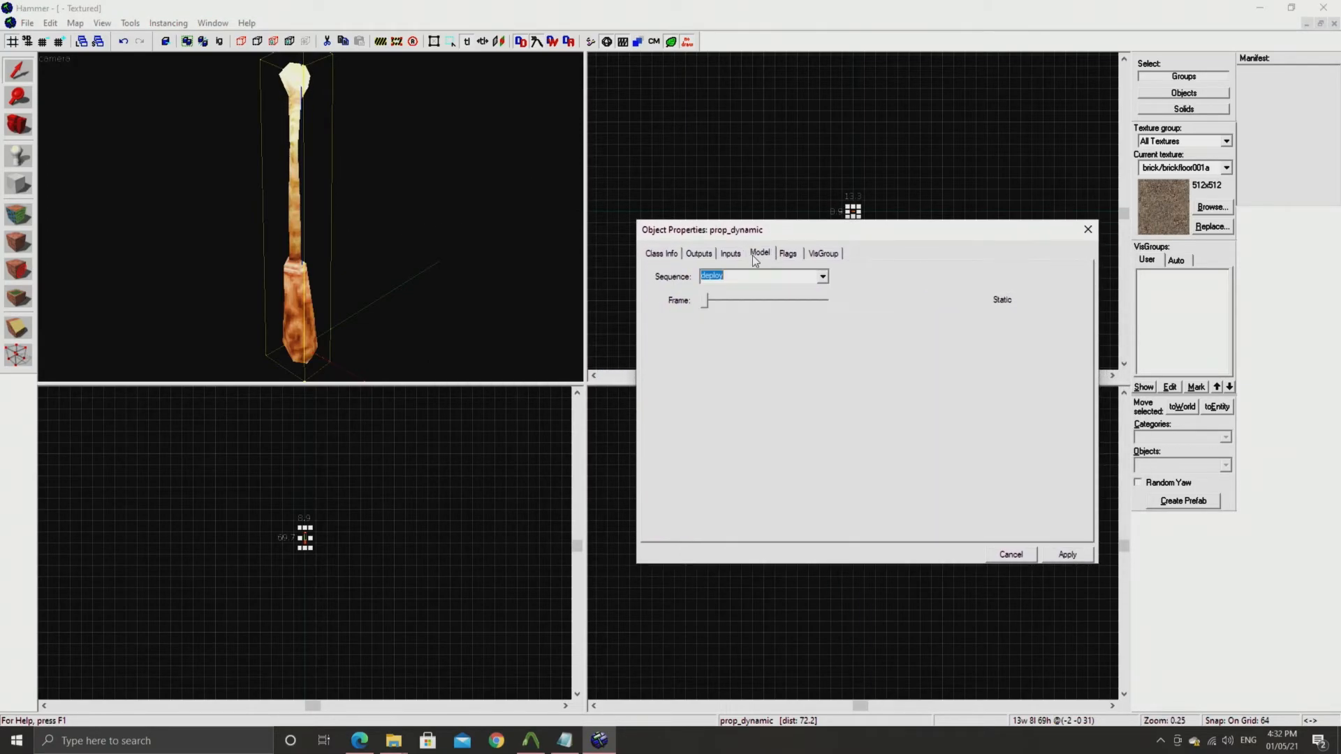
Preview the Lightstalk's deploy, hide and idle01 sequences from the Model tab's Sequence list
{"action": "left_click", "coordinate": [820, 275]}
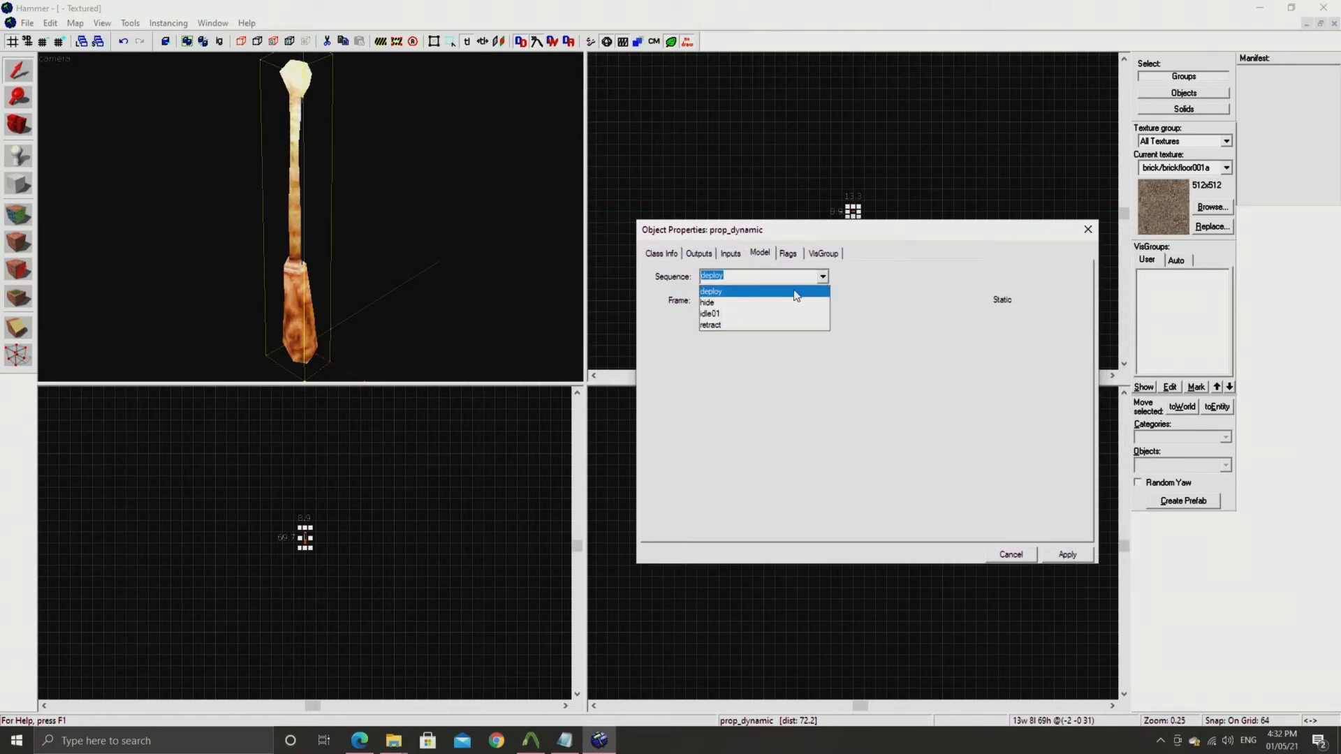
{"action": "left_click", "coordinate": [711, 290]}
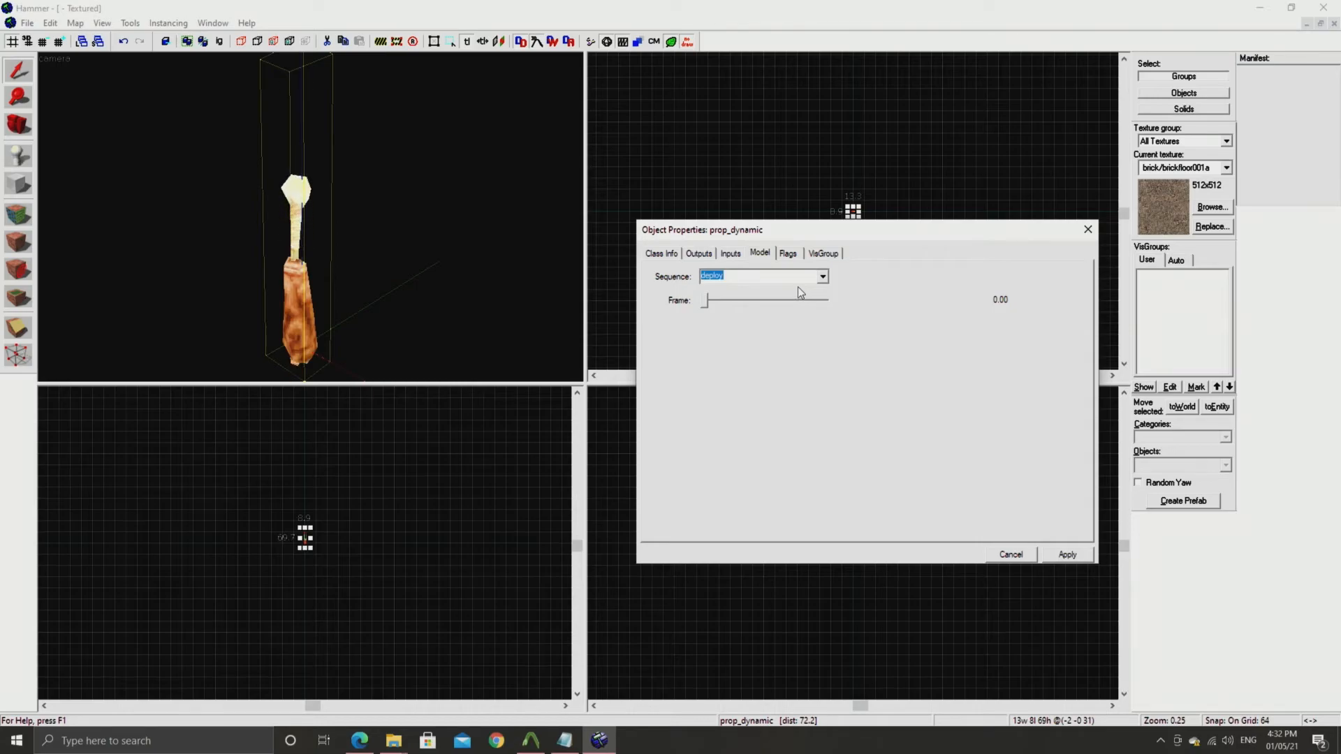
{"action": "left_click", "coordinate": [821, 275]}
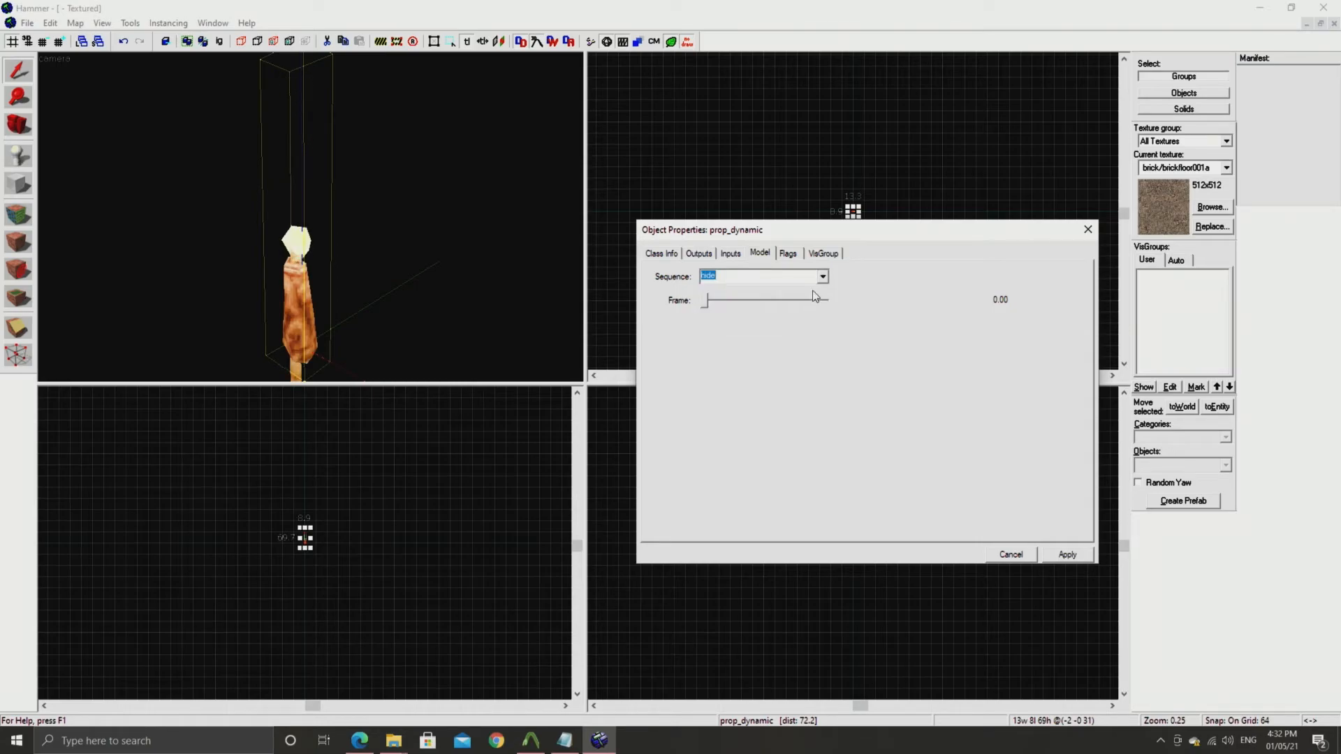
{"action": "left_click", "coordinate": [821, 275]}
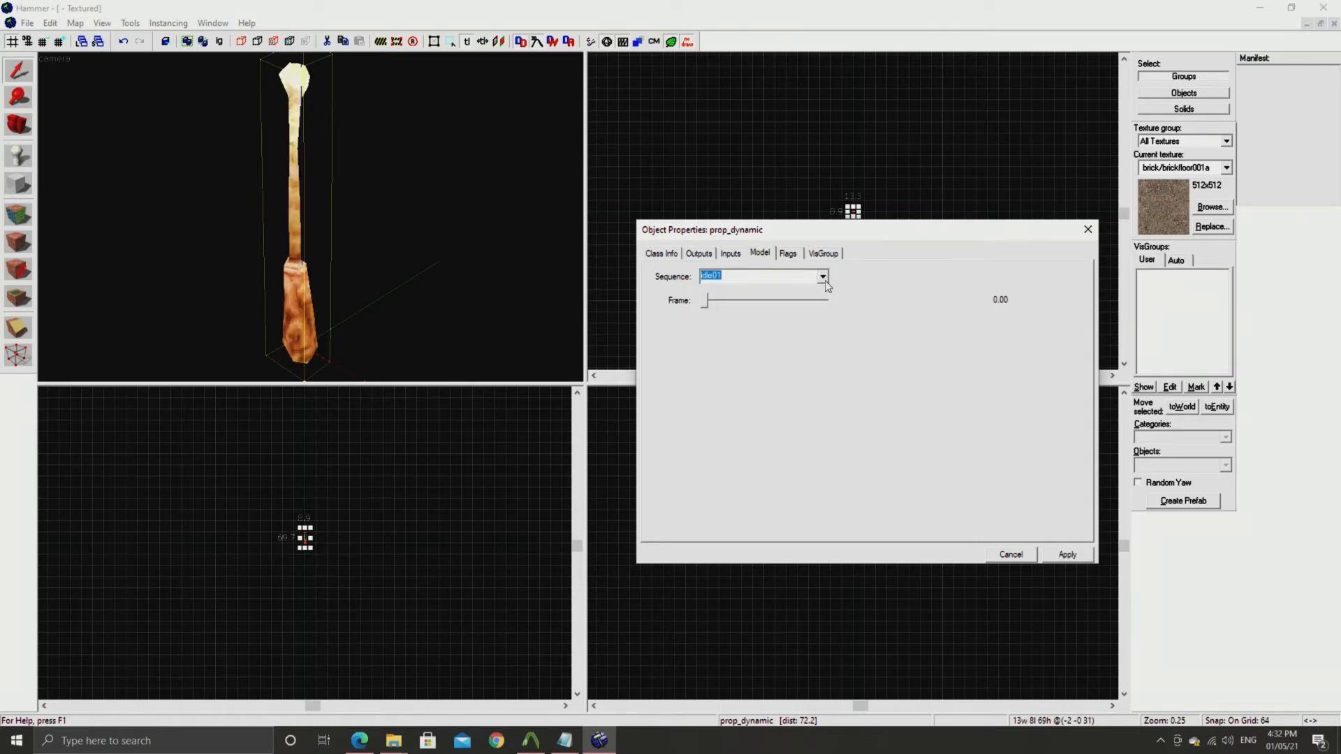
{"action": "left_click", "coordinate": [821, 275]}
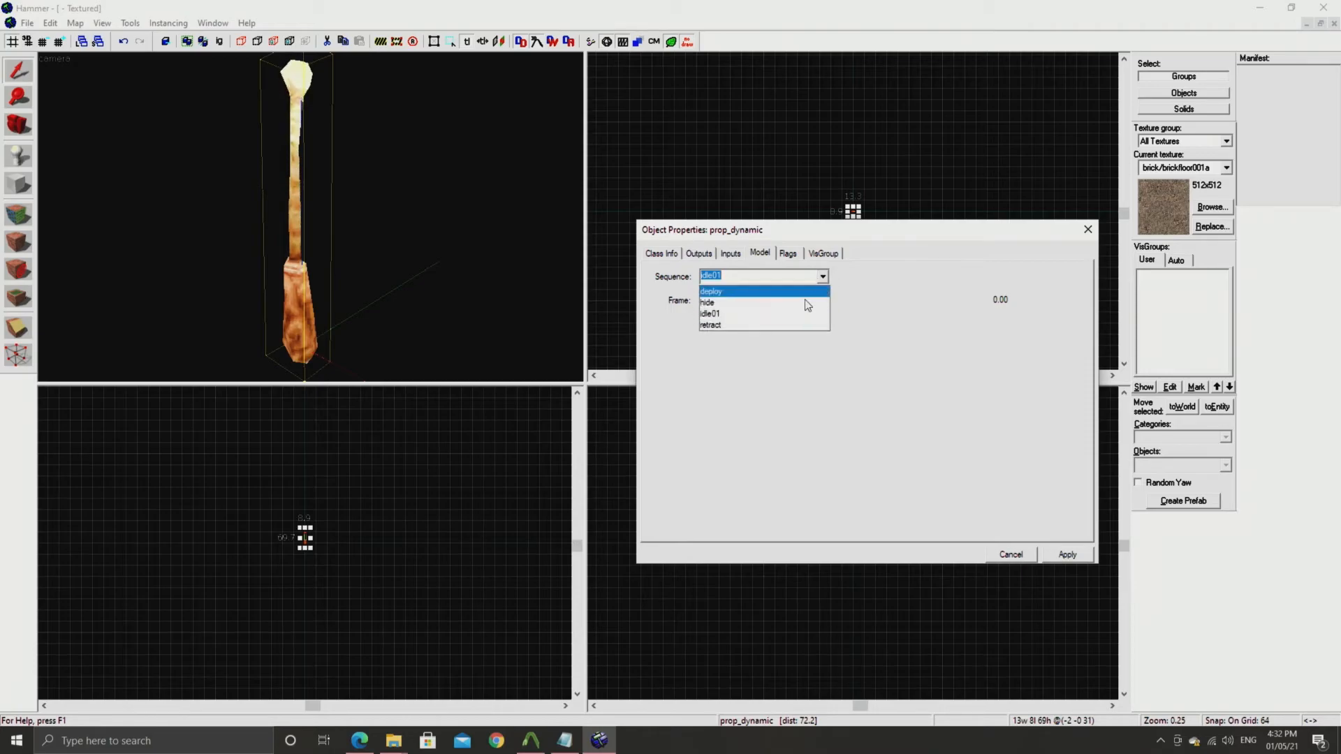
{"action": "left_click", "coordinate": [710, 324]}
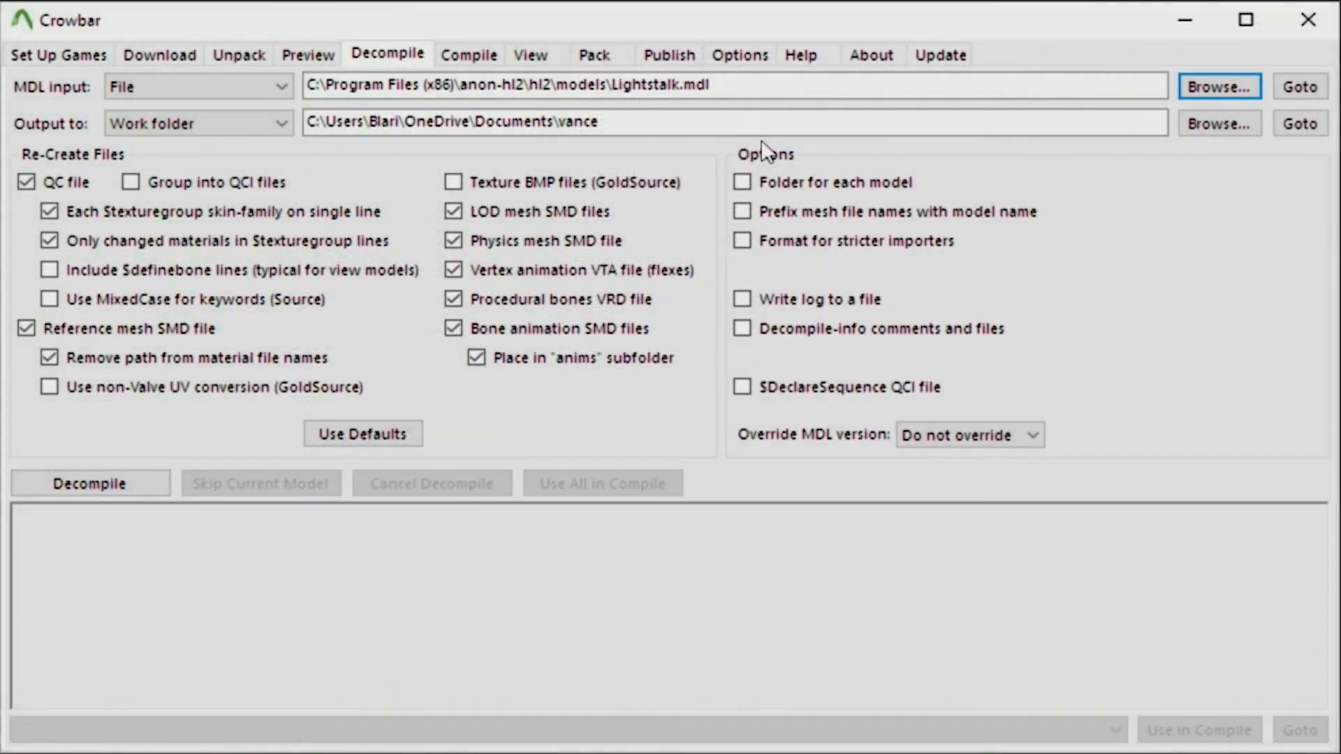
Replace the vance output folder name with lightstalk and return to the compile page
{"action": "double_click", "coordinate": [573, 123]}
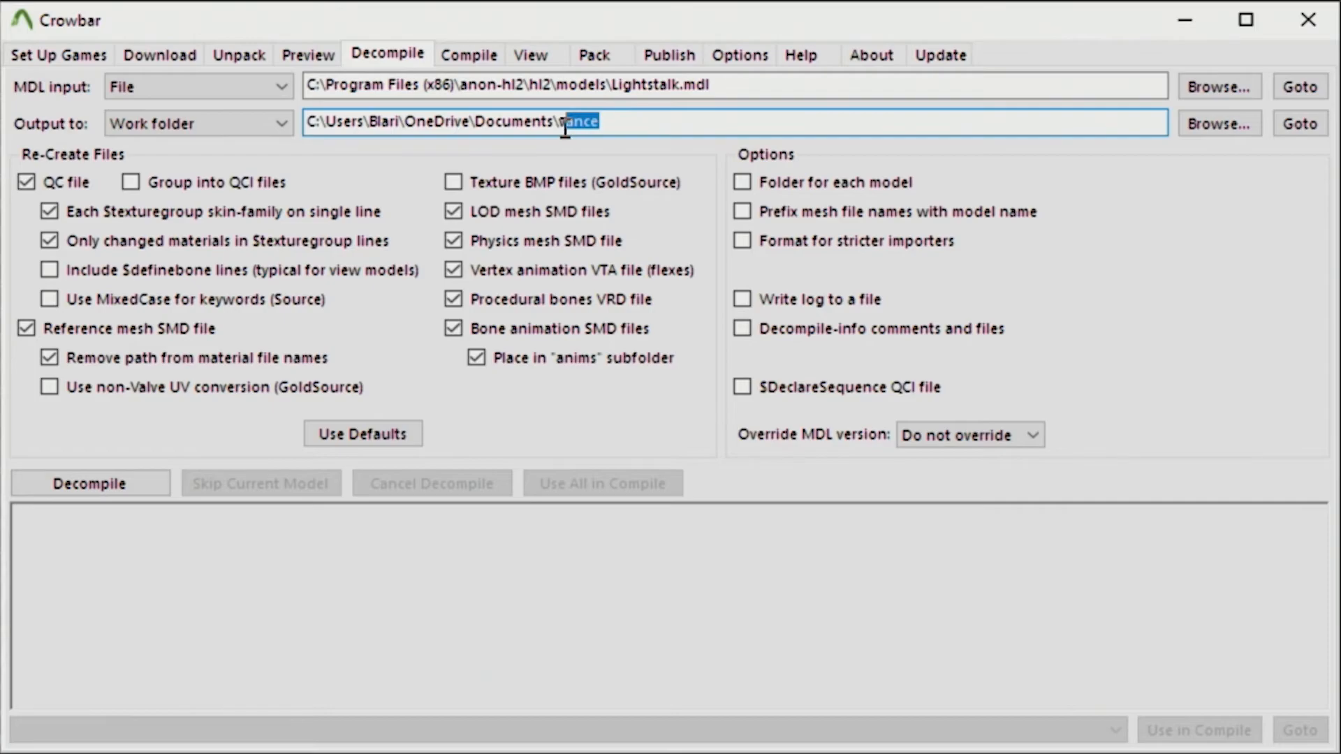
{"action": "type", "text": "lightstalk"}
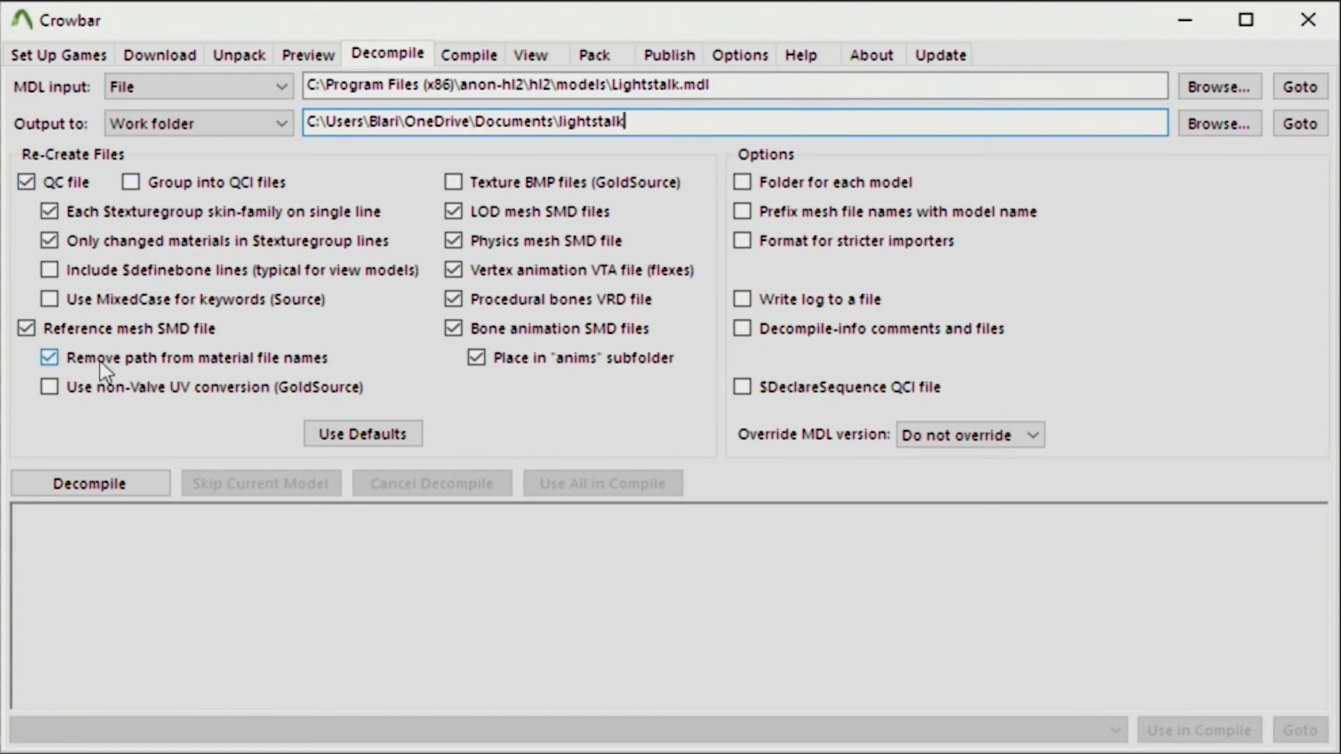
{"action": "left_click", "coordinate": [468, 54]}
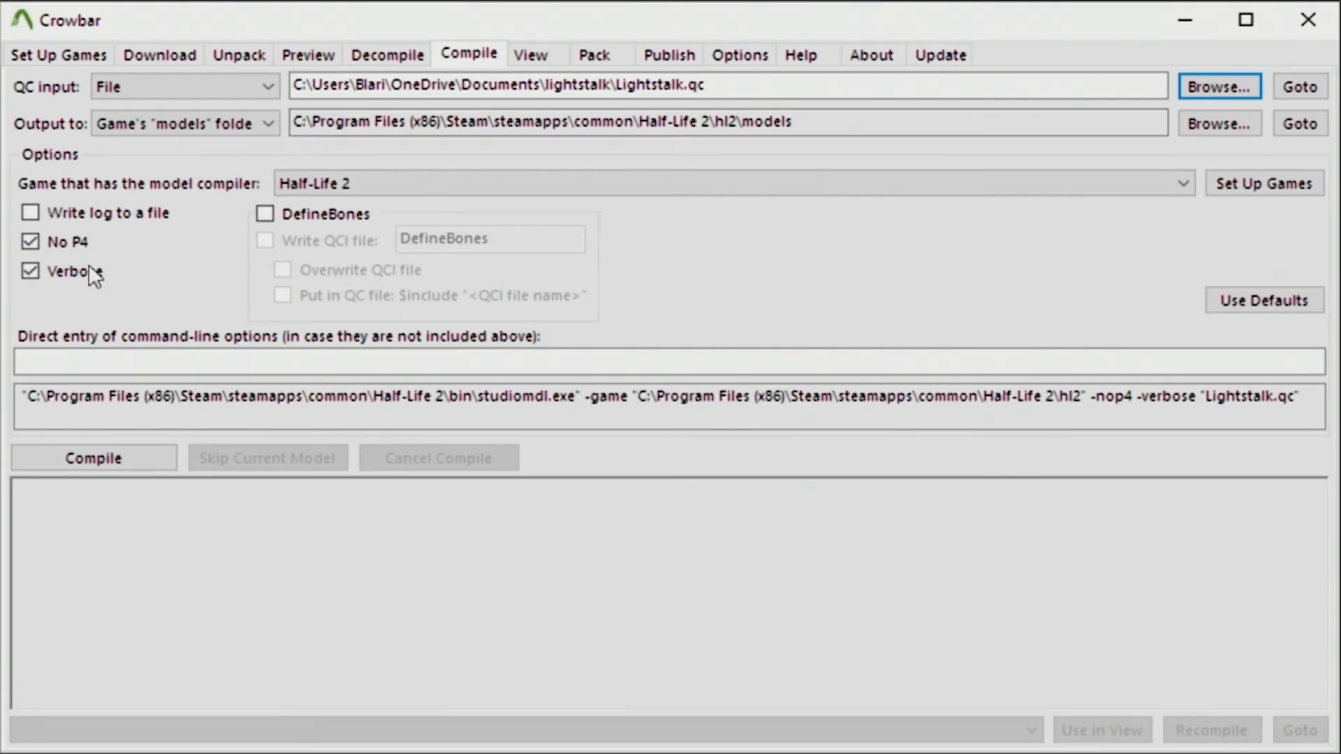
Target the Half-Life 2 models folder for Lightstalk.qc and enable Verbose compile output
{"action": "left_click", "coordinate": [1184, 183]}
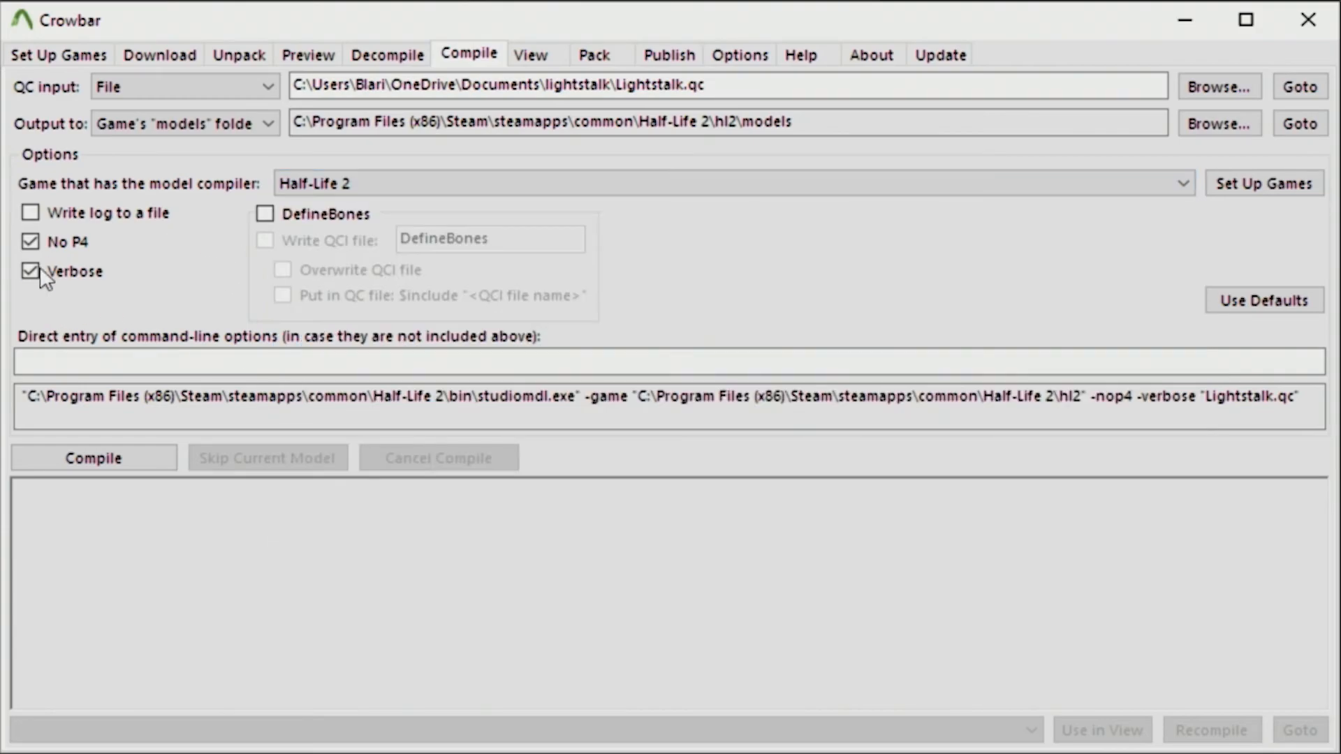
{"action": "left_click", "coordinate": [93, 456]}
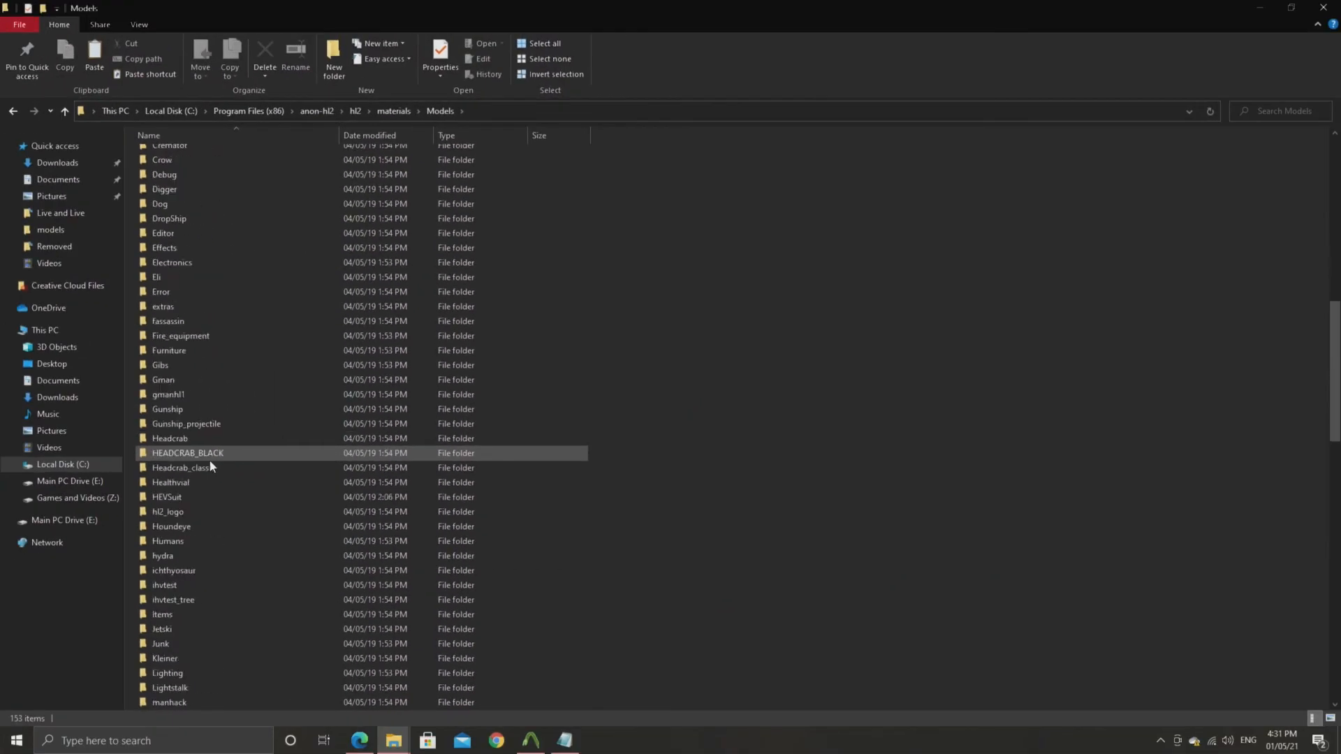
Copy the beta Lightstalk folder from anon-hl2\hl2\materials\Models
{"action": "left_click", "coordinate": [169, 556]}
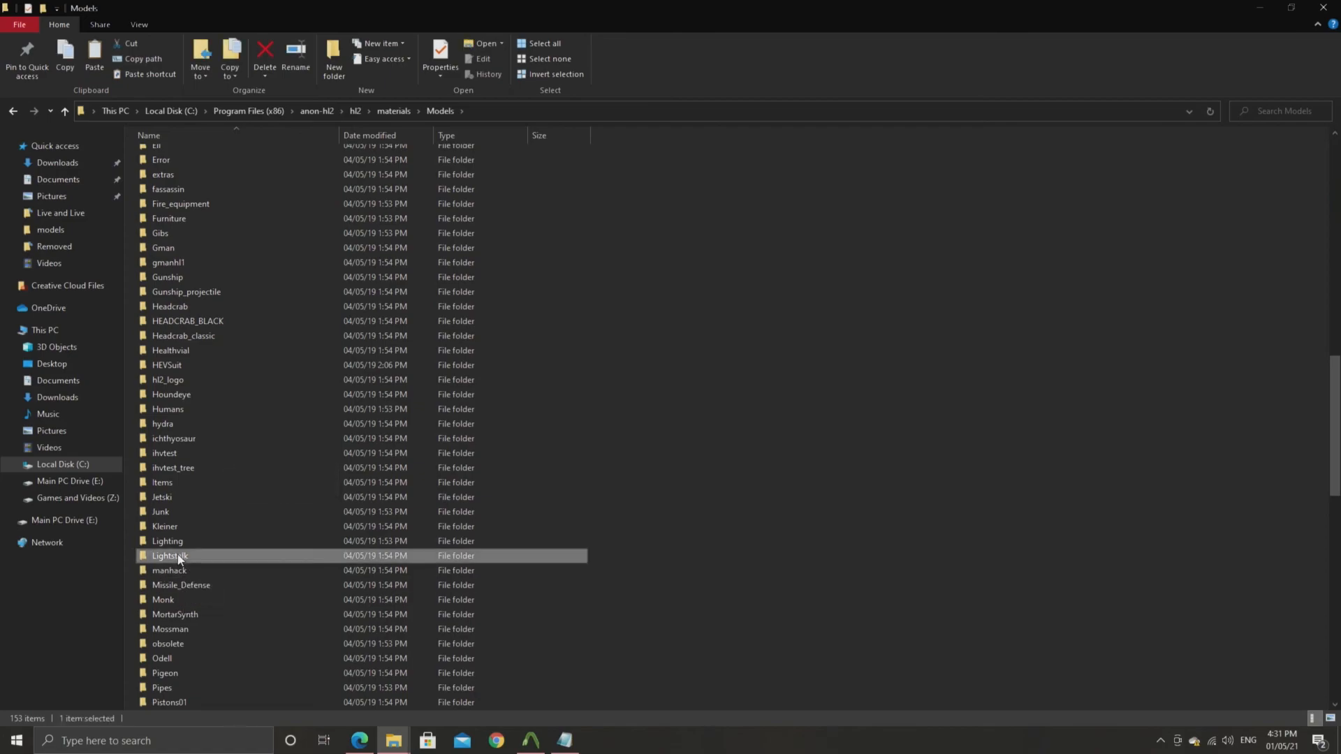
{"action": "double_click", "coordinate": [169, 556]}
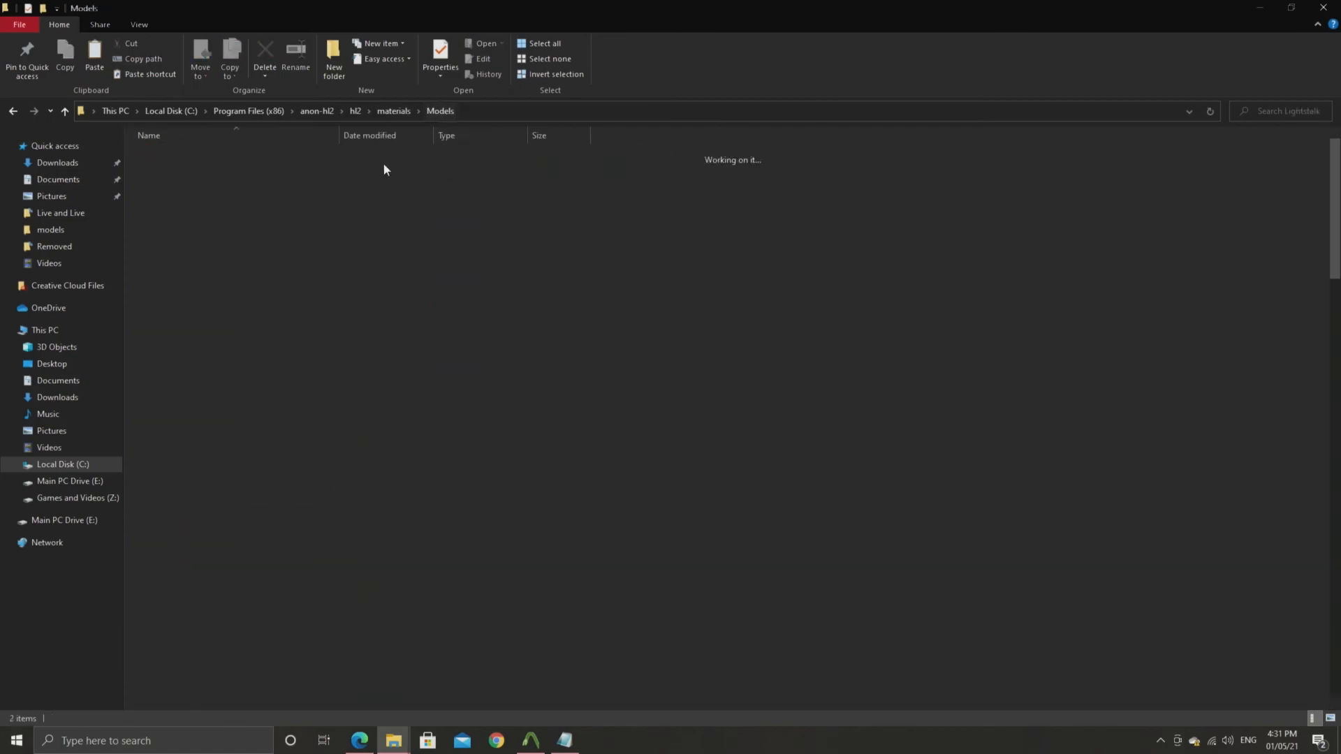
{"action": "right_click", "coordinate": [166, 702]}
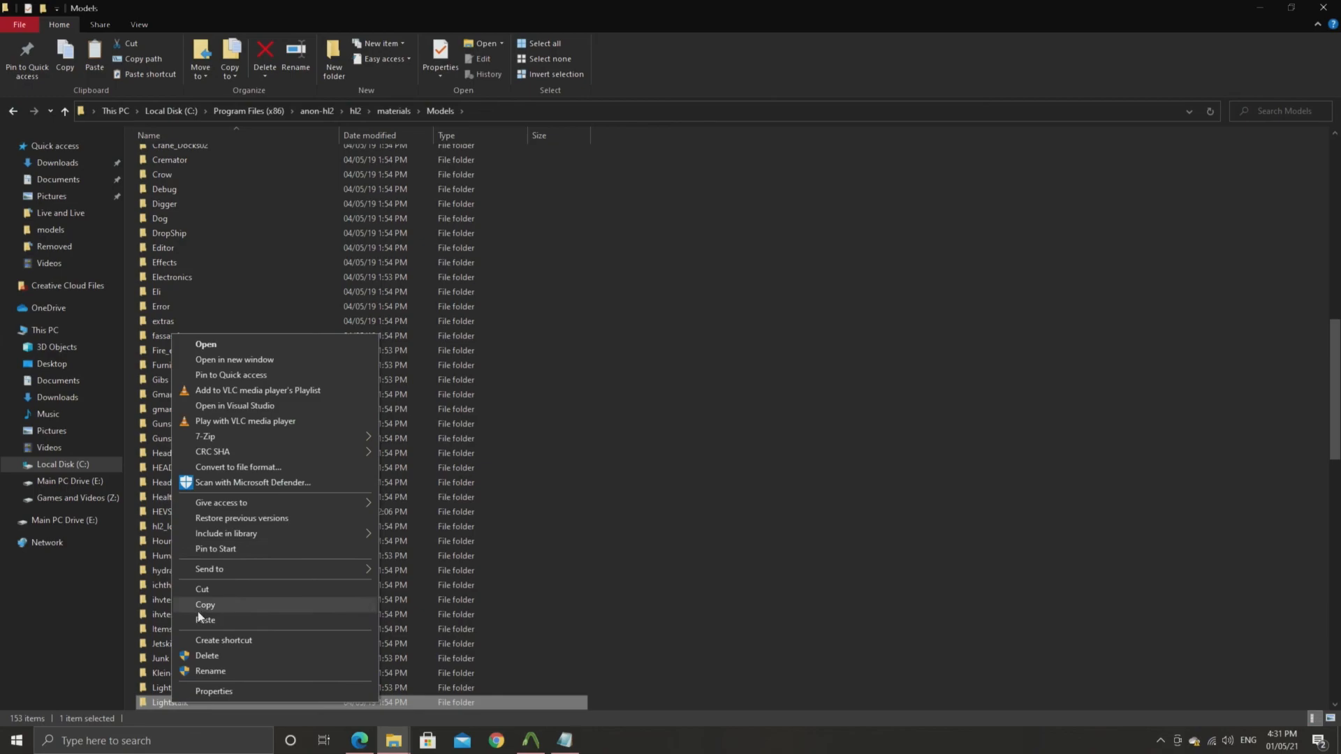
{"action": "left_click", "coordinate": [205, 604]}
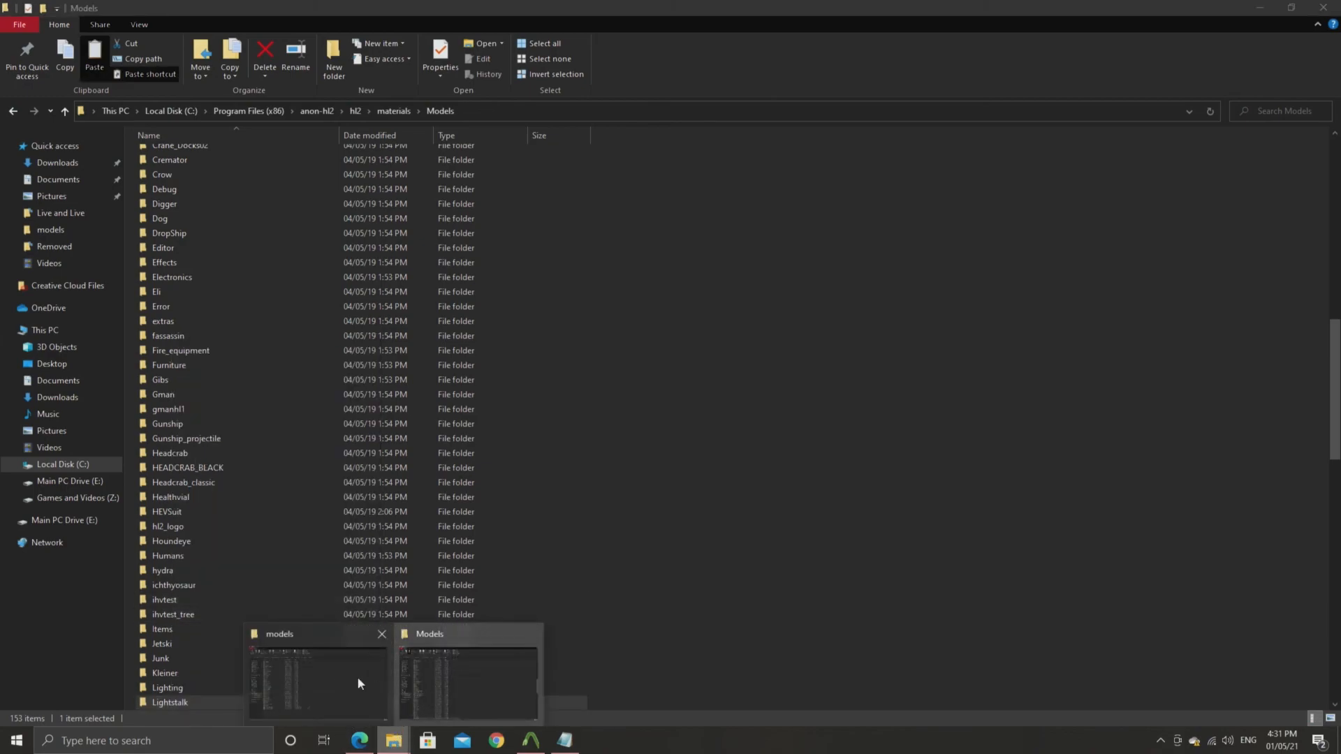